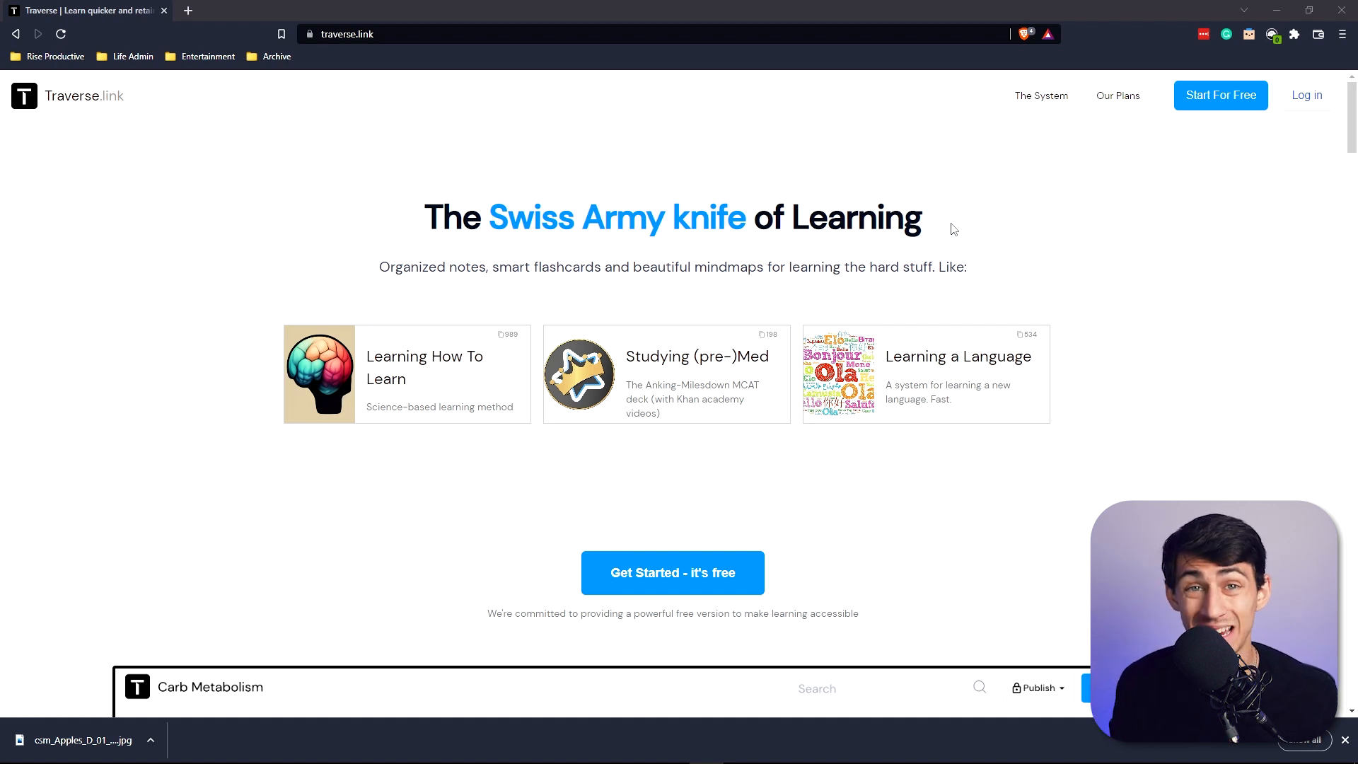
Browse Our Plans and scroll through the Free versus Member feature comparison table.
left_click(1116, 95)
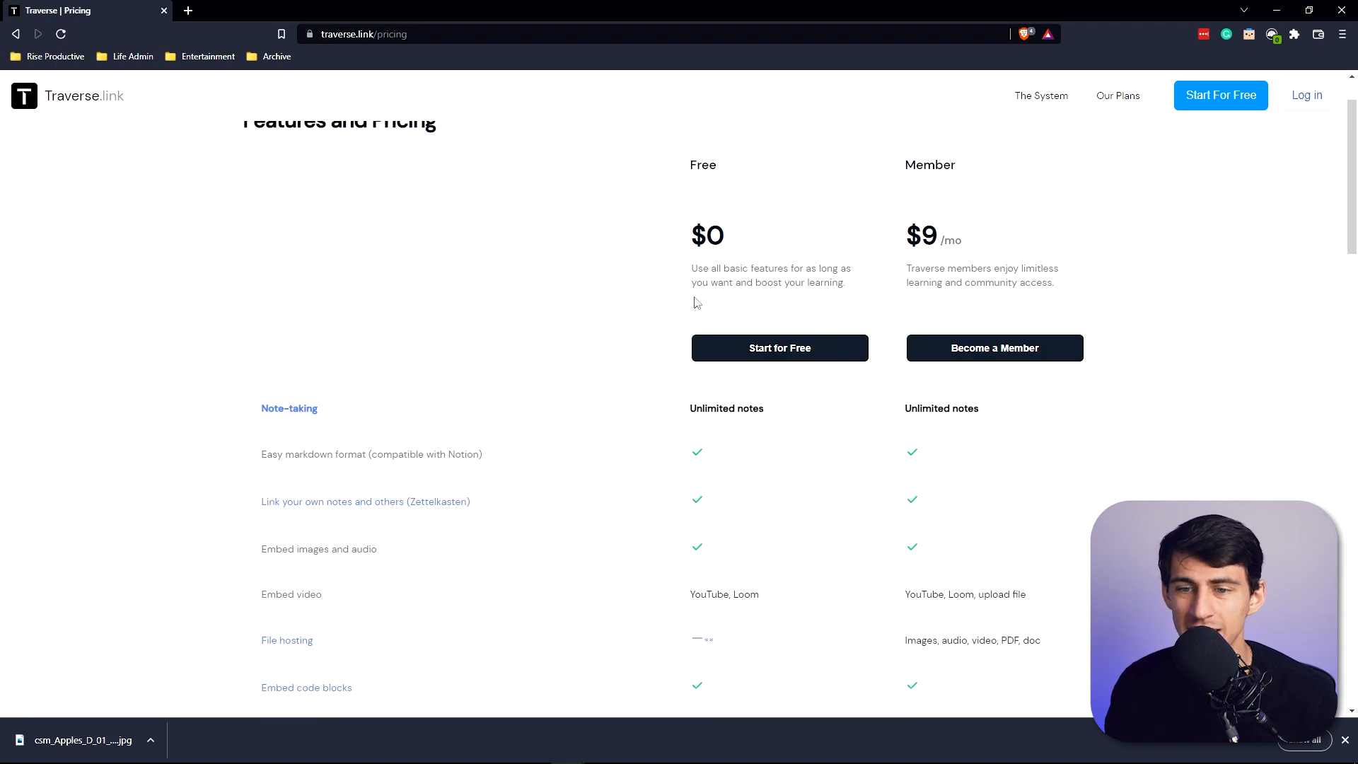
scroll("up", 3)
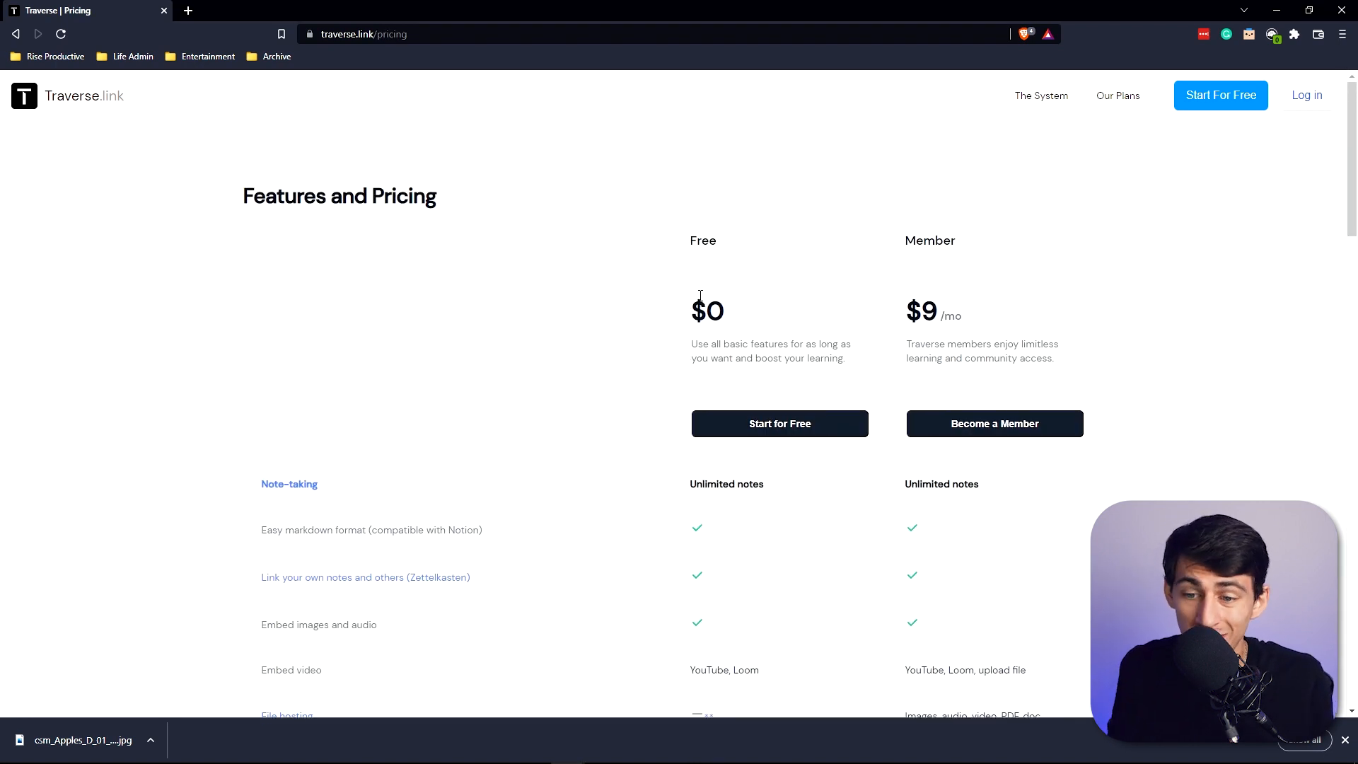
scroll("down", 3)
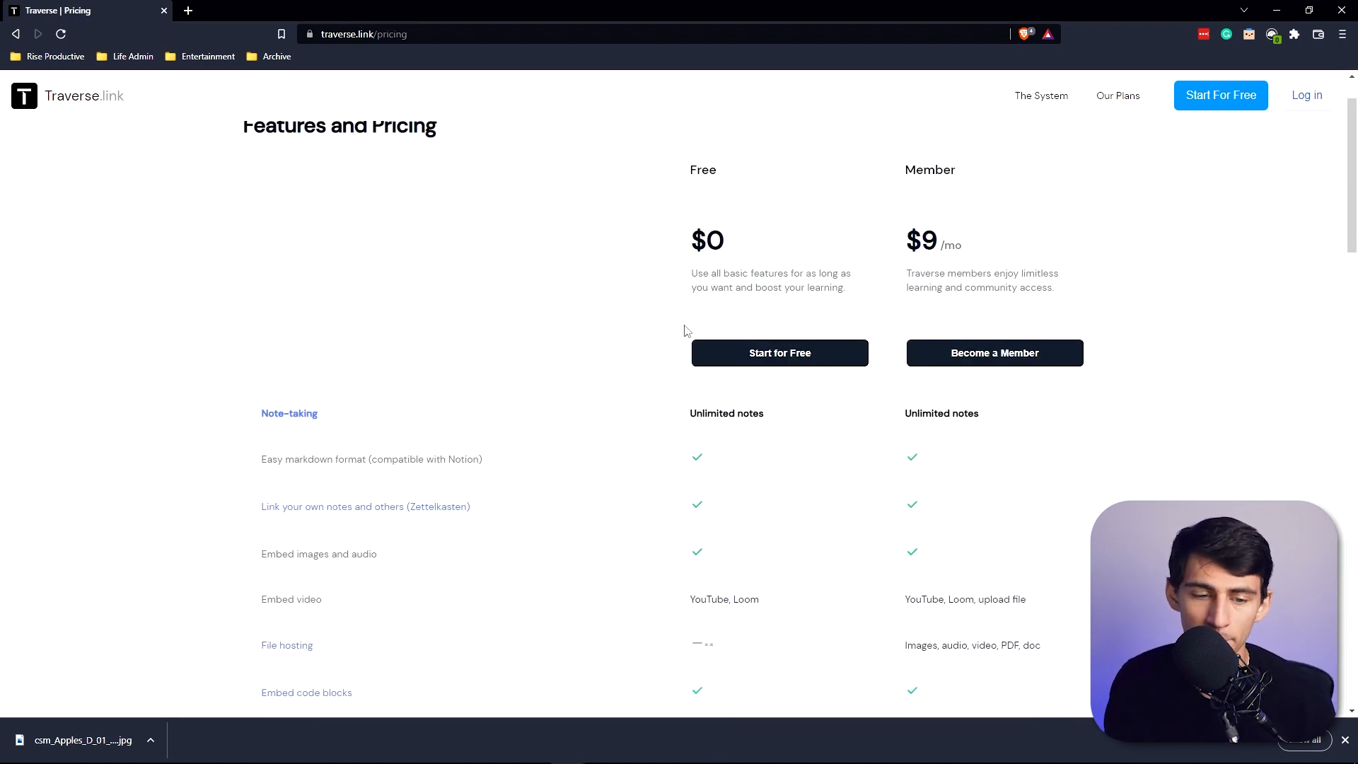
scroll("down", 3)
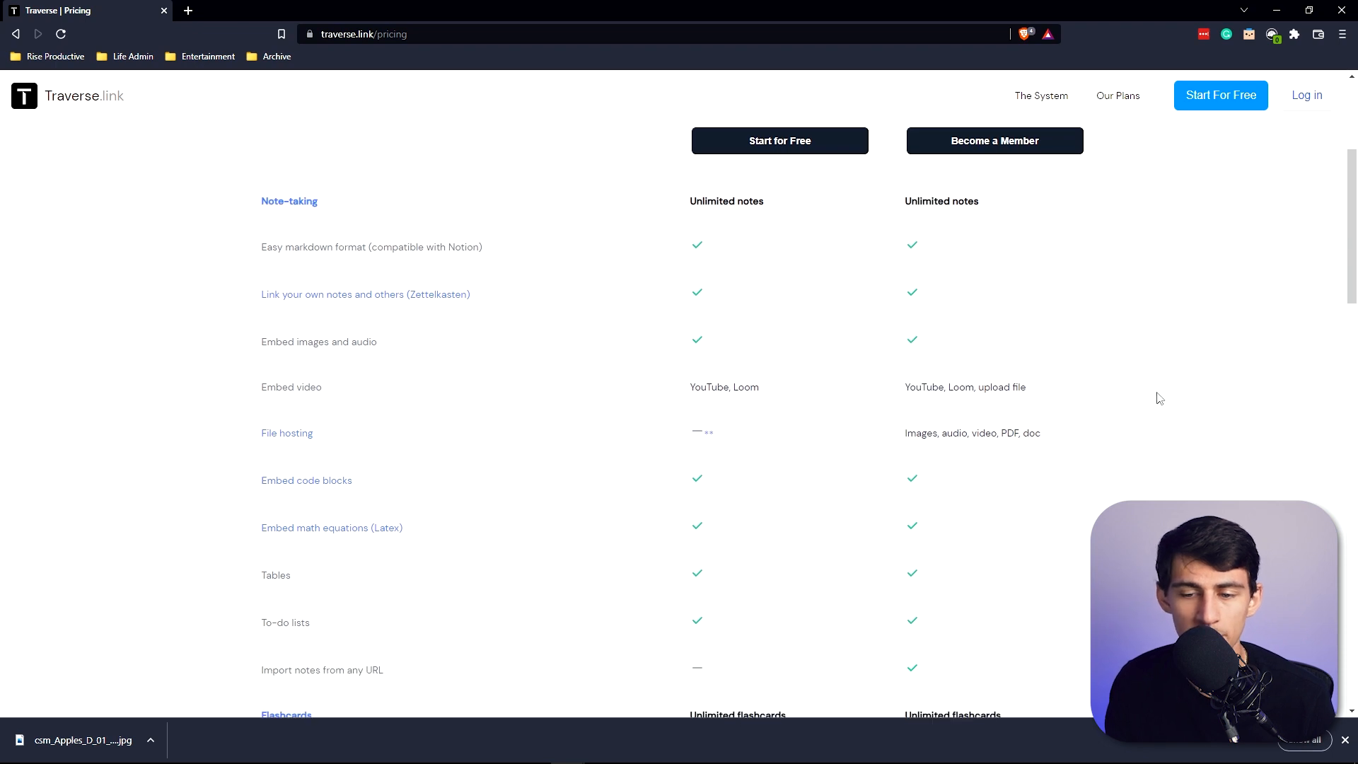
scroll("down", 3)
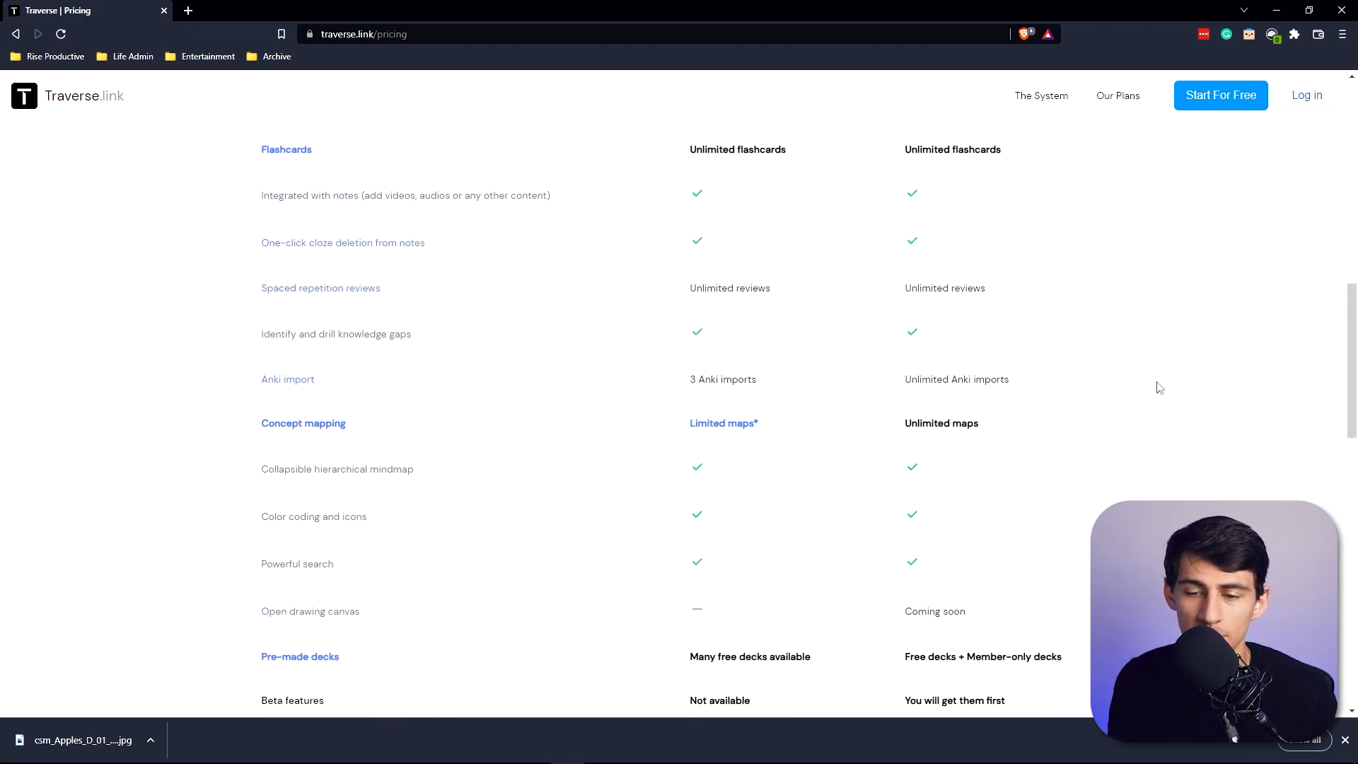
scroll("down", 3)
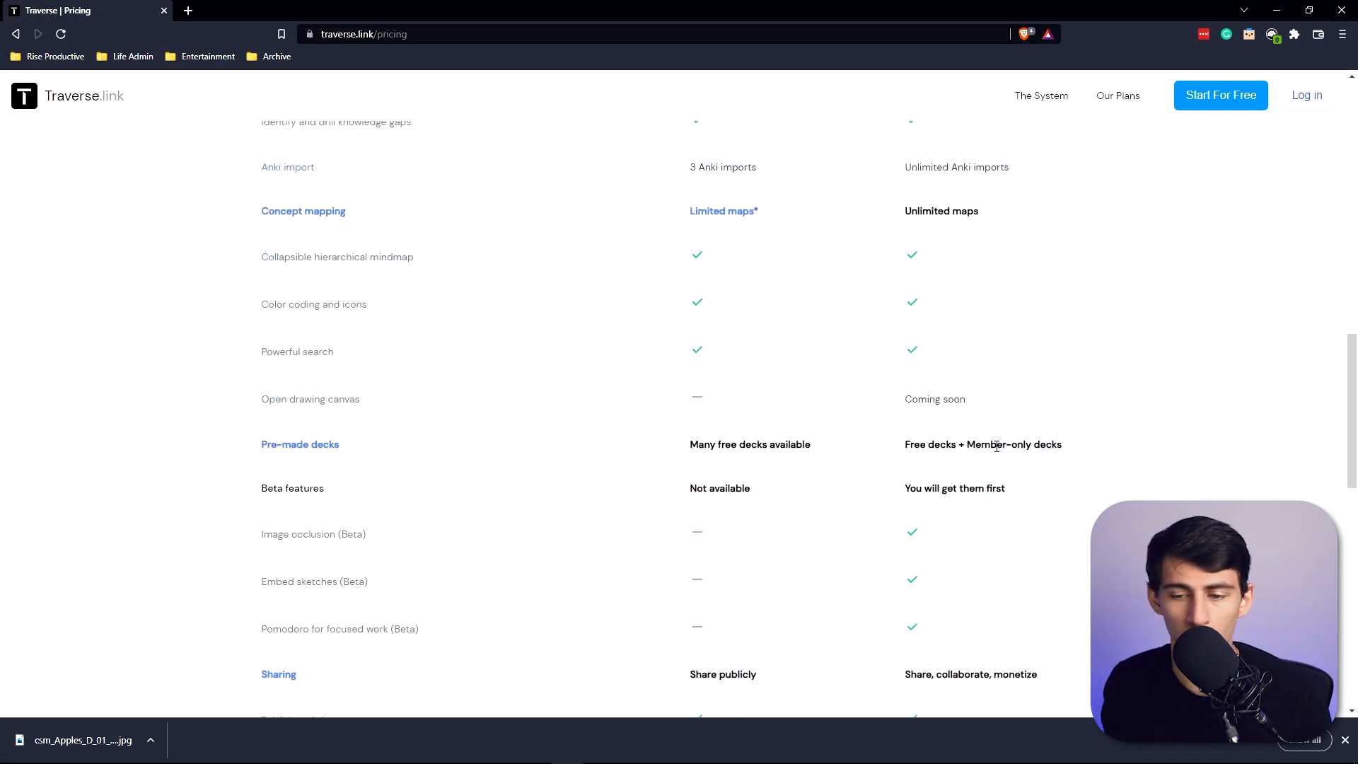
scroll("down", 3)
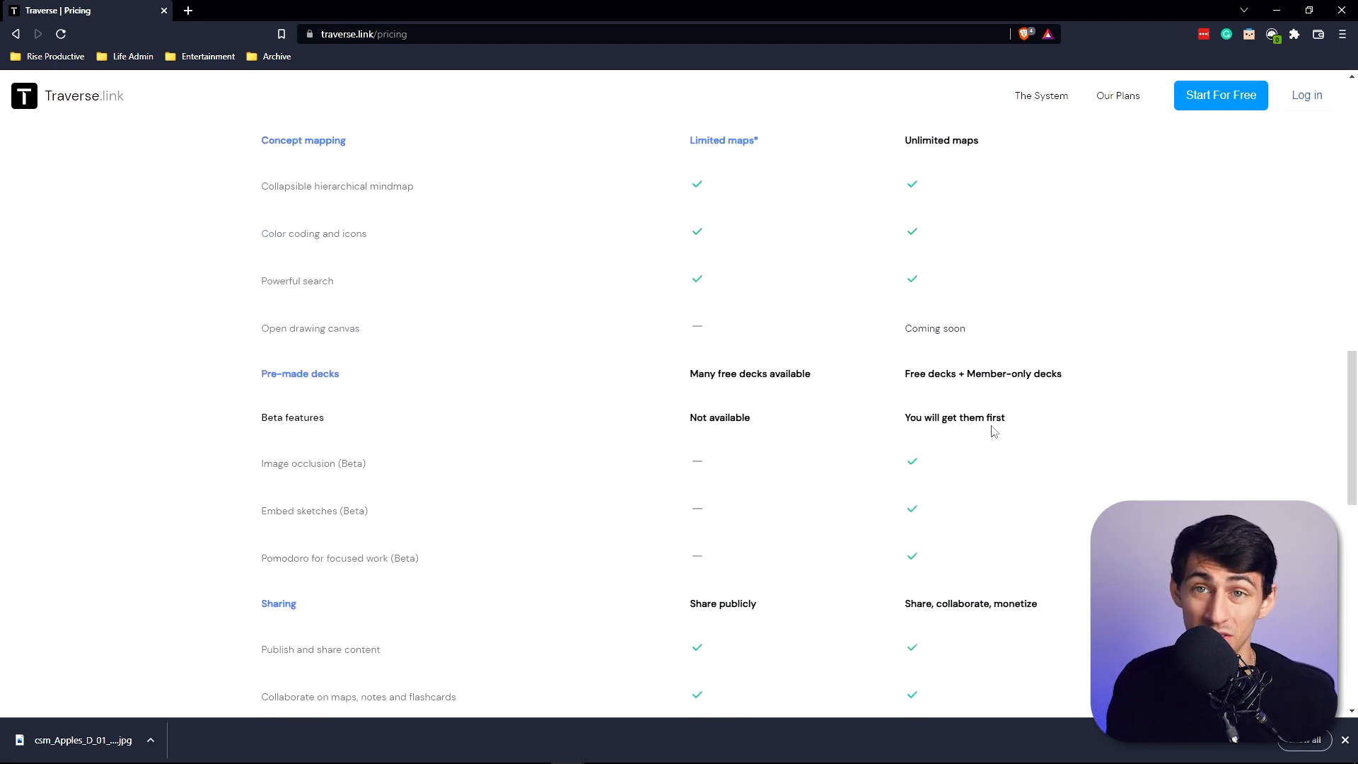
scroll("down", 3)
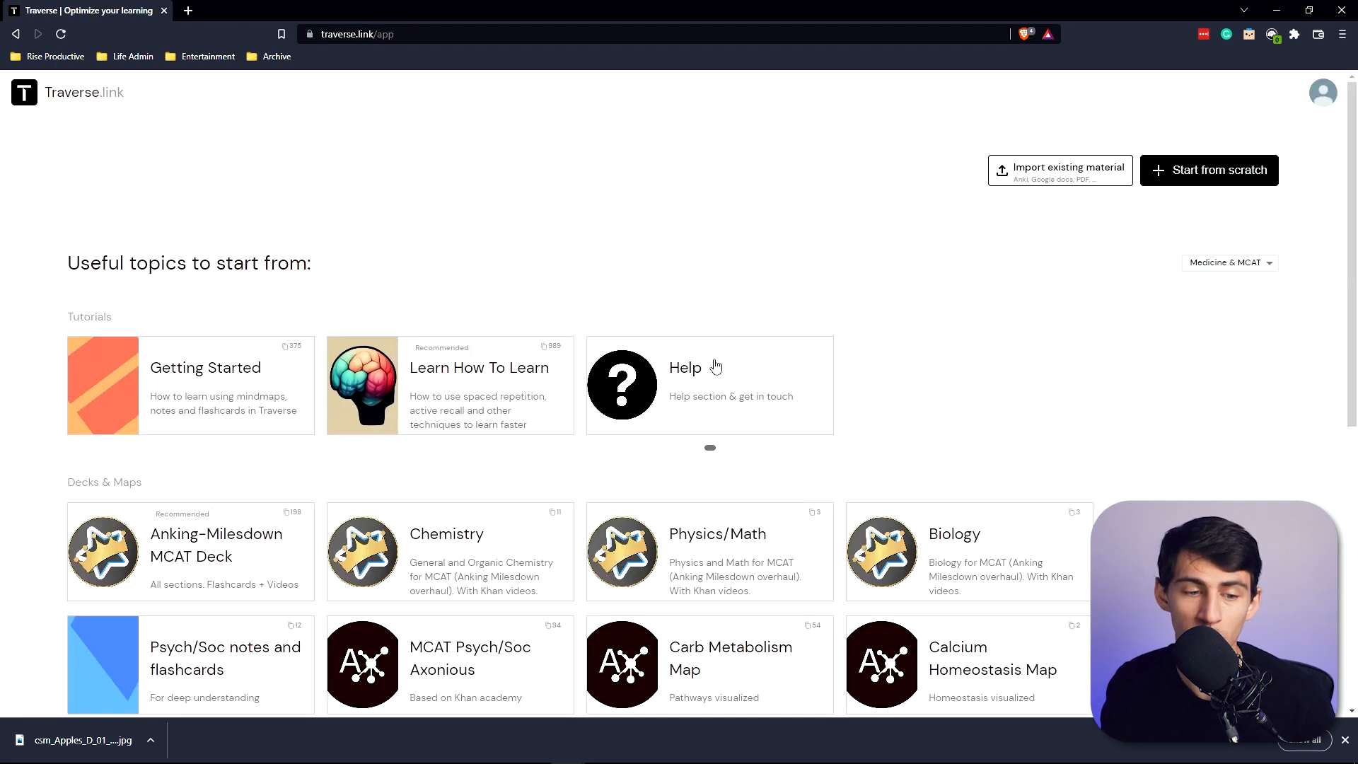
mouse_move(450, 383)
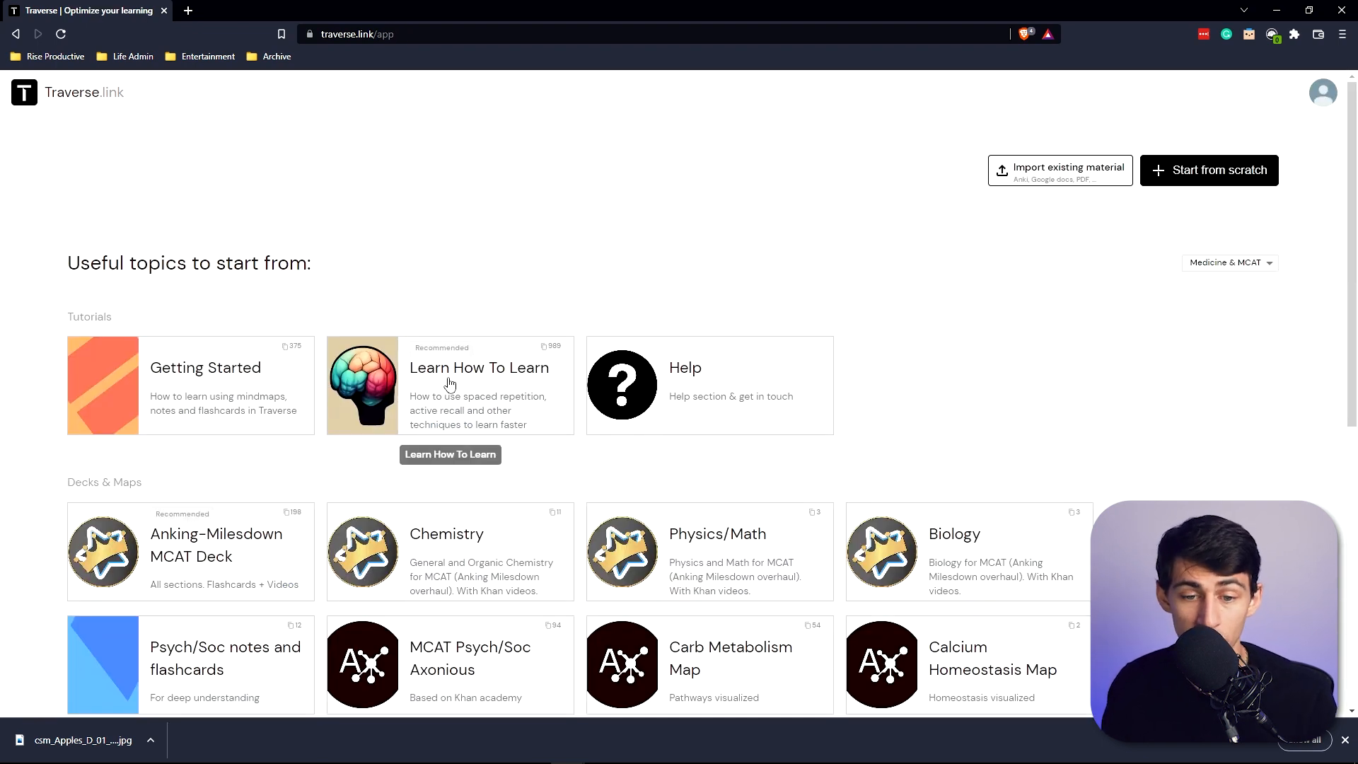
Copy the Physics/Math deck into the account, then start and discard an empty new flashcard on Circuits.
scroll("down", 3)
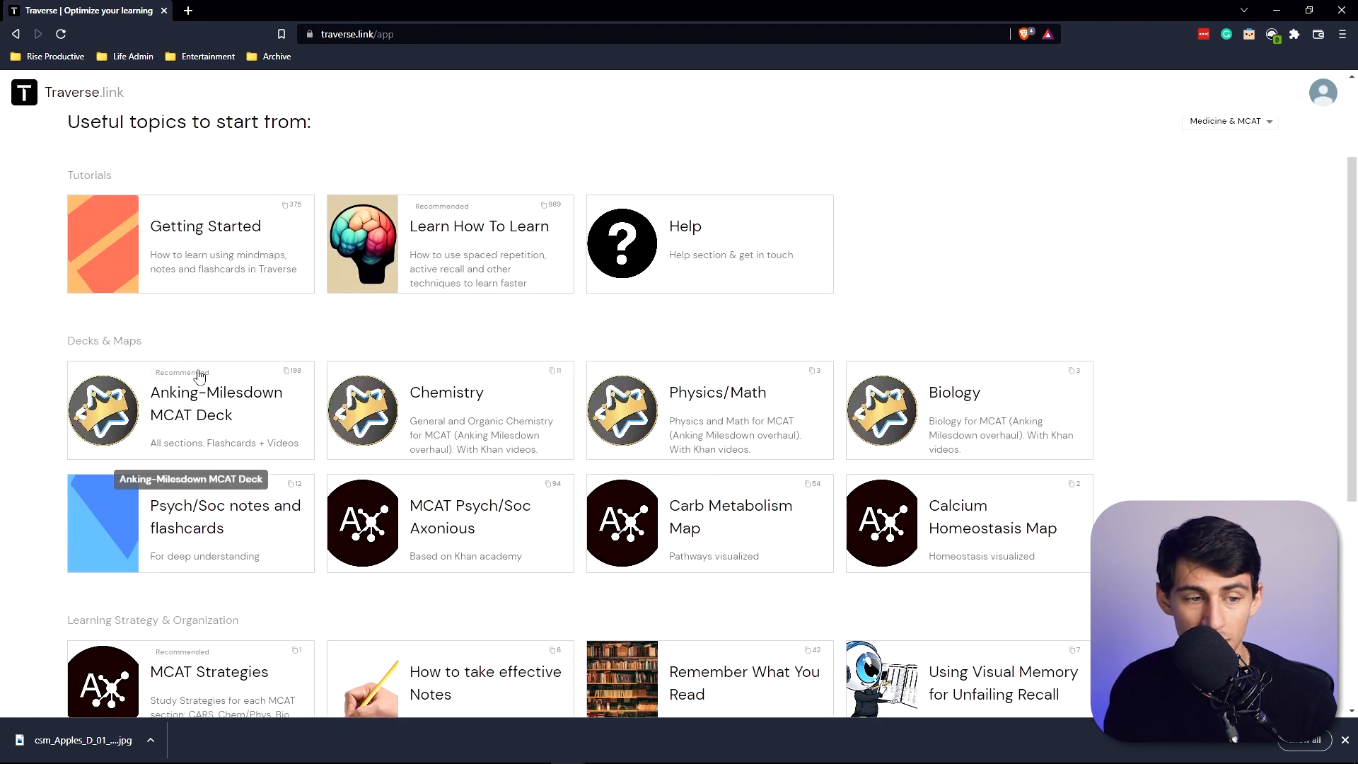
mouse_move(246, 432)
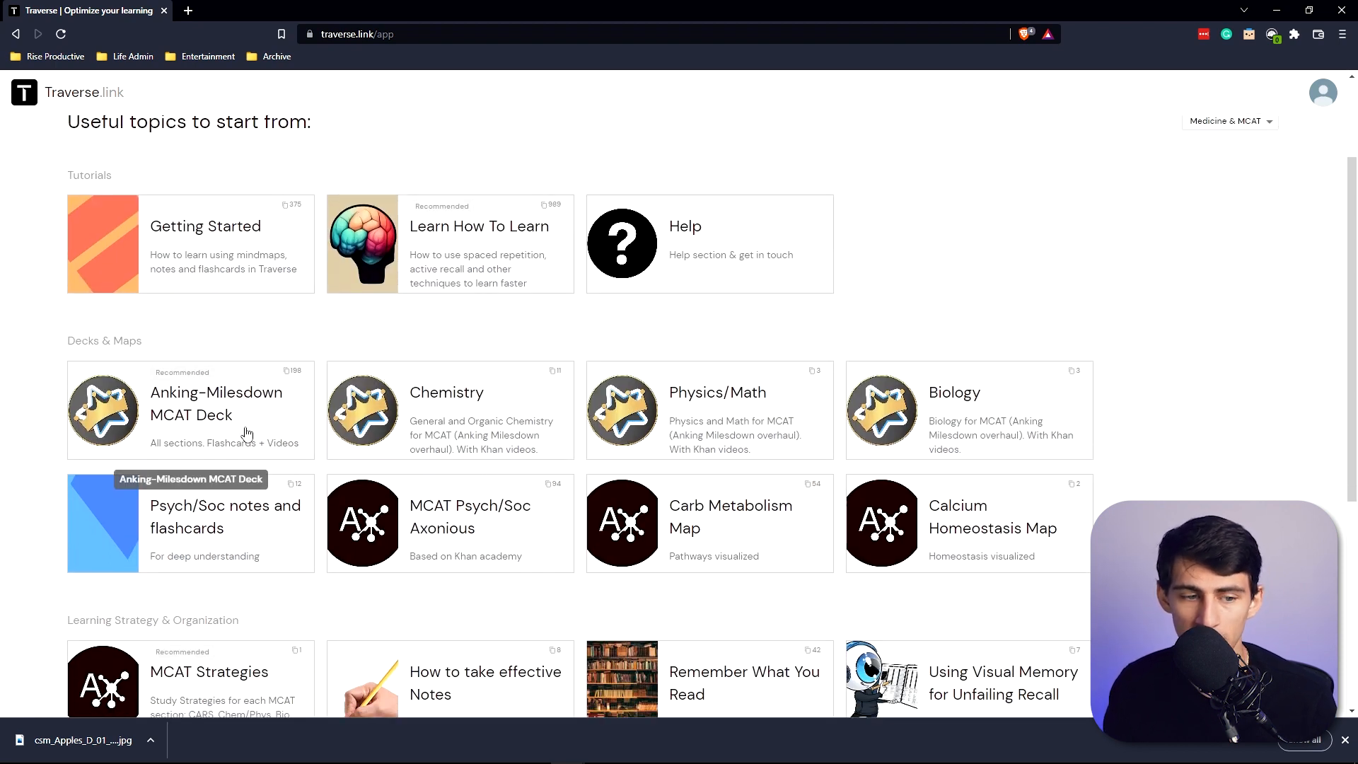
mouse_move(693, 401)
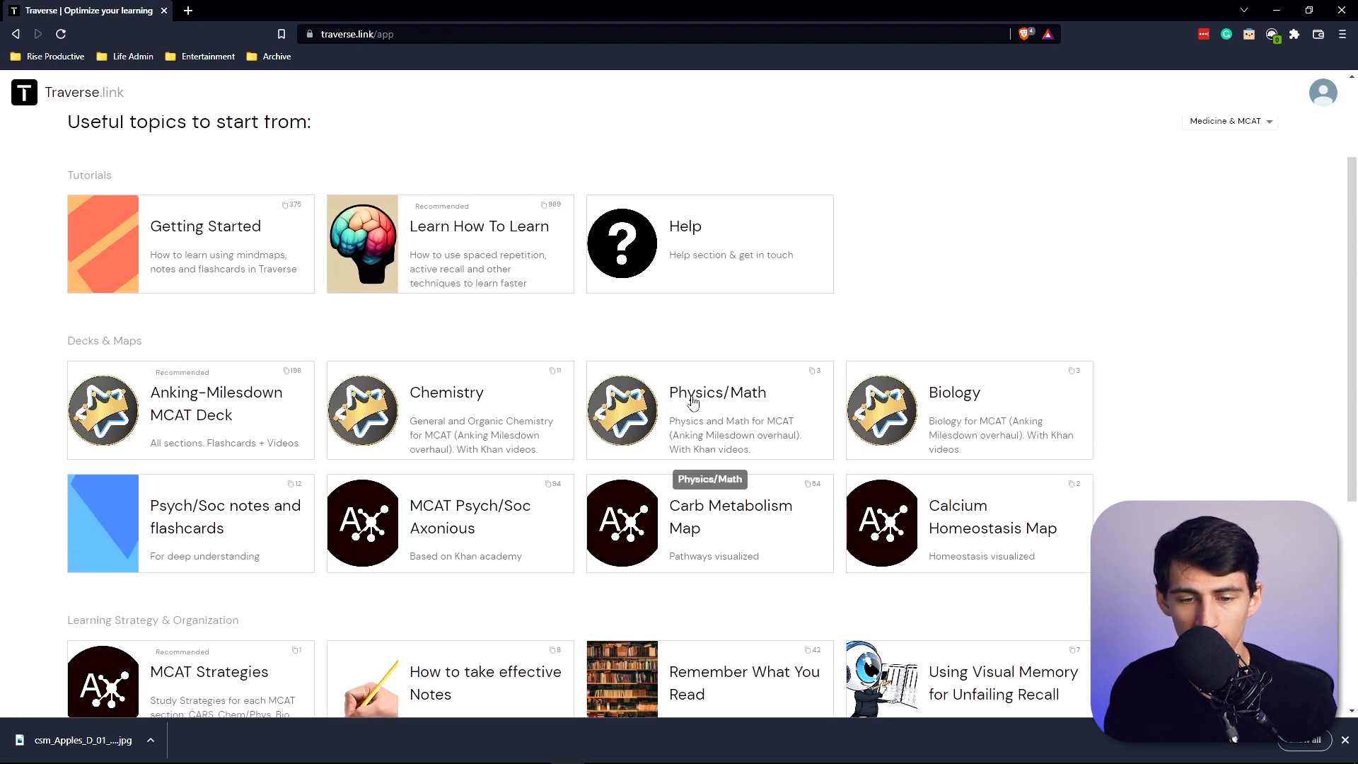
left_click(717, 392)
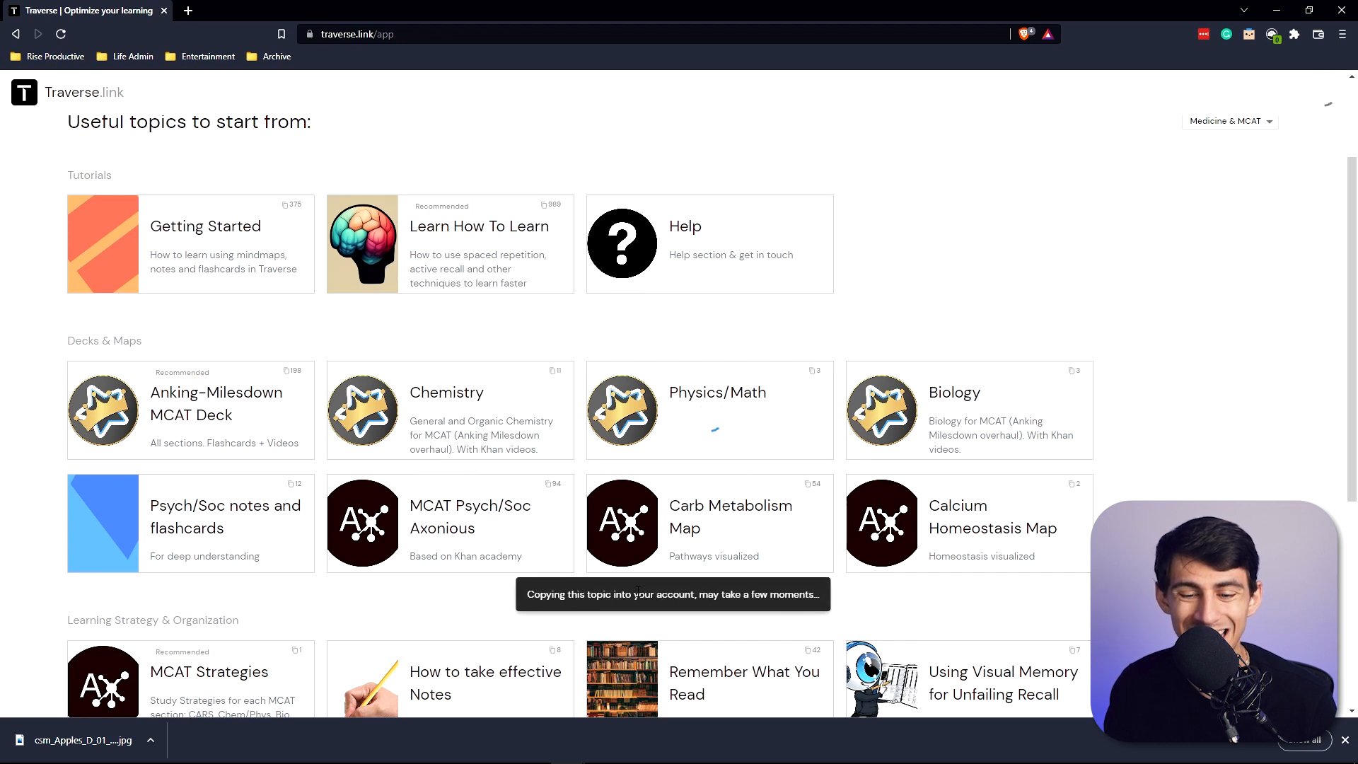
left_click(709, 410)
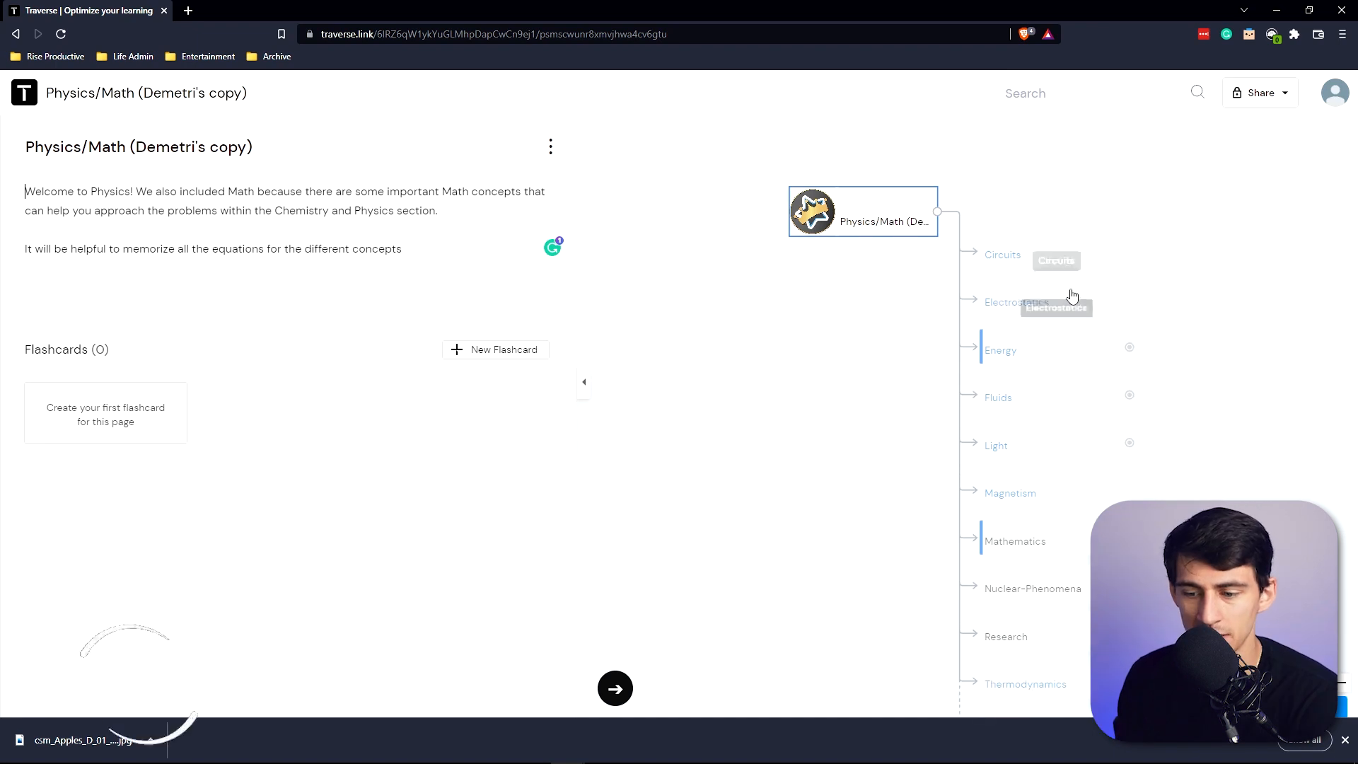
mouse_move(840, 215)
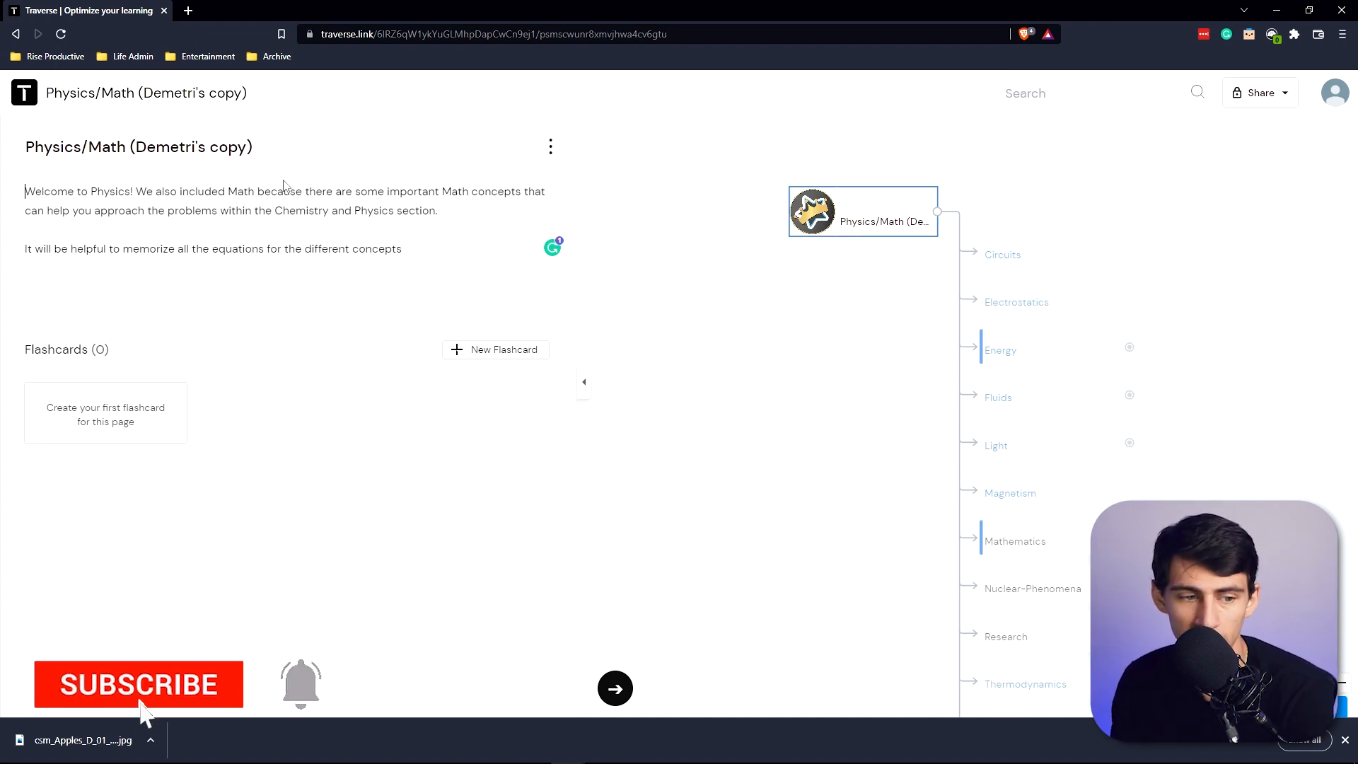
left_click(495, 350)
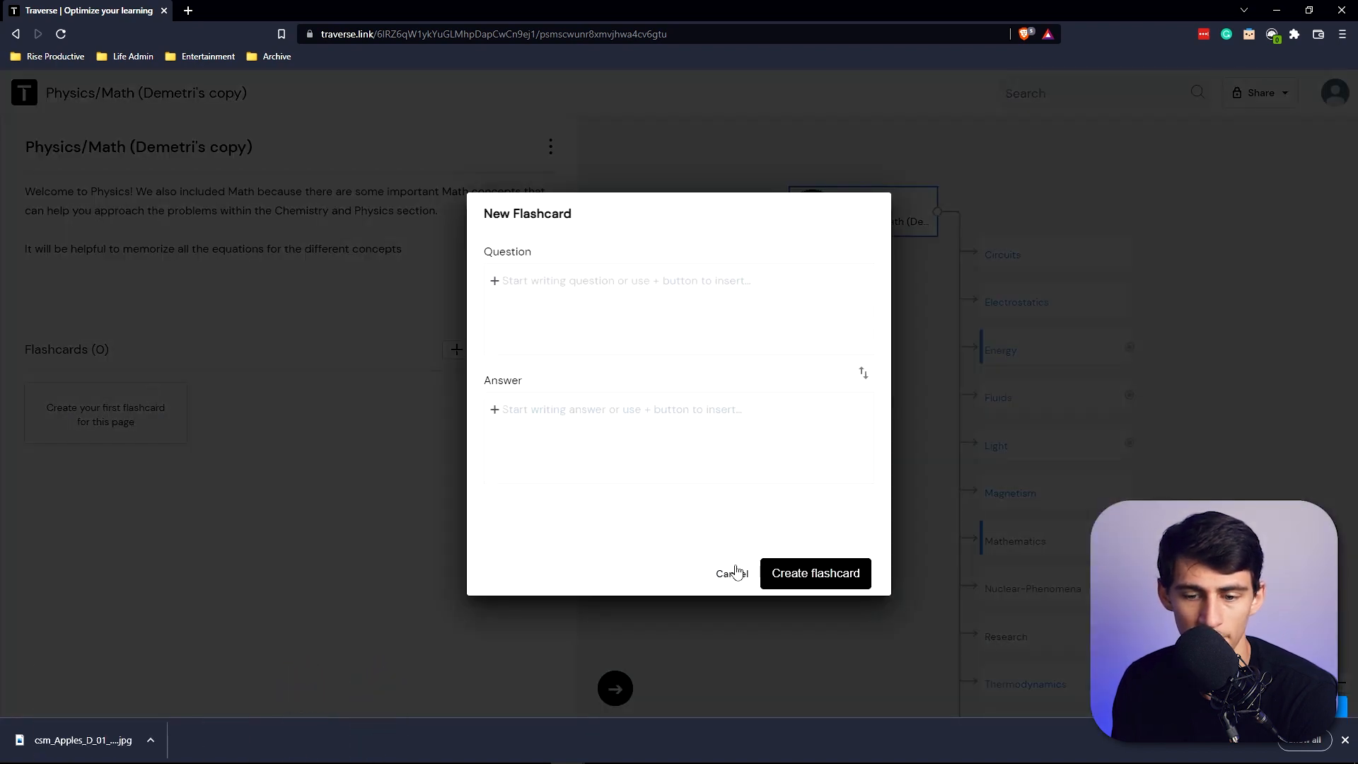
left_click(730, 573)
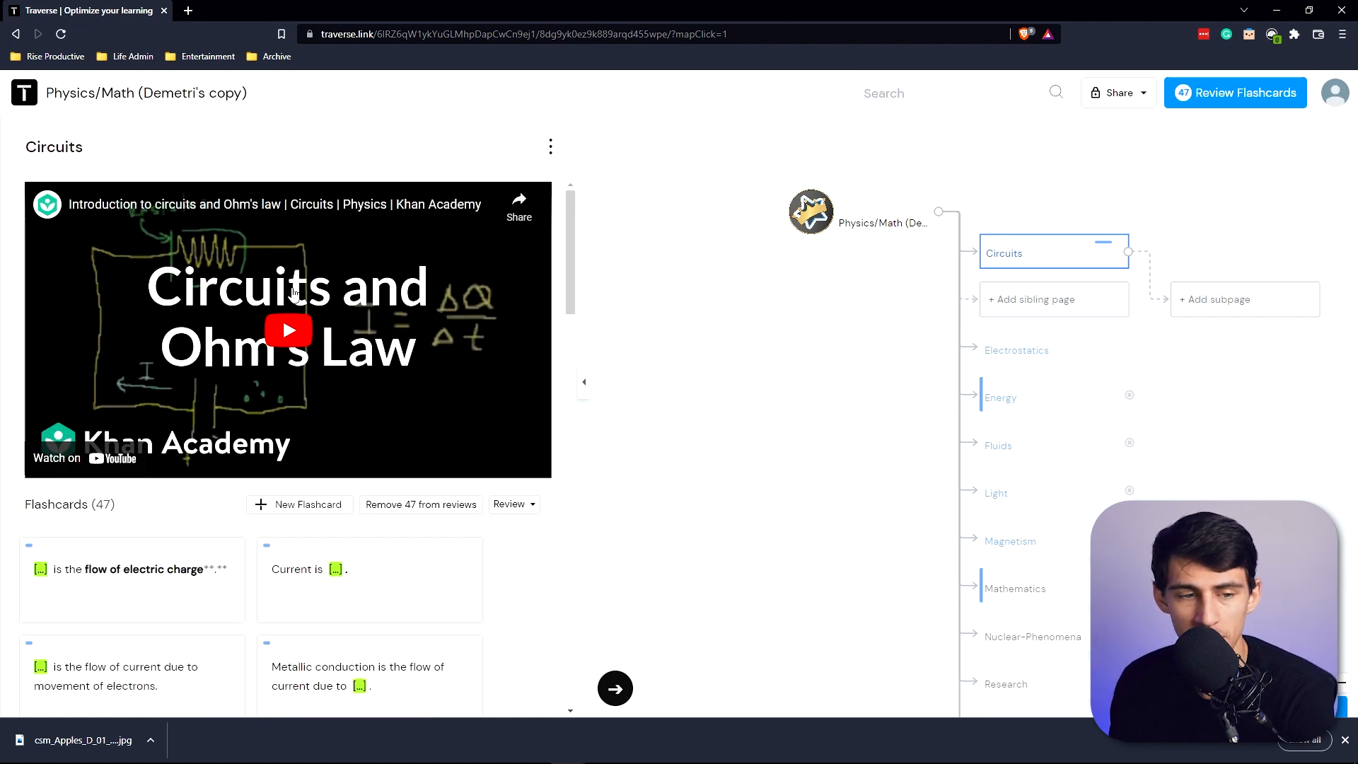
mouse_move(327, 318)
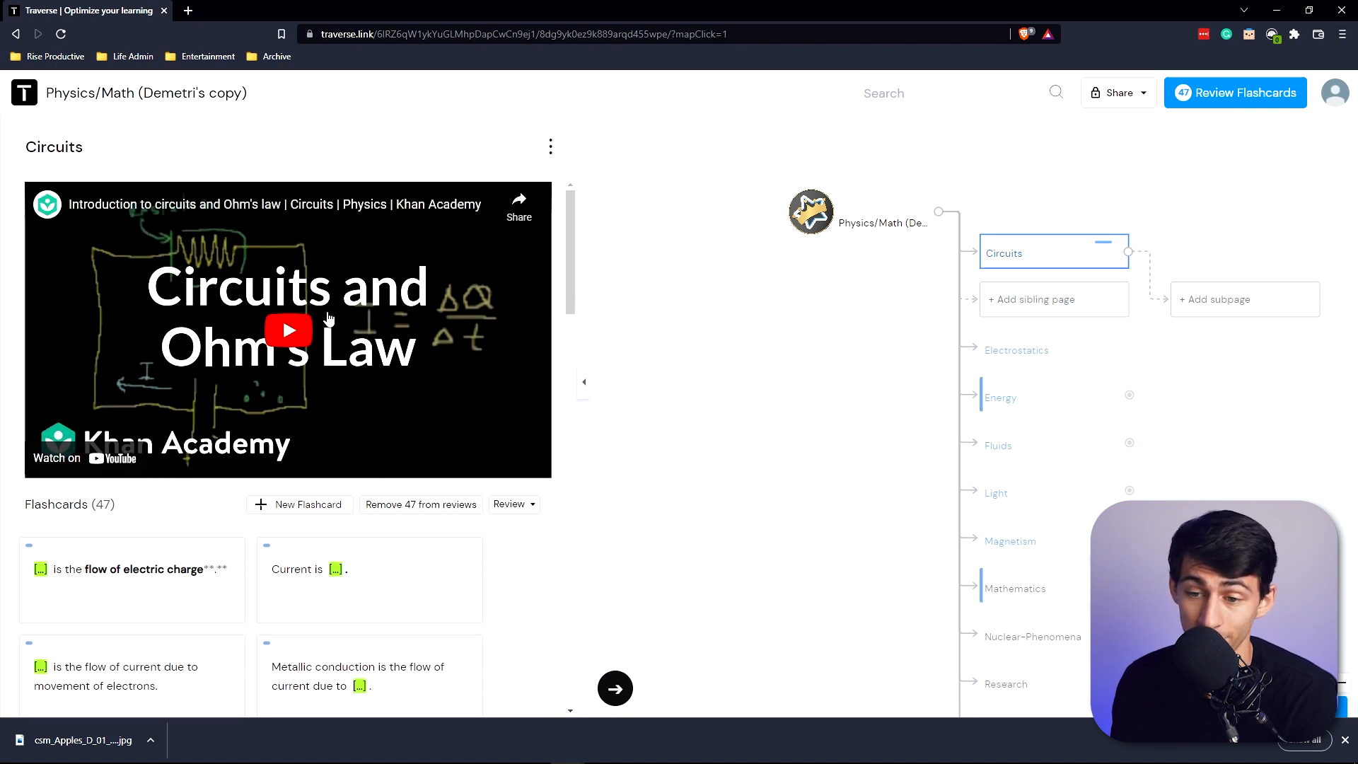
Review the first Circuits flashcard and reveal its answer, "Current".
scroll("down", 3)
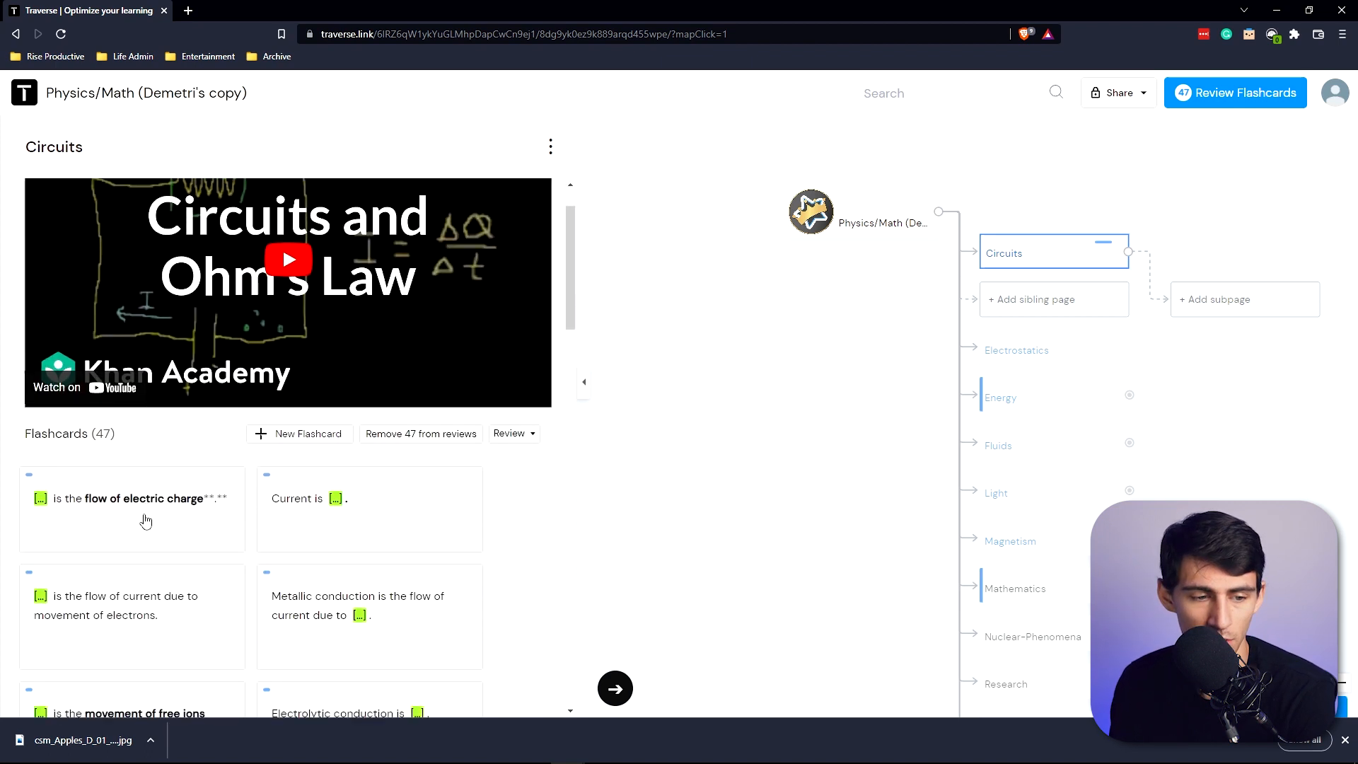
right_click(146, 521)
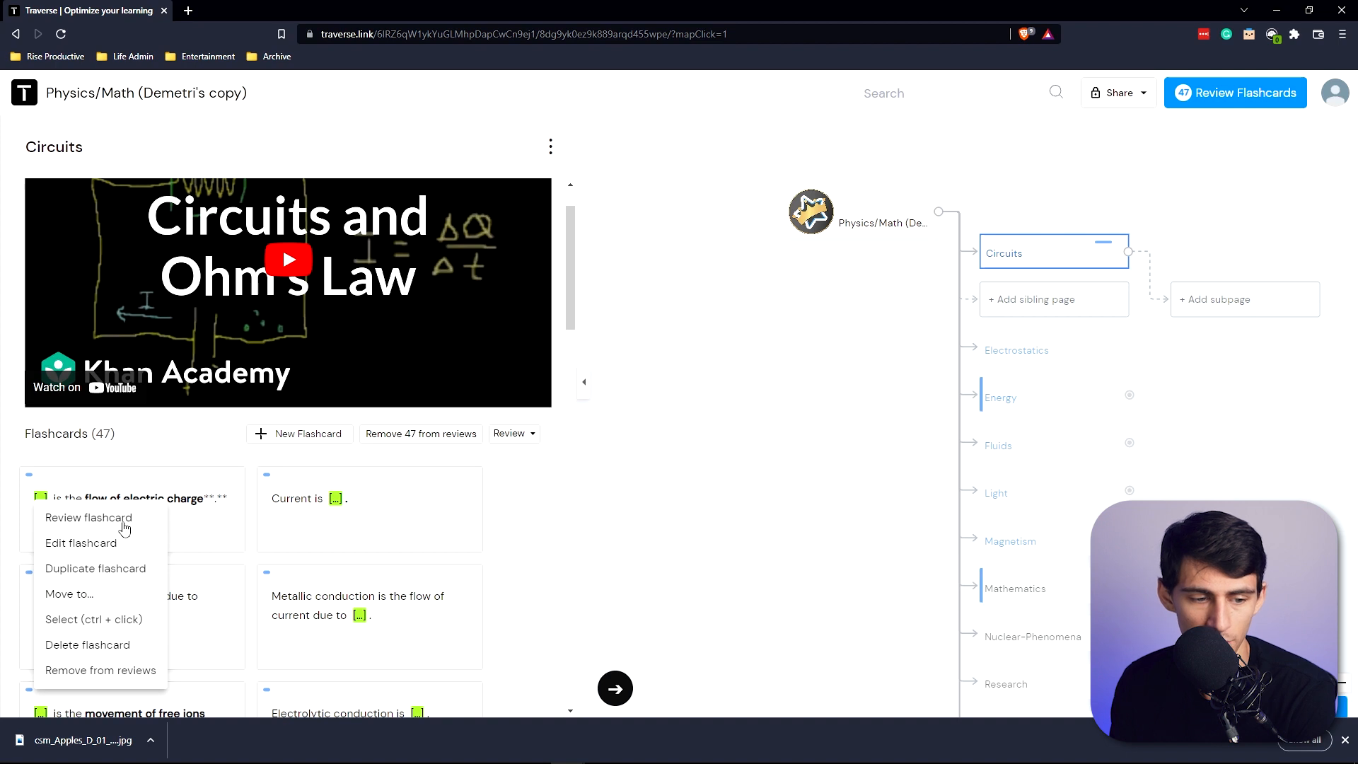
left_click(88, 518)
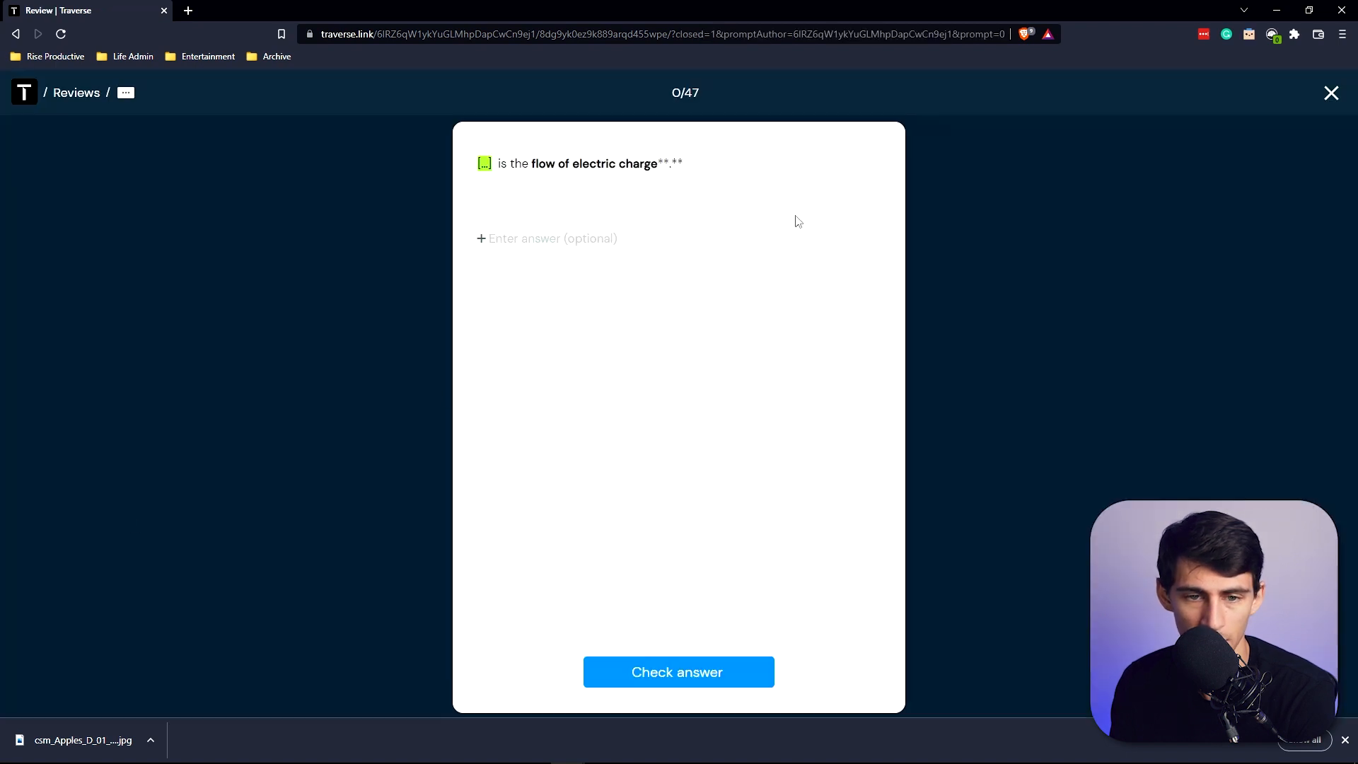
mouse_move(633, 198)
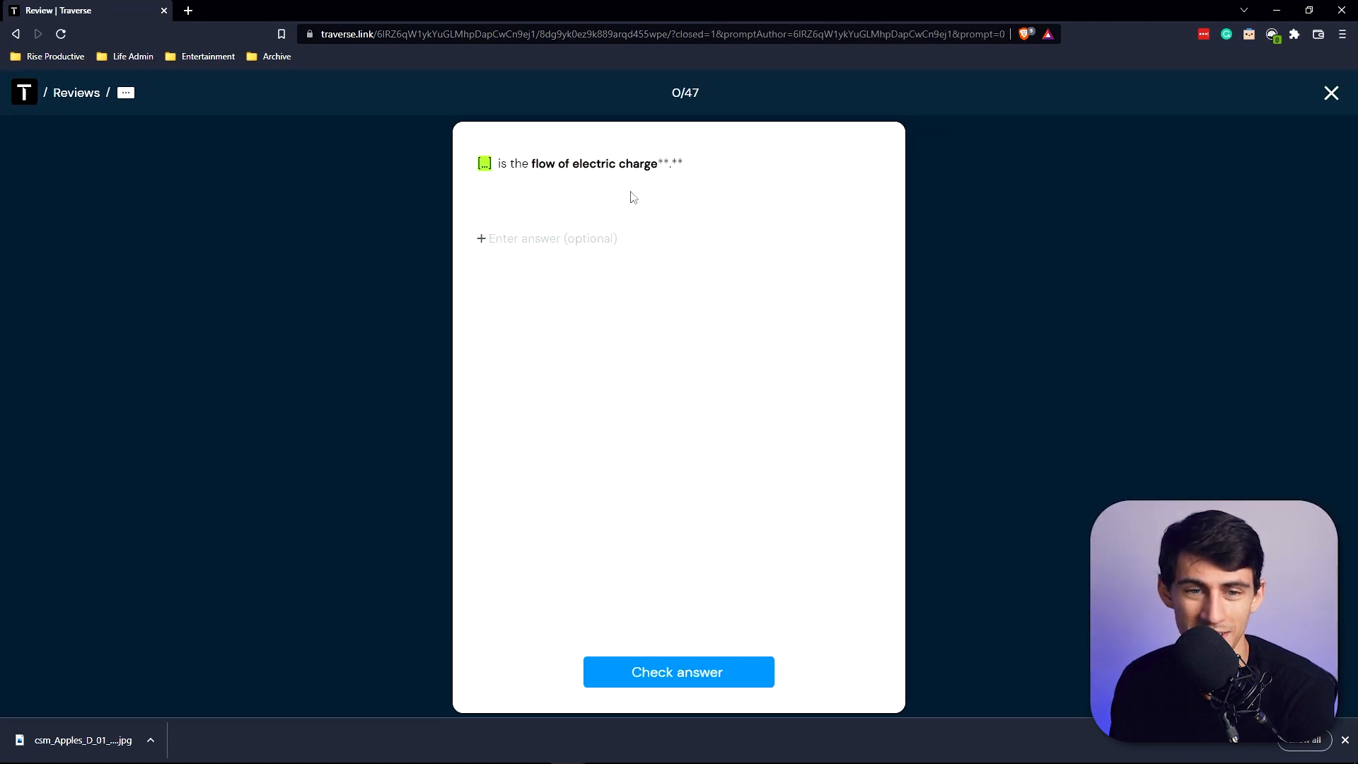
left_click(677, 670)
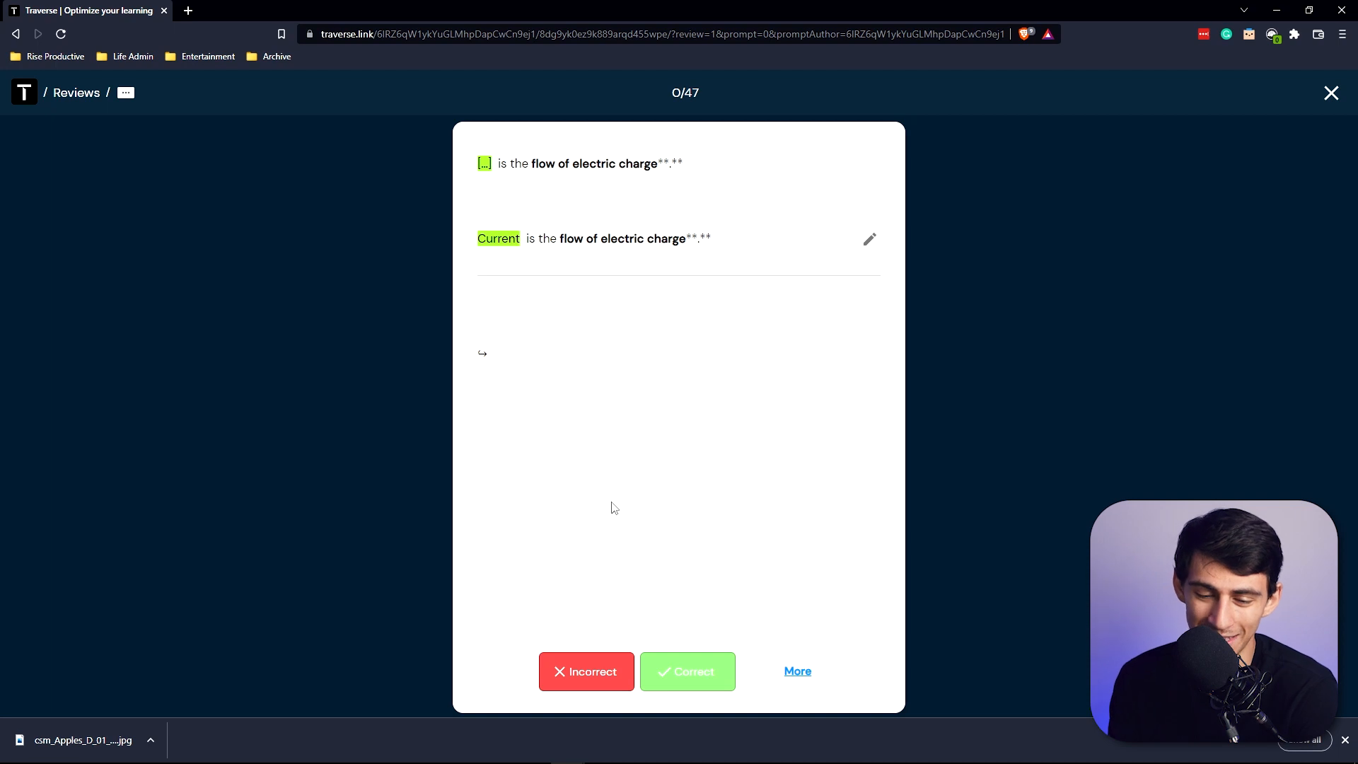
Exit the review and open the 'How to take effective Notes' topic from the dashboard.
left_click(1332, 94)
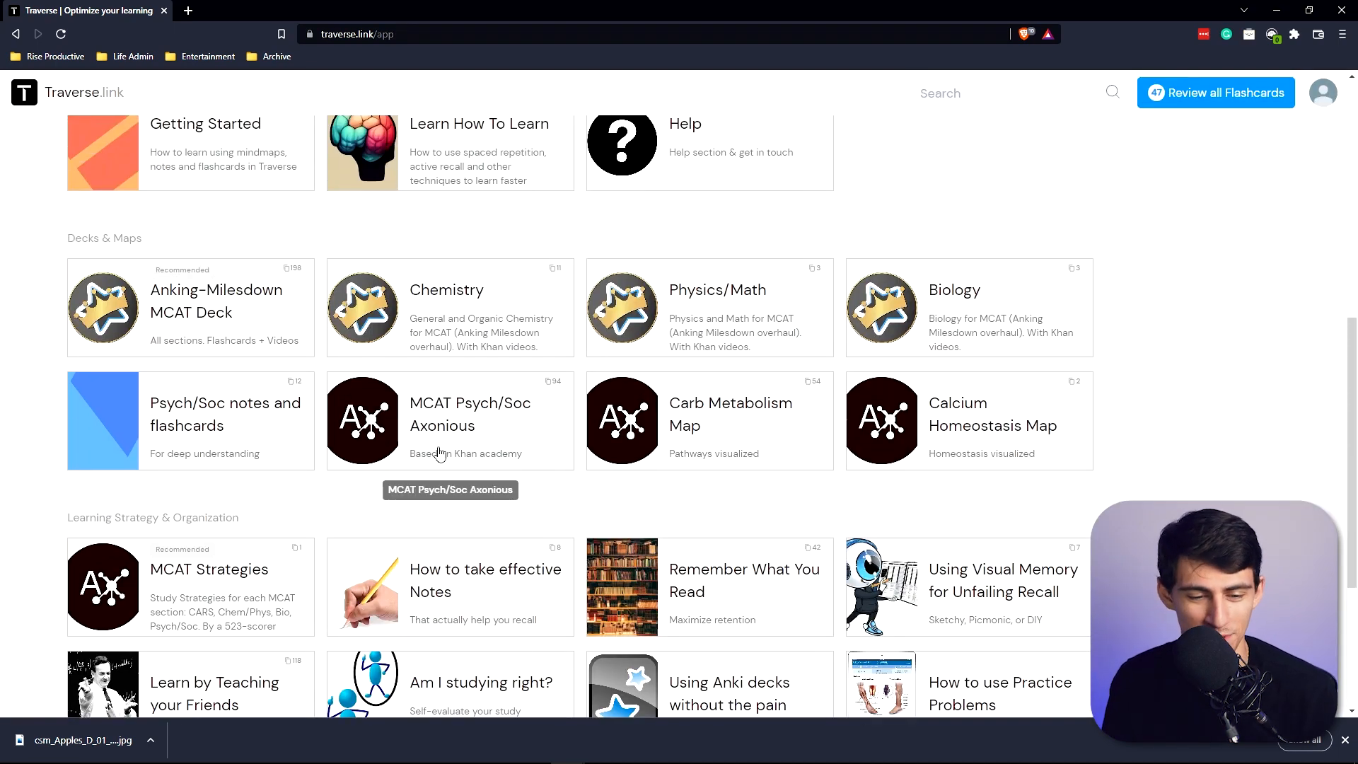
scroll("up", 3)
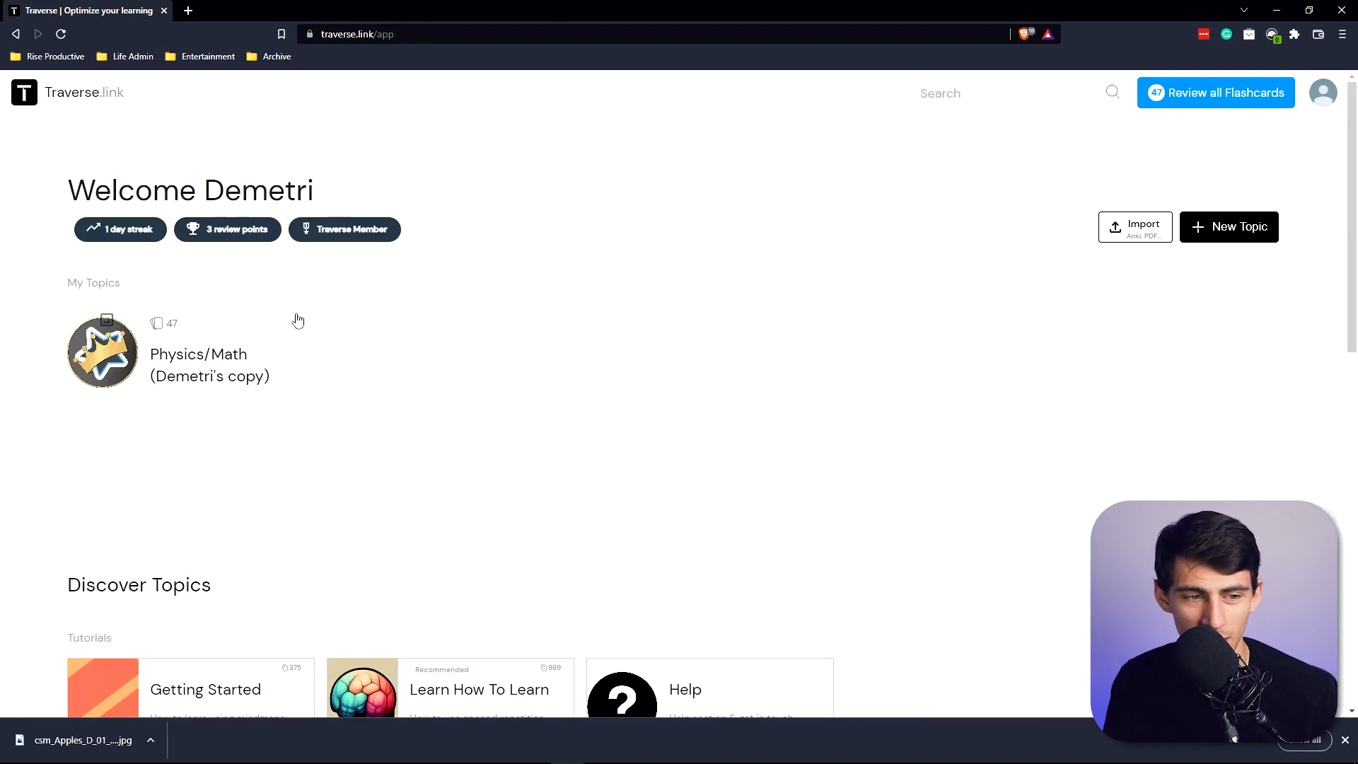
mouse_move(328, 334)
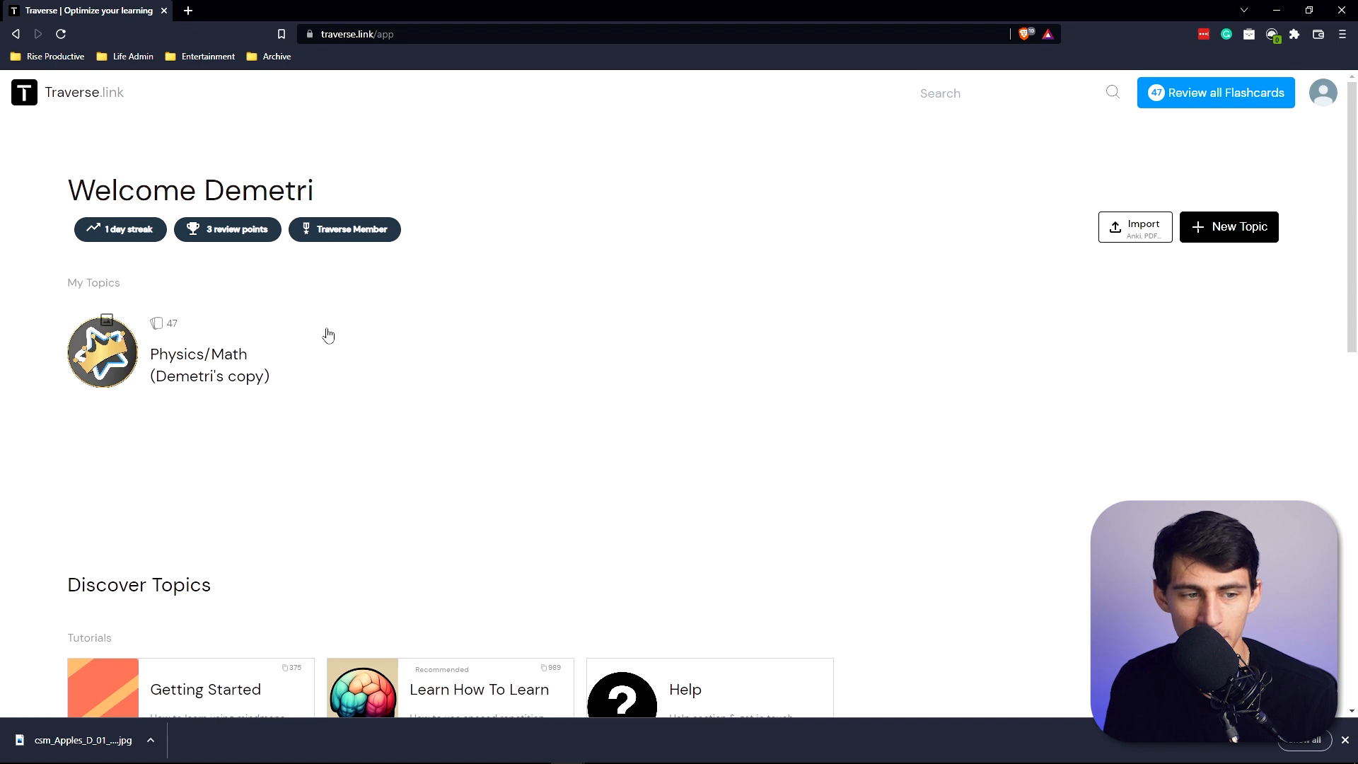
scroll("down", 3)
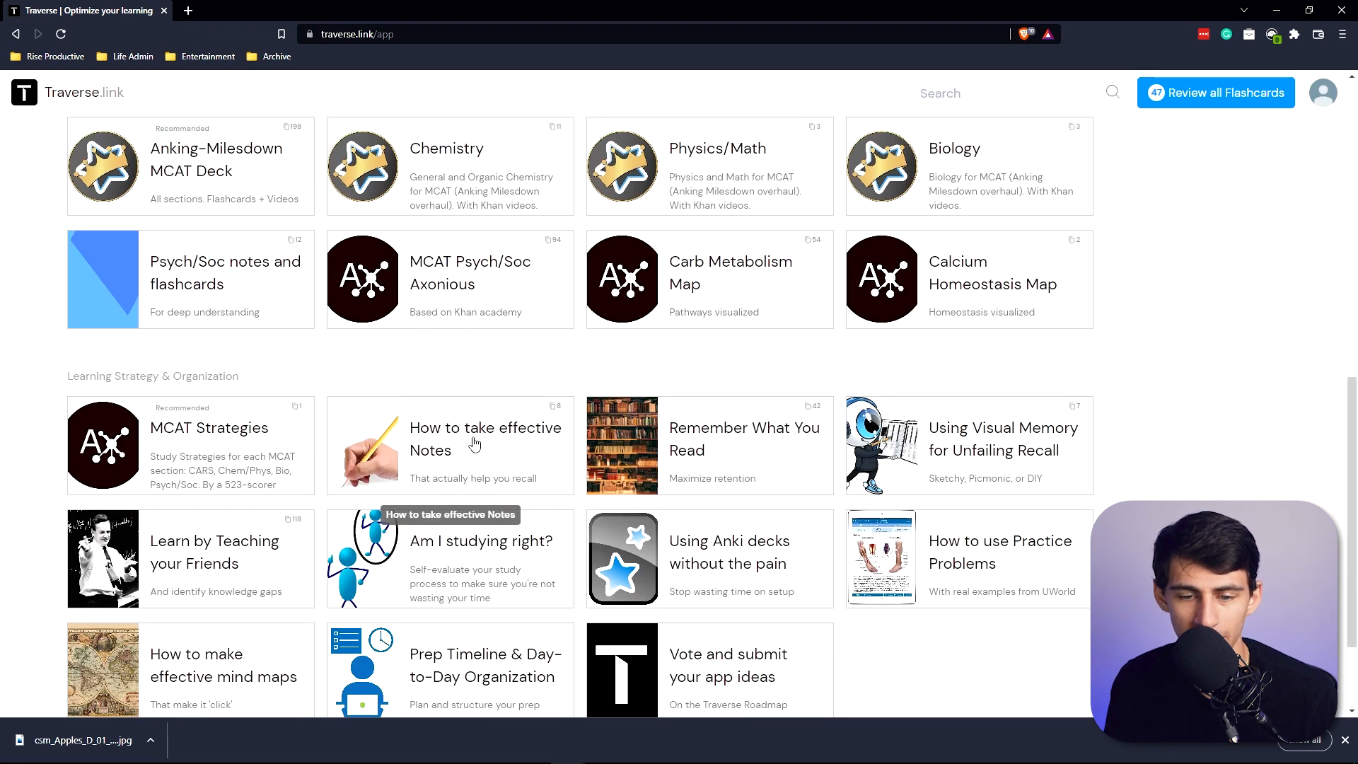
left_click(486, 438)
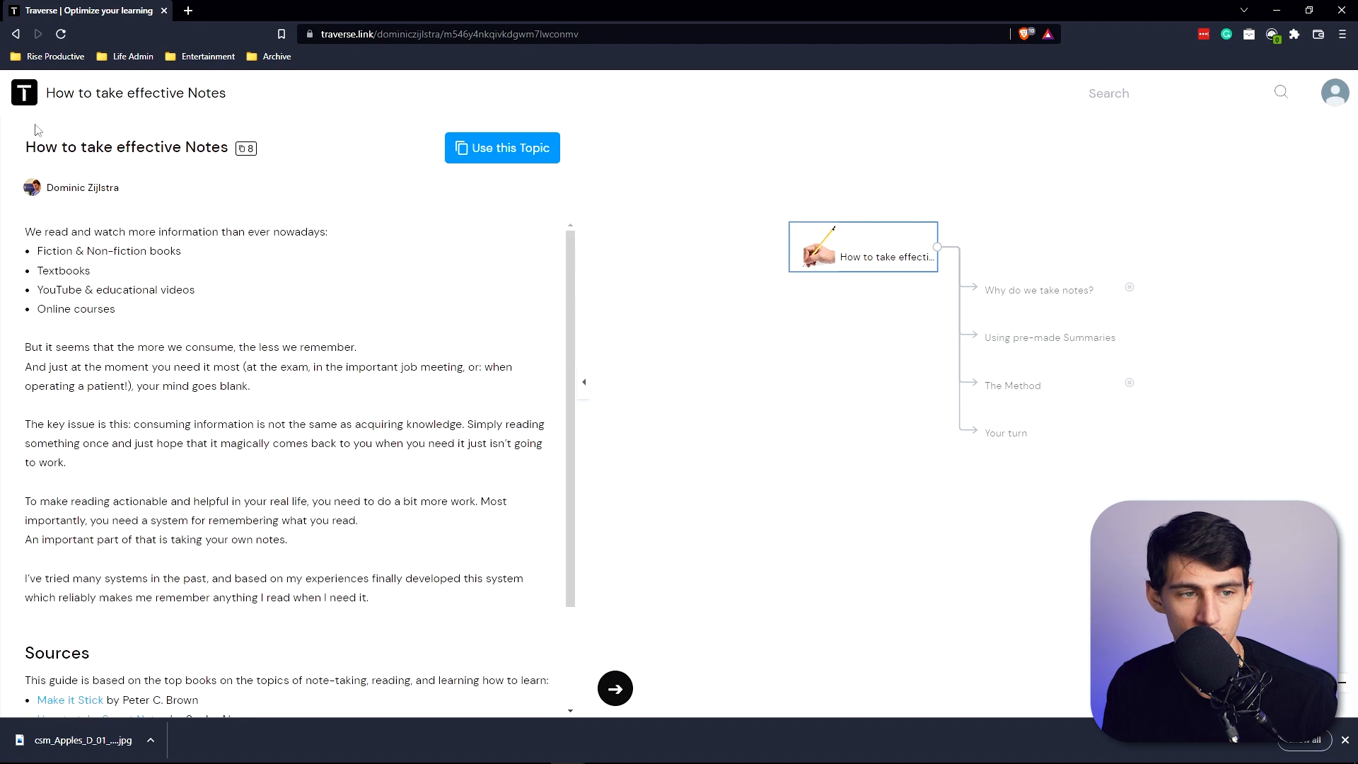
Copy the notes topic into the account and browse its 'Why do we take notes?' subpage.
scroll("down", 3)
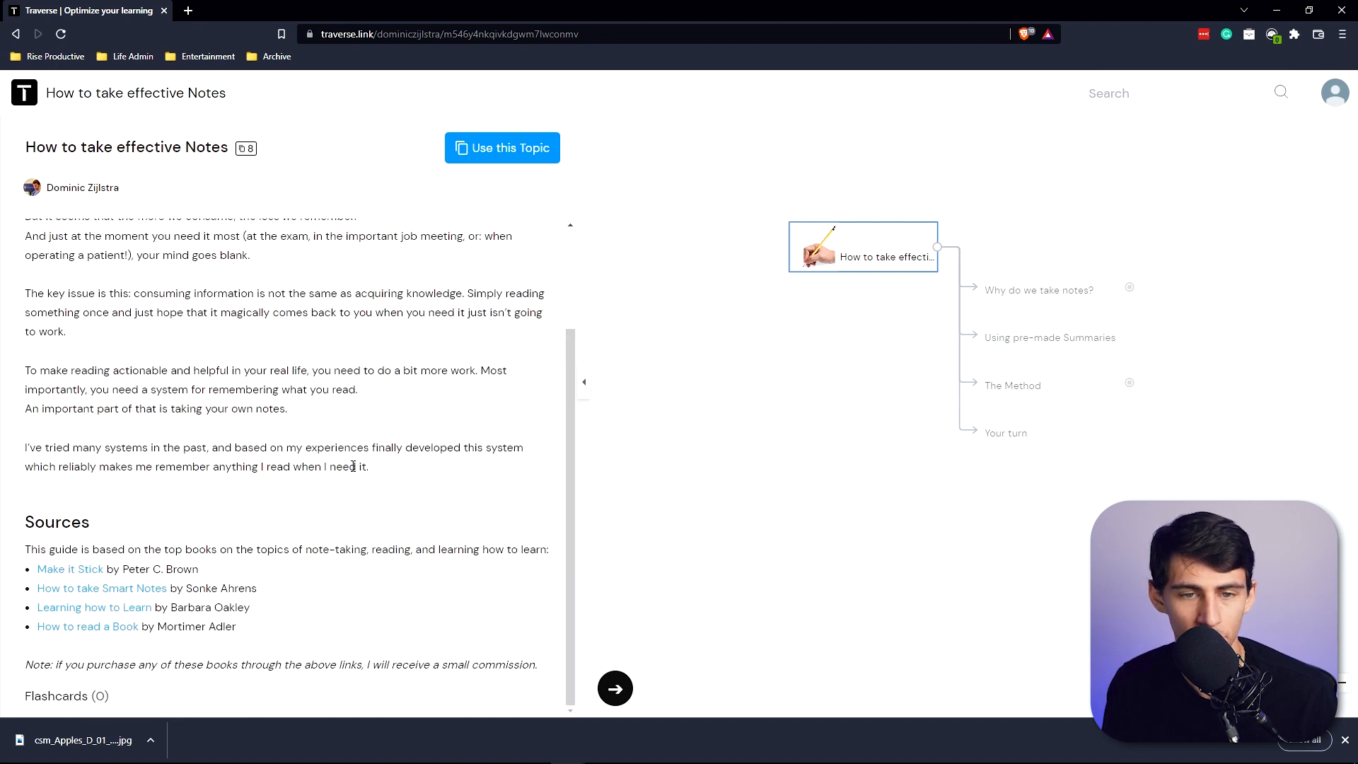
left_click(501, 147)
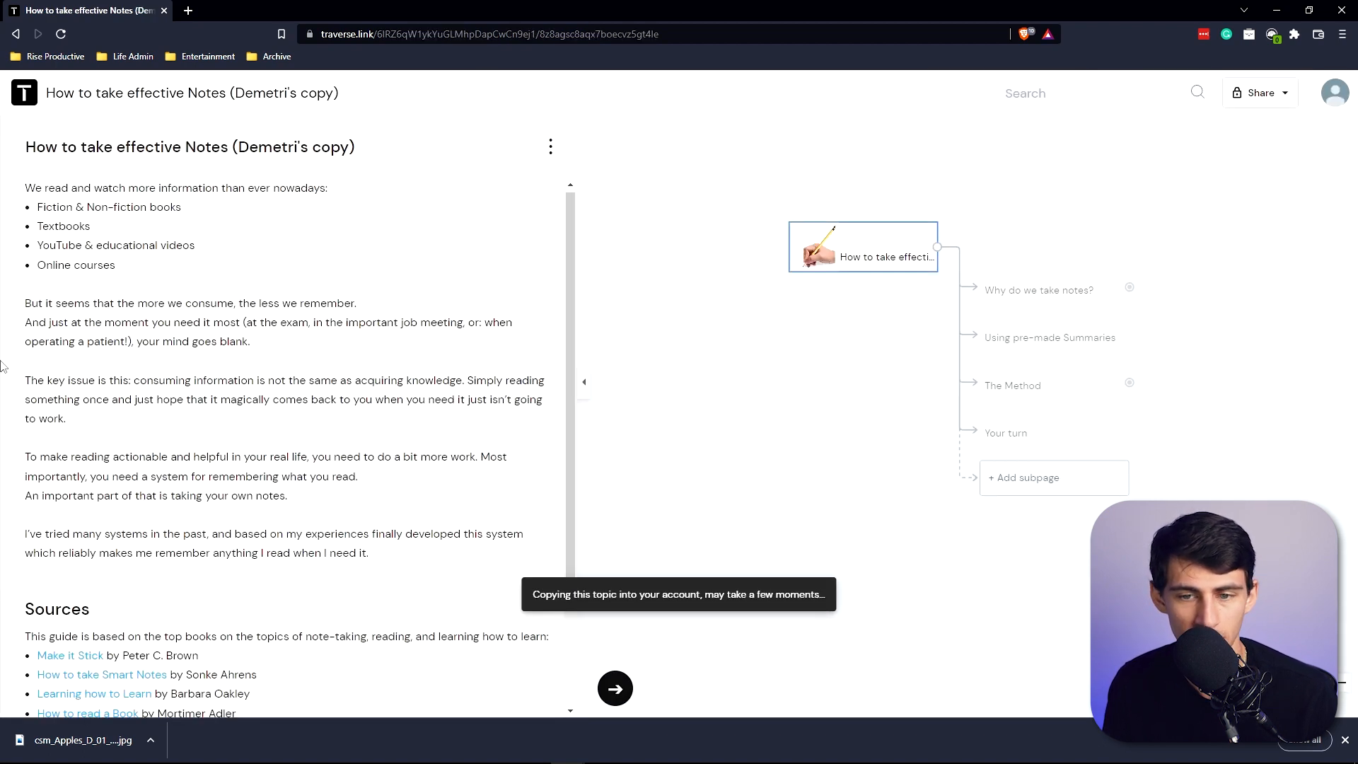
left_click(1037, 288)
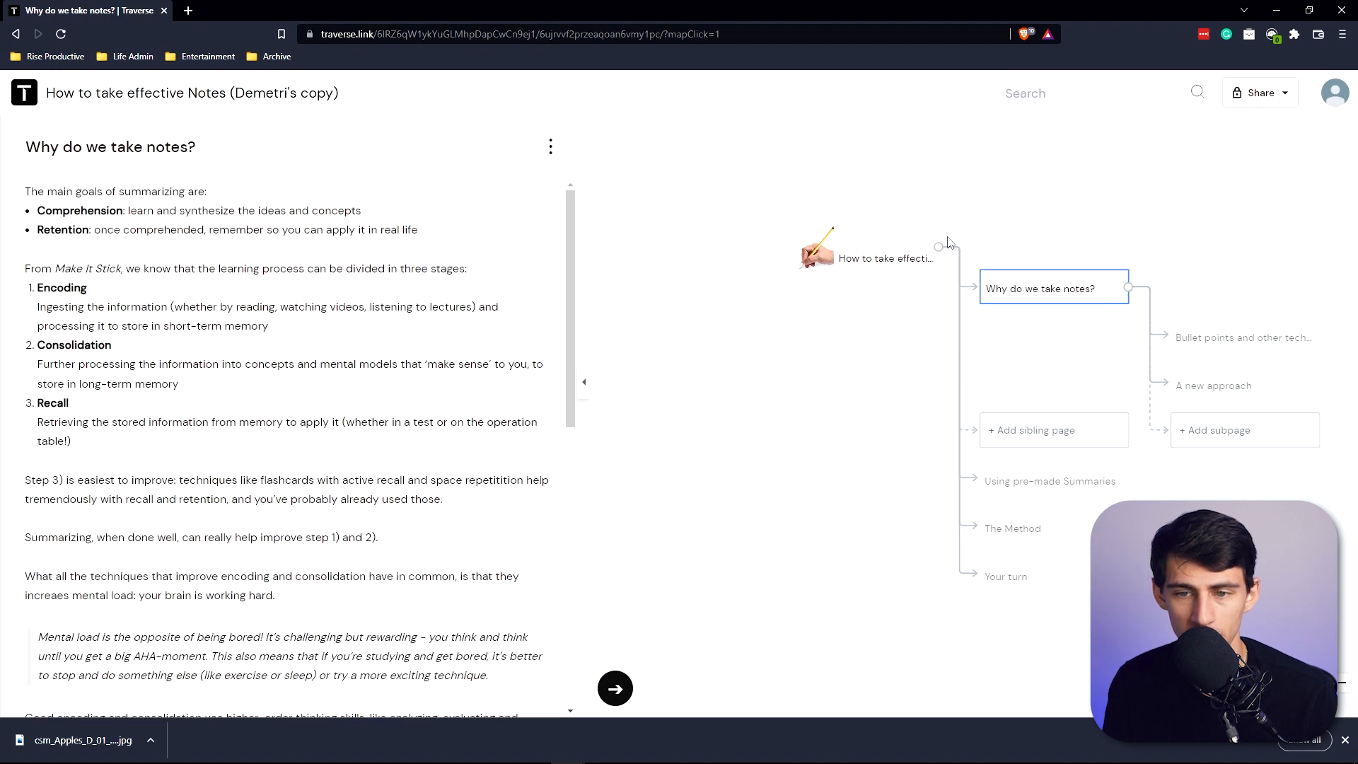
scroll("down", 3)
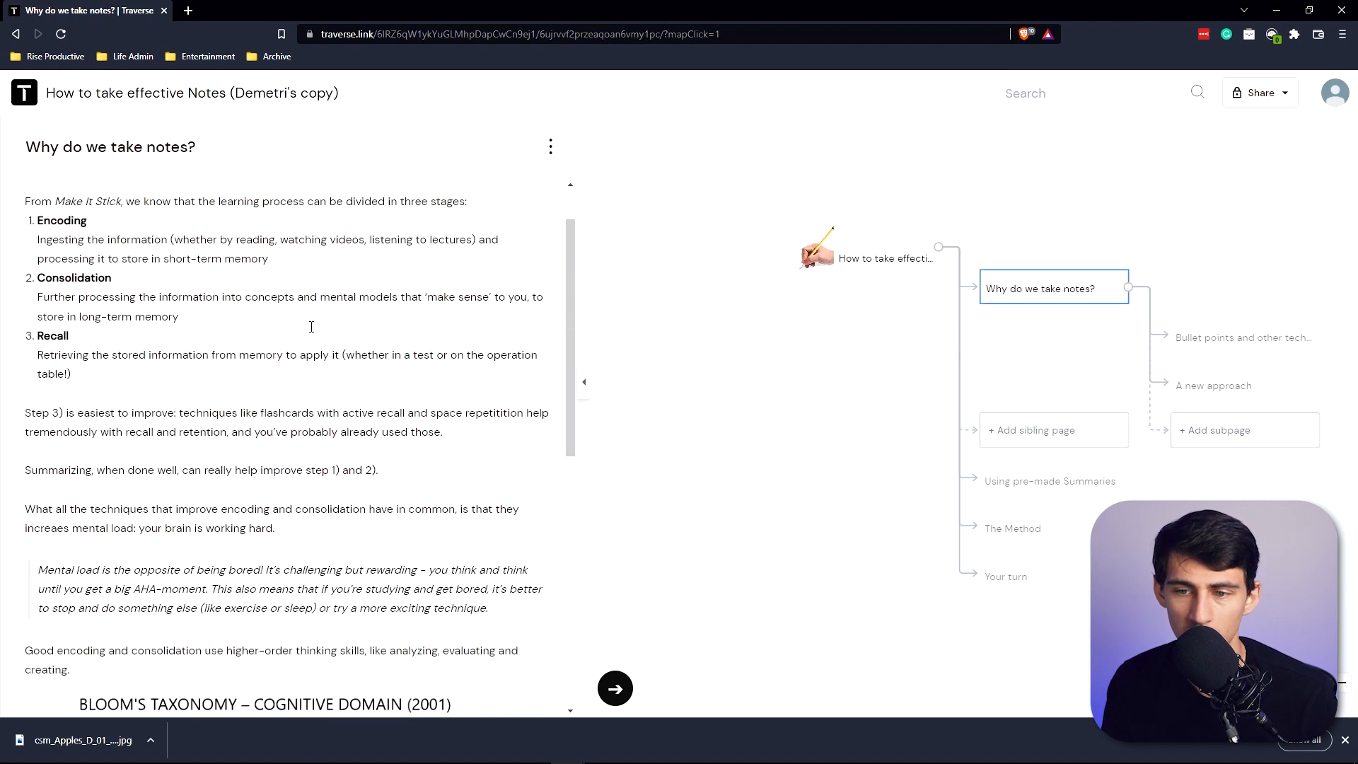
mouse_move(1053, 287)
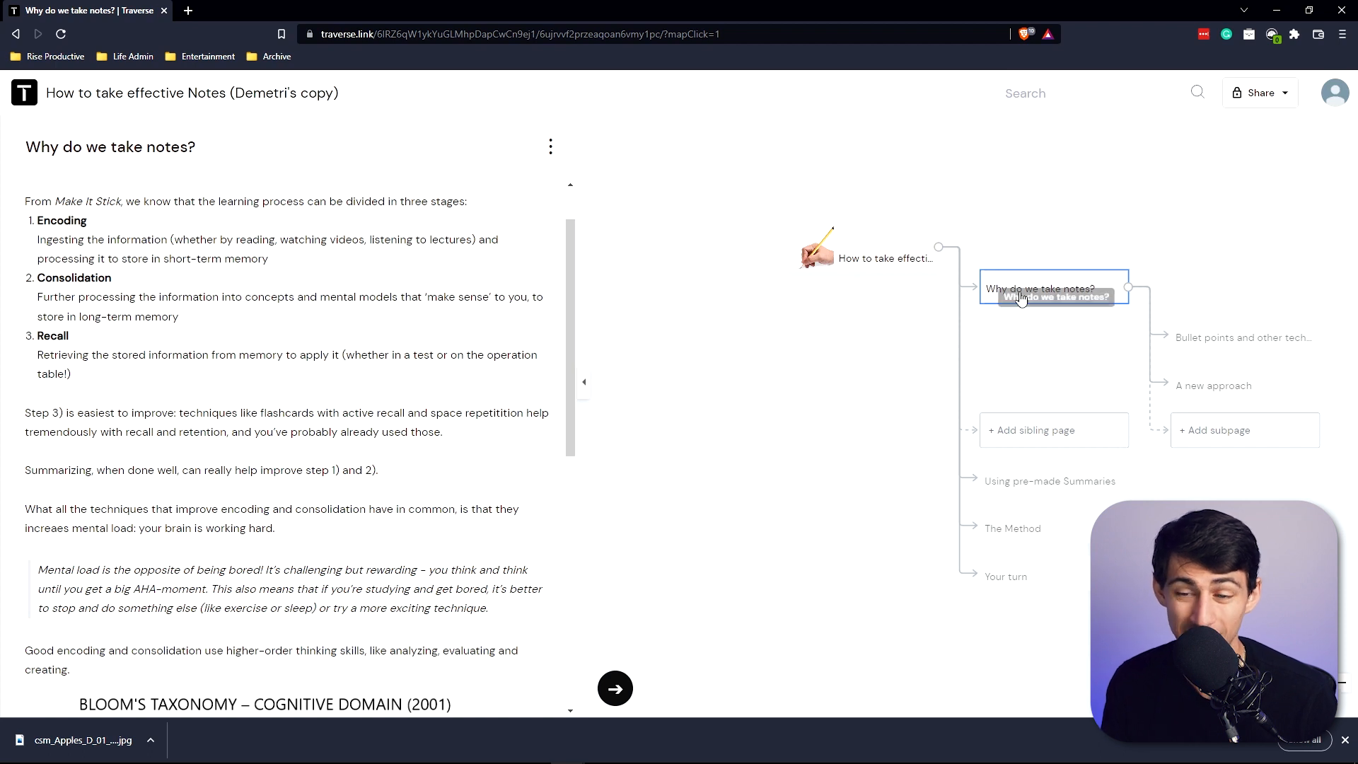
scroll("down", 3)
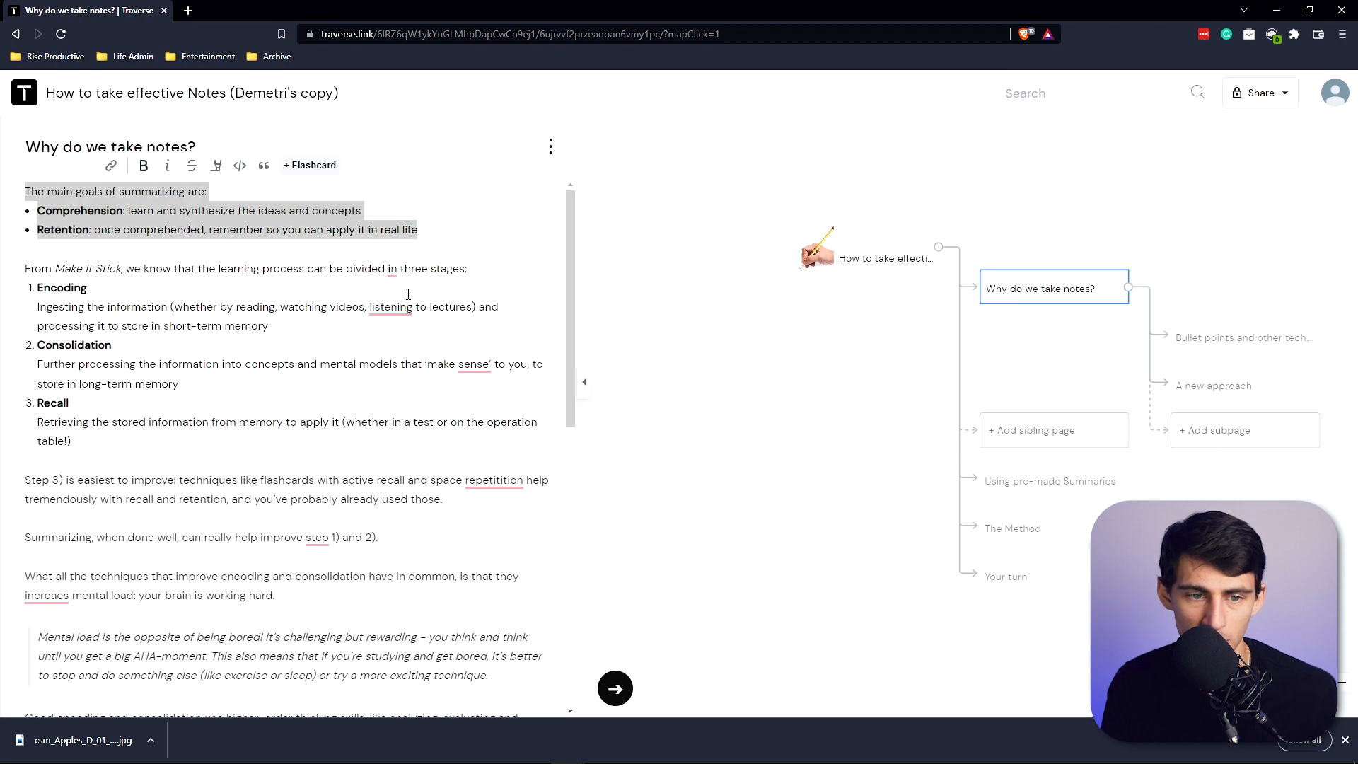
Create a flashcard asking 'The main goals of summarizing are:' from the highlighted passage.
left_click(310, 166)
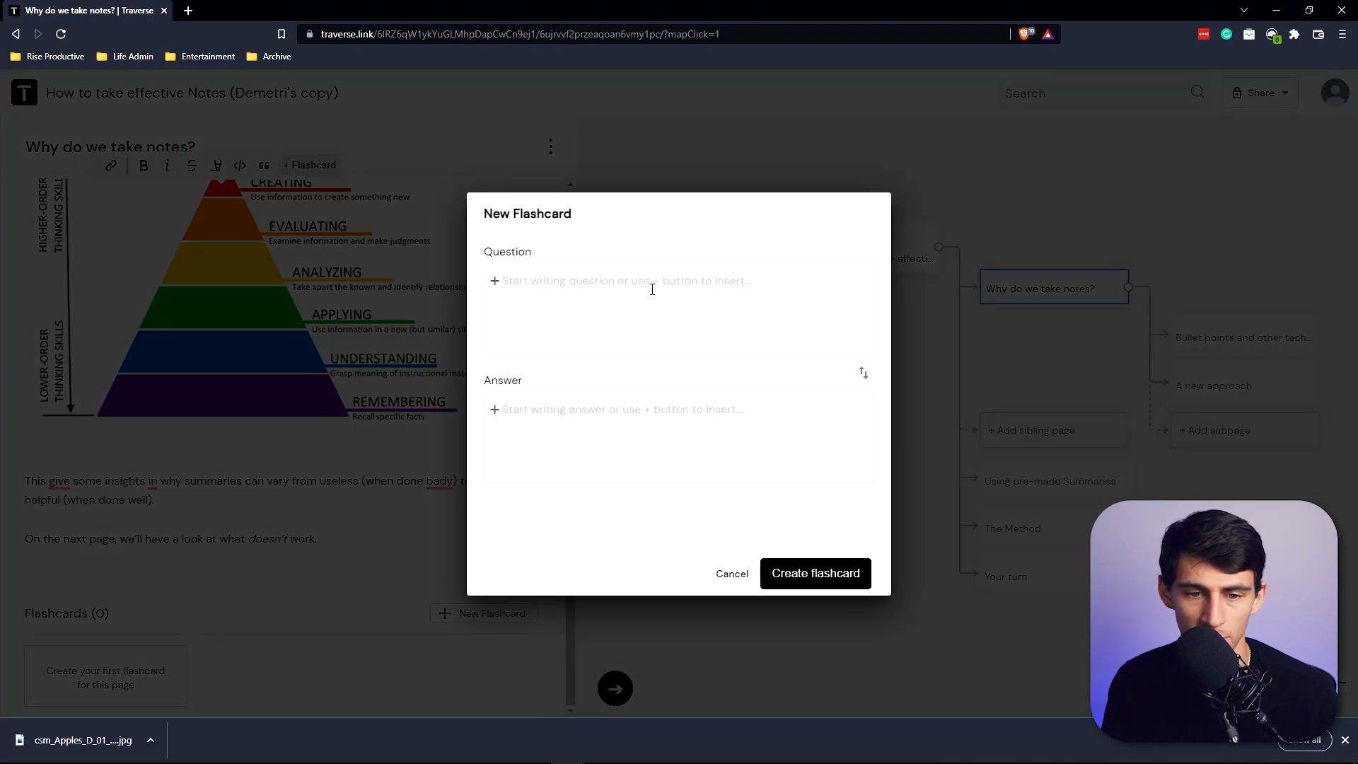
type("The main goals of summarizing are:")
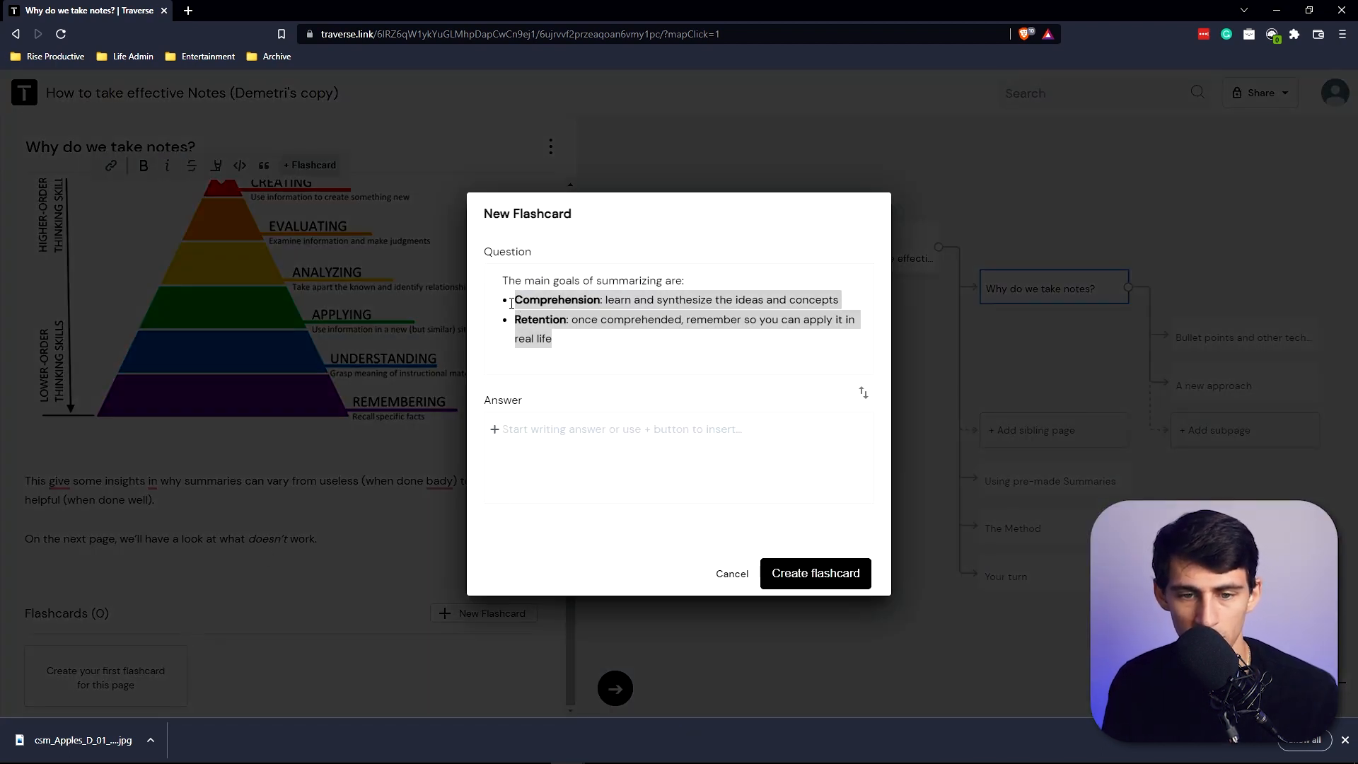
left_click(863, 392)
type("Comprehension and Retention")
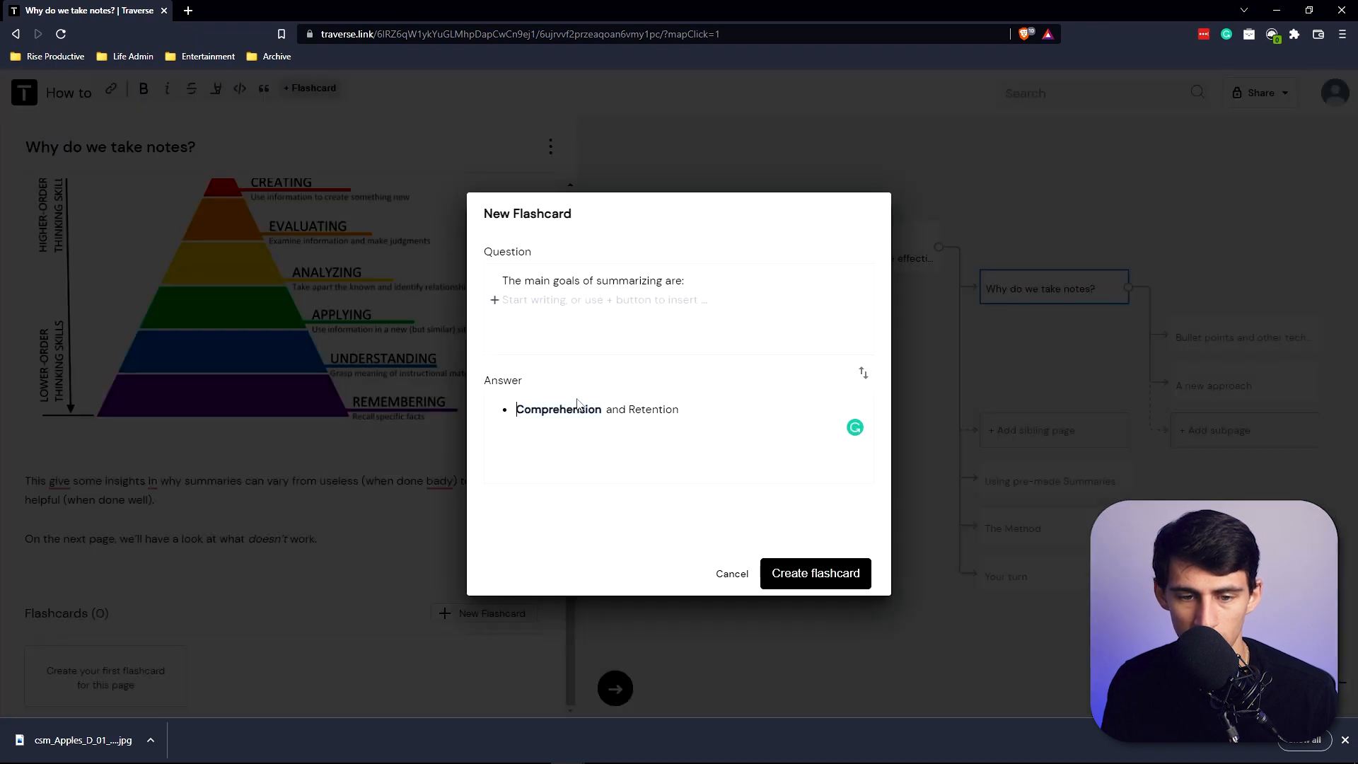
left_click(814, 572)
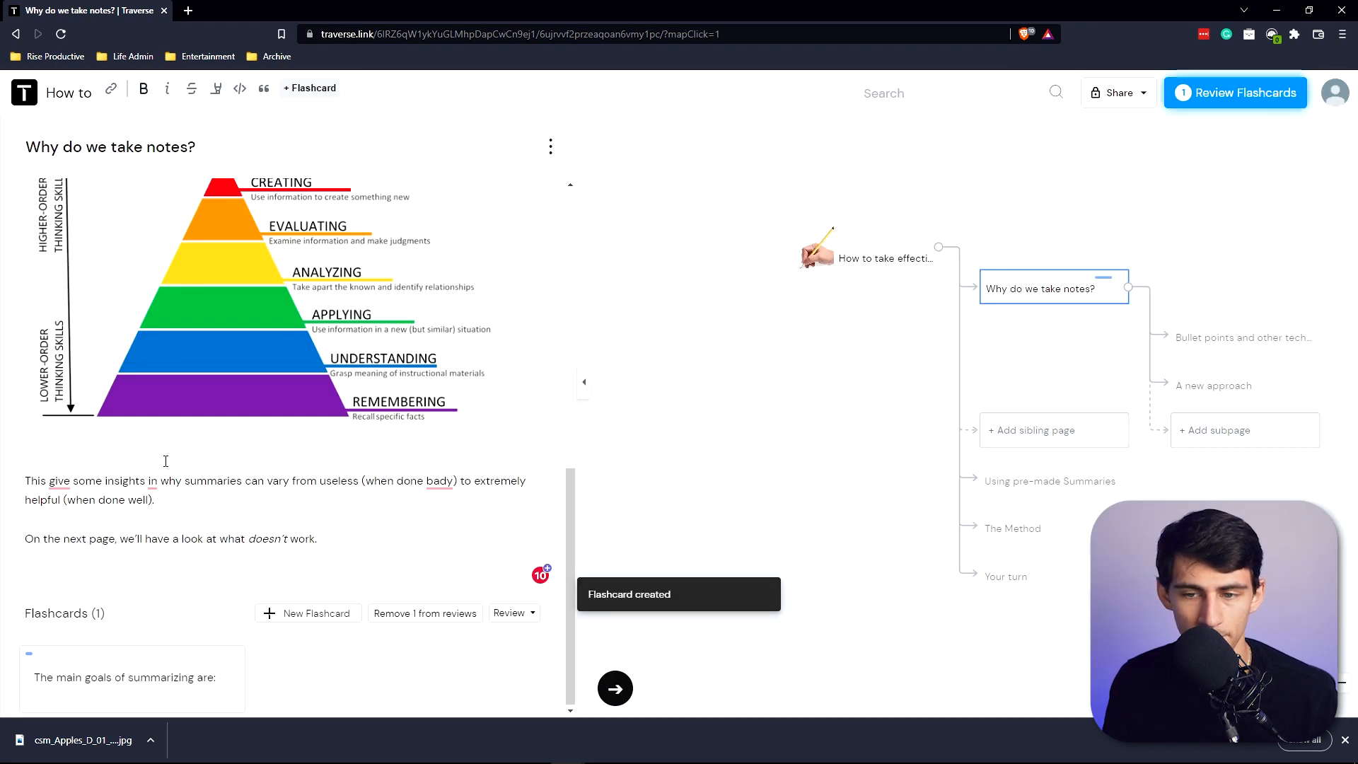
mouse_move(1233, 93)
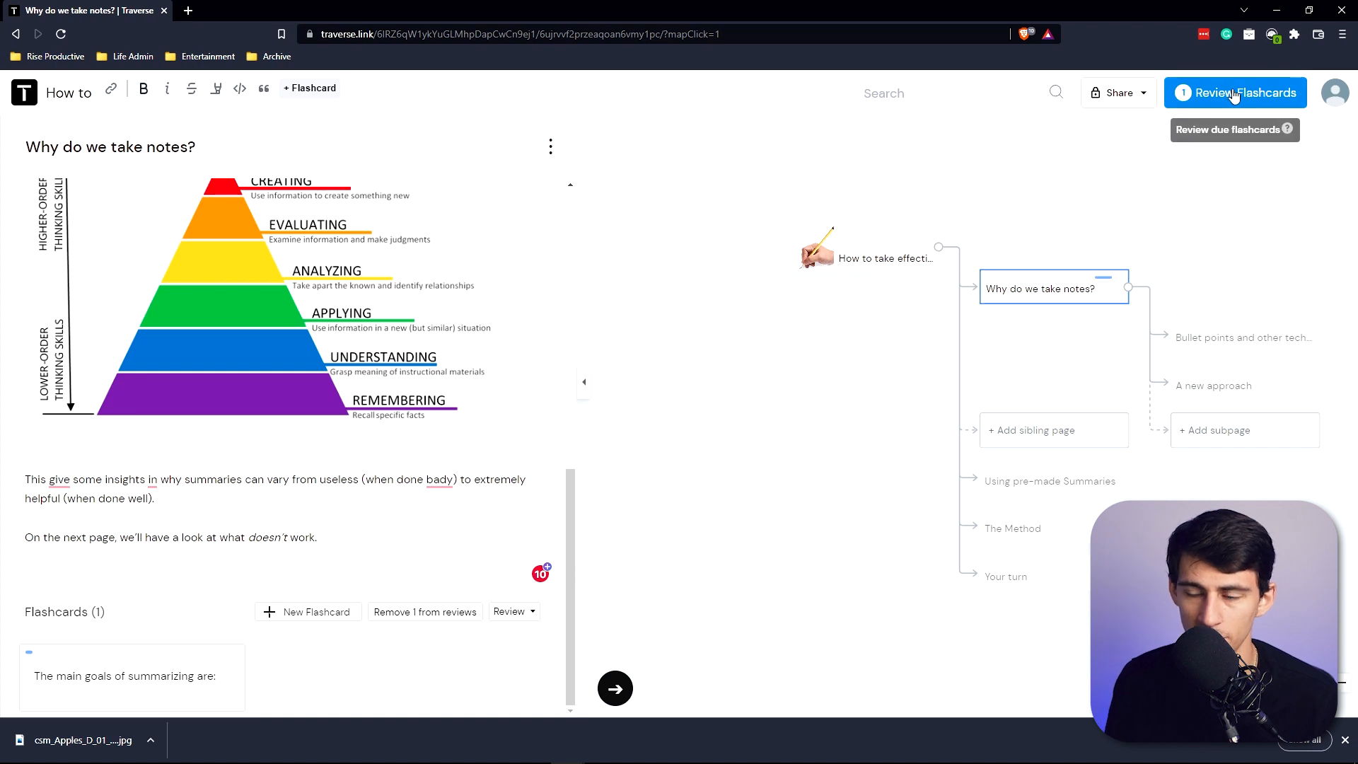
Create a second flashcard on the Encoding (ingesting information) text.
scroll("up", 3)
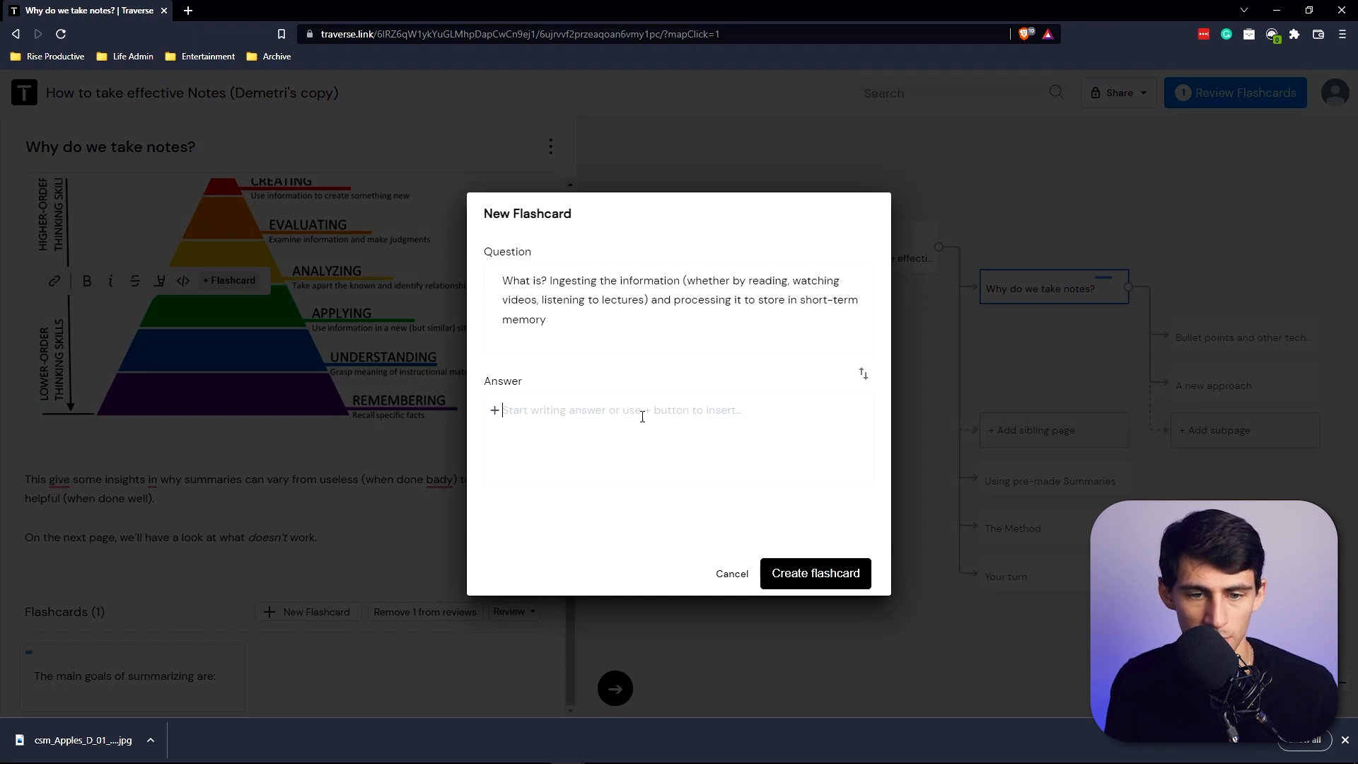
left_click(813, 573)
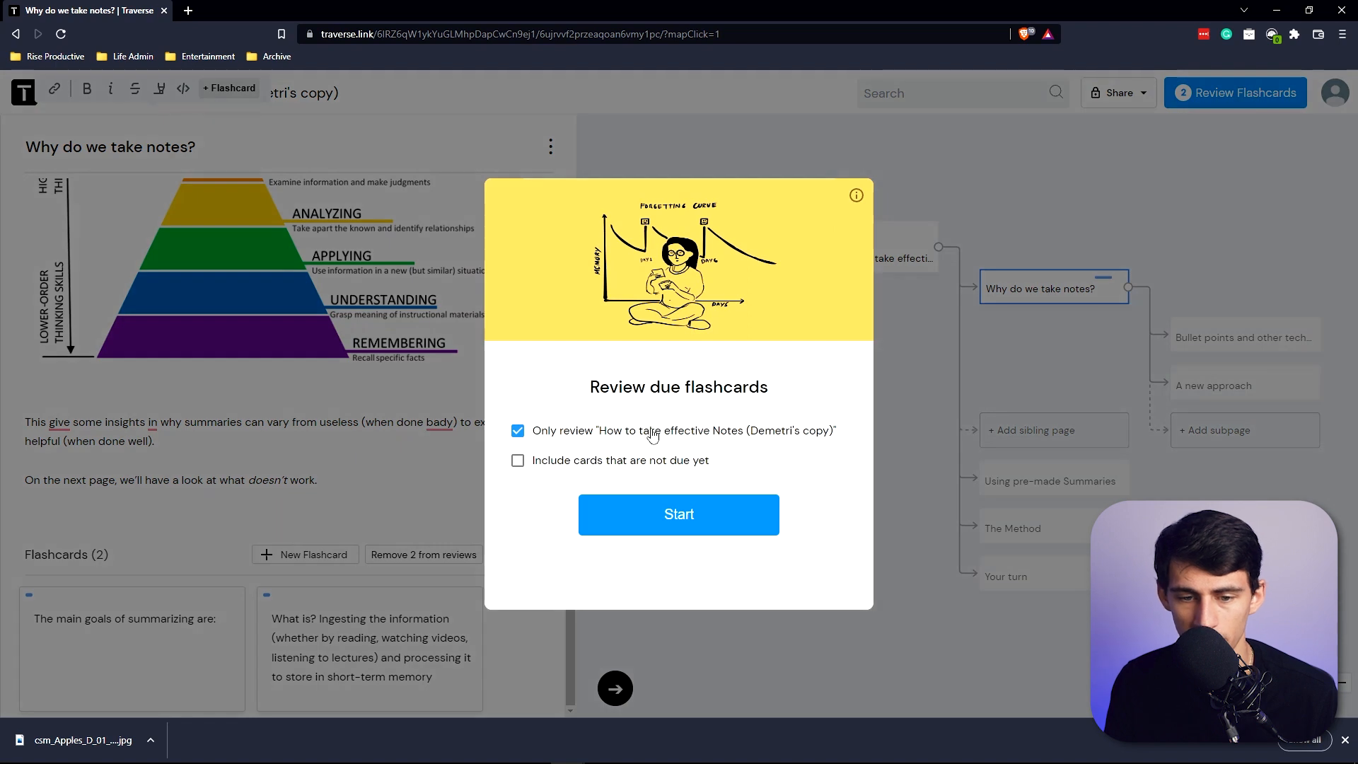
Start the due review, reveal the first card's answer and briefly open it for editing.
left_click(677, 513)
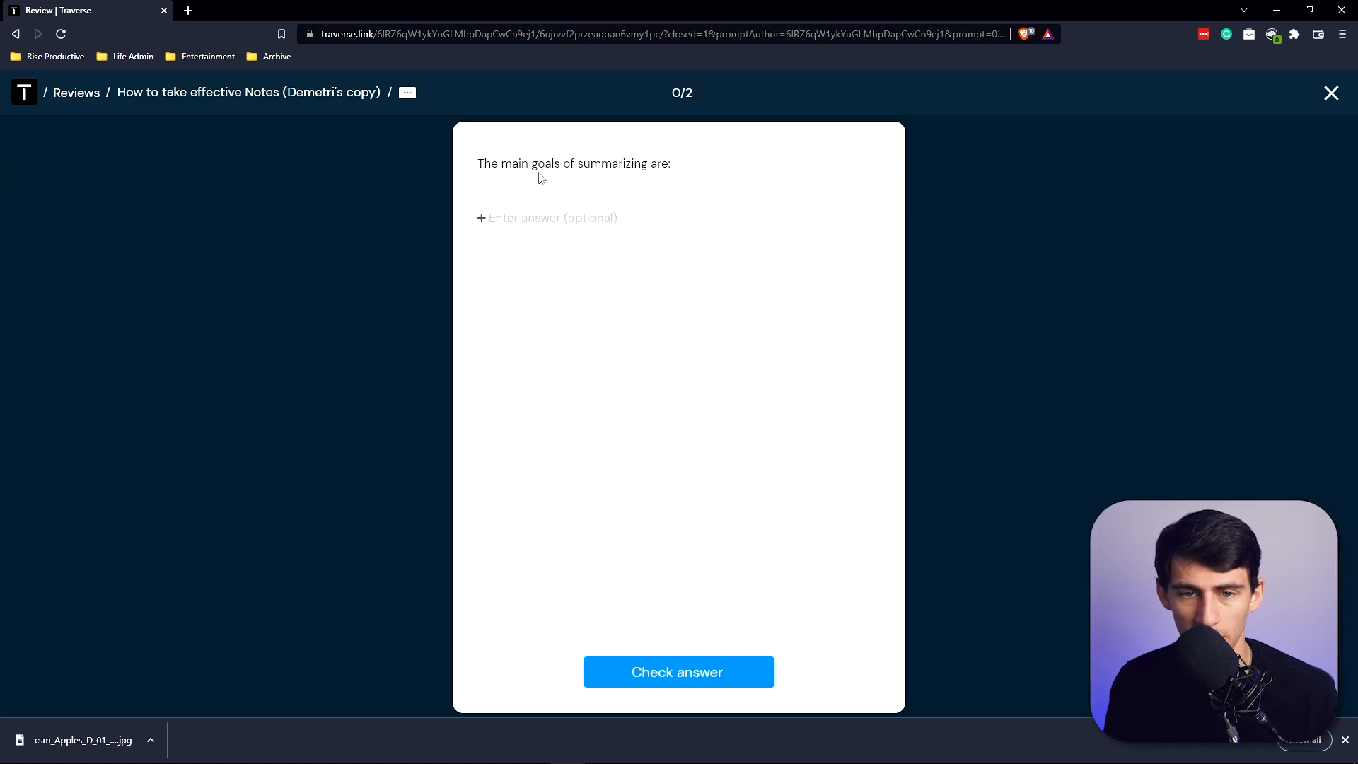
mouse_move(666, 705)
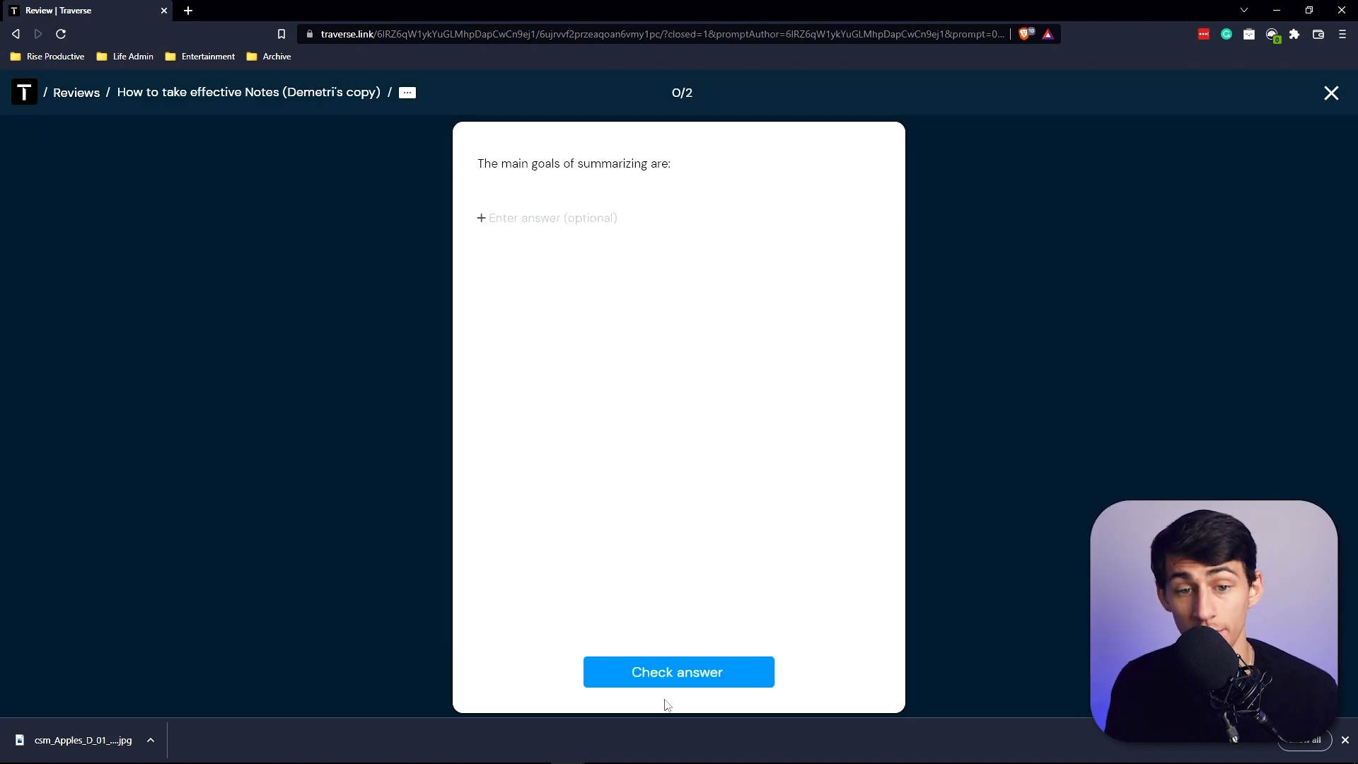
left_click(678, 670)
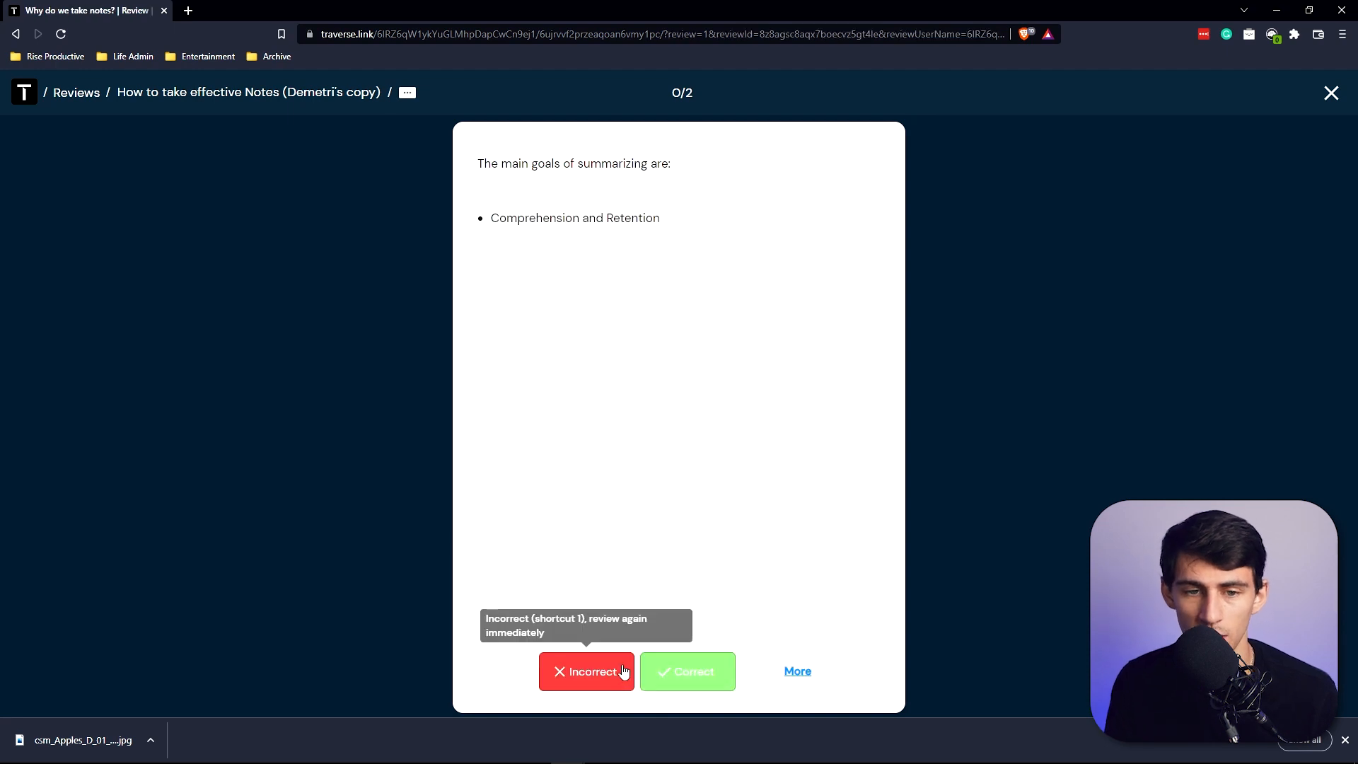
mouse_move(868, 221)
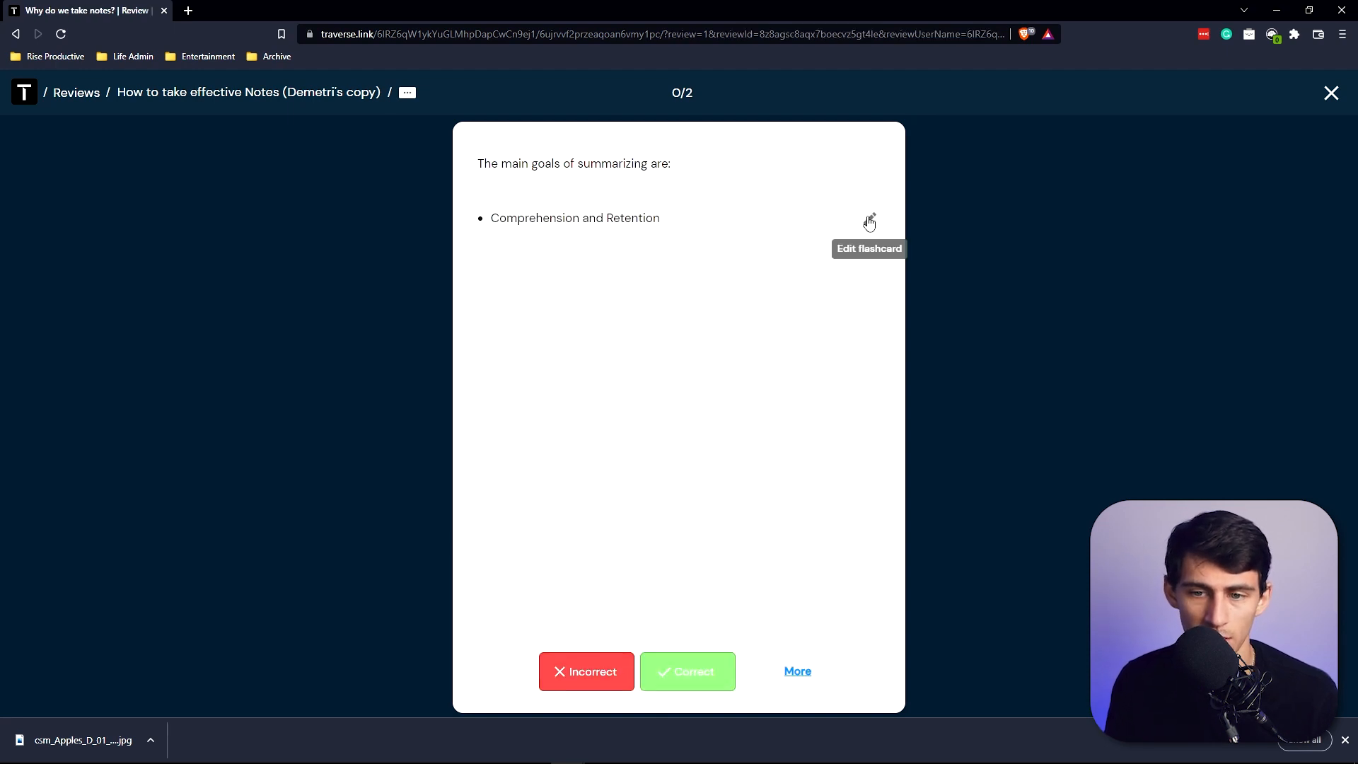
left_click(868, 221)
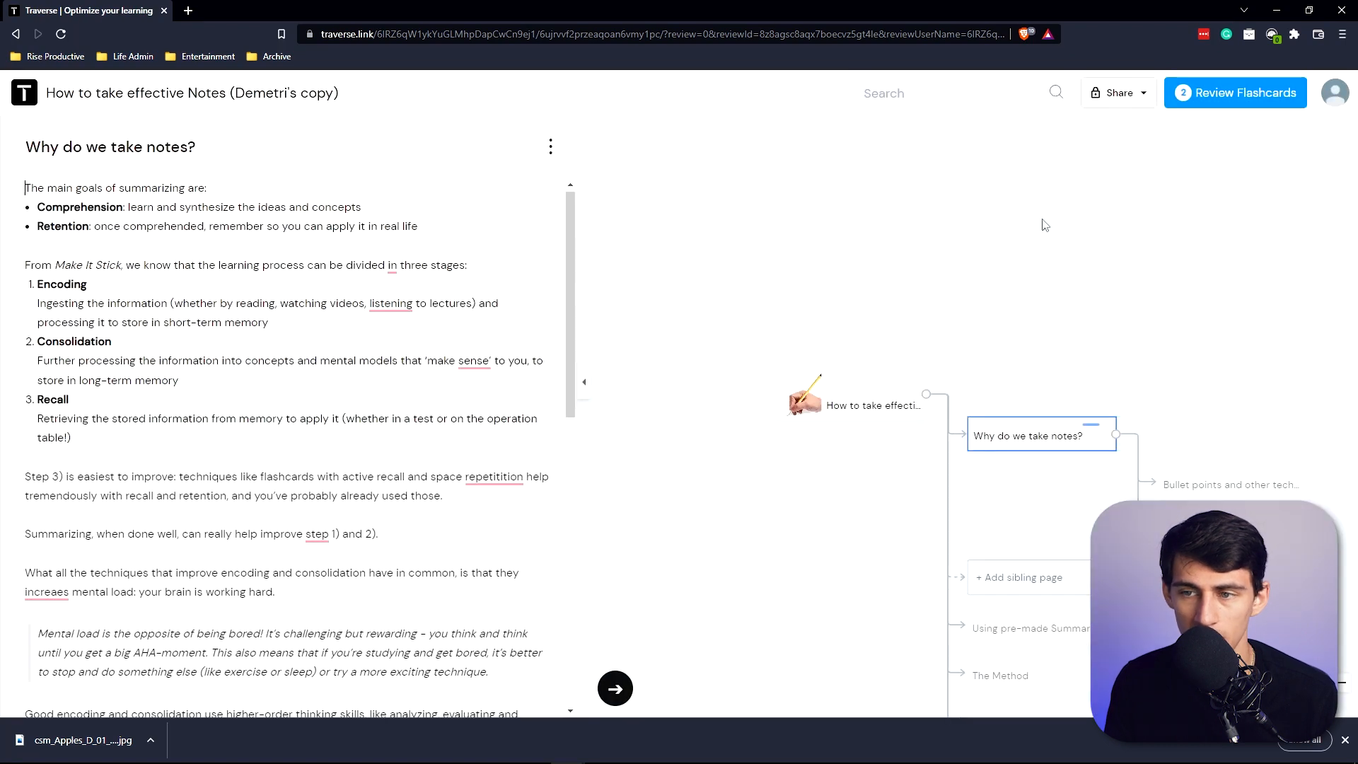
left_click(1235, 94)
type("Encoding")
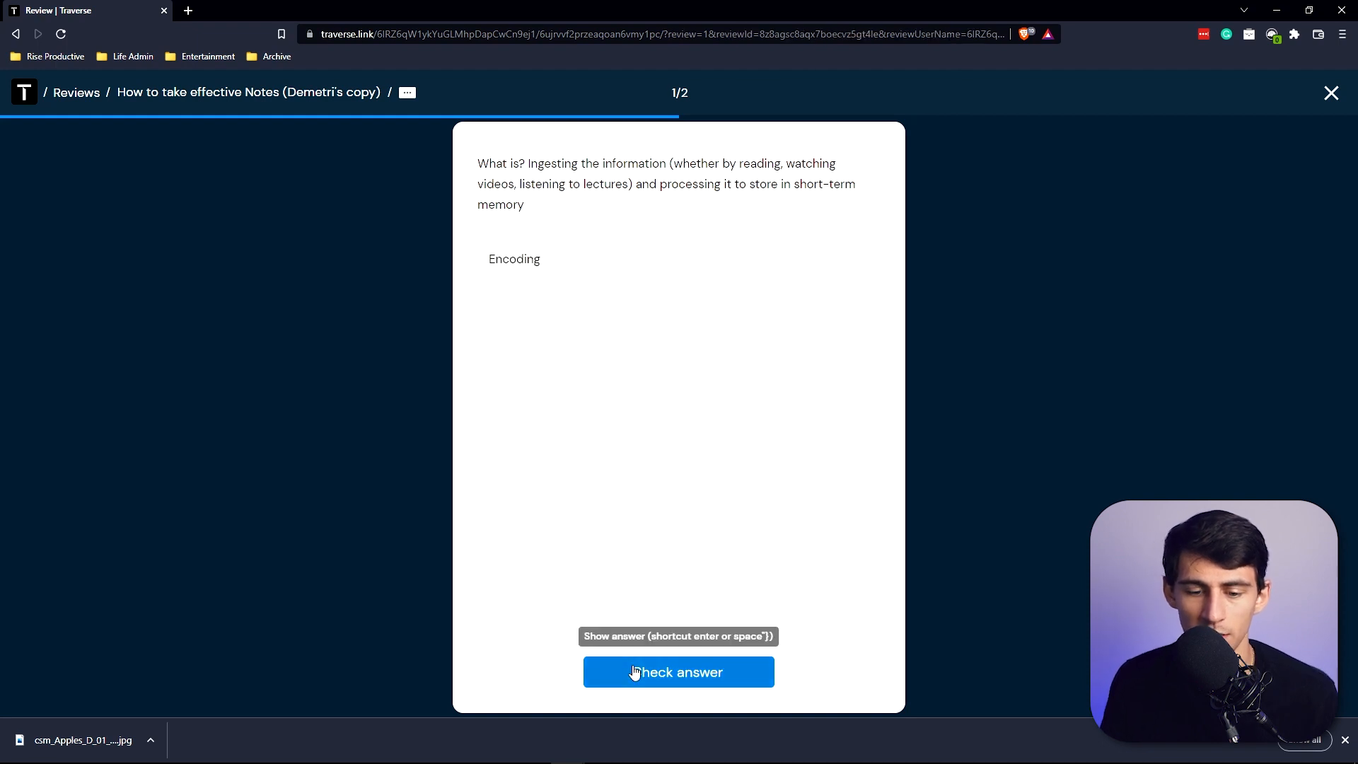
Reveal and mark the Encoding card correct, then exit the finished review.
left_click(677, 671)
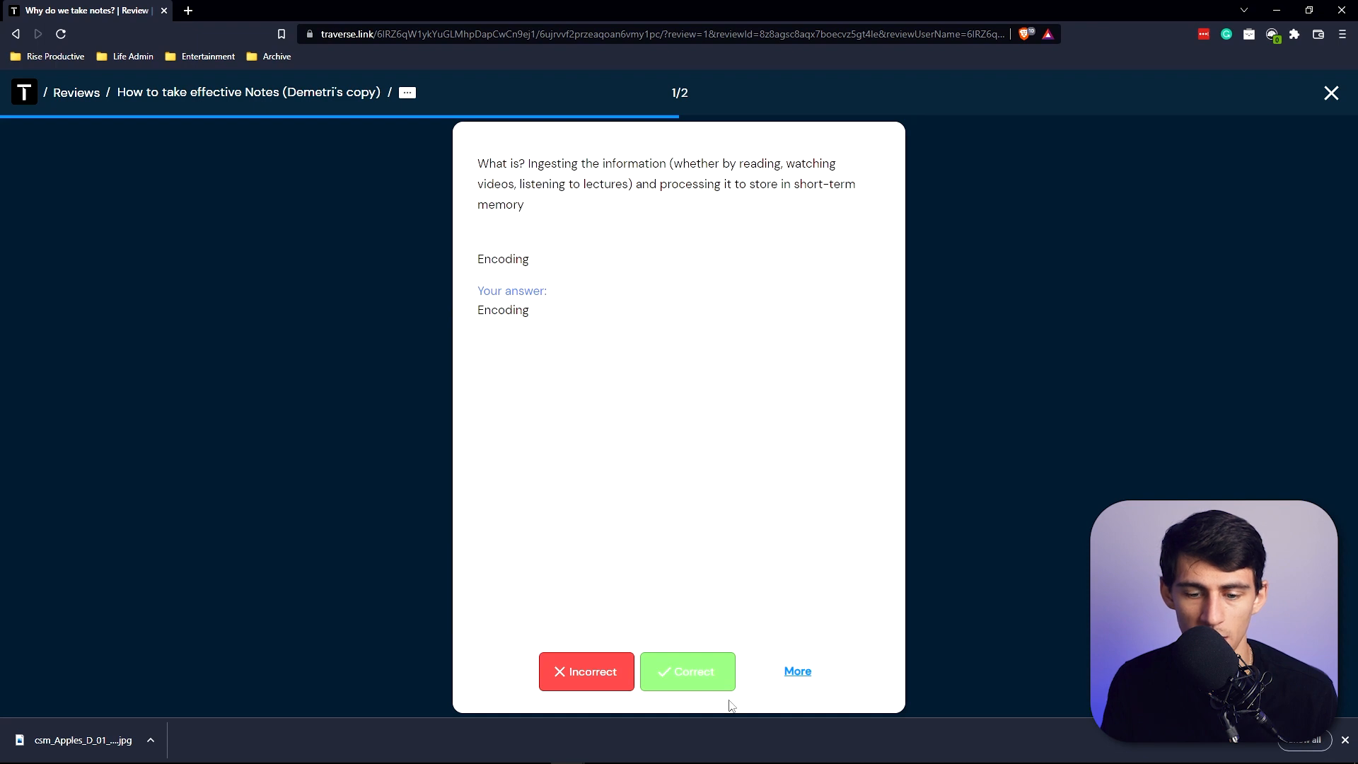
left_click(688, 671)
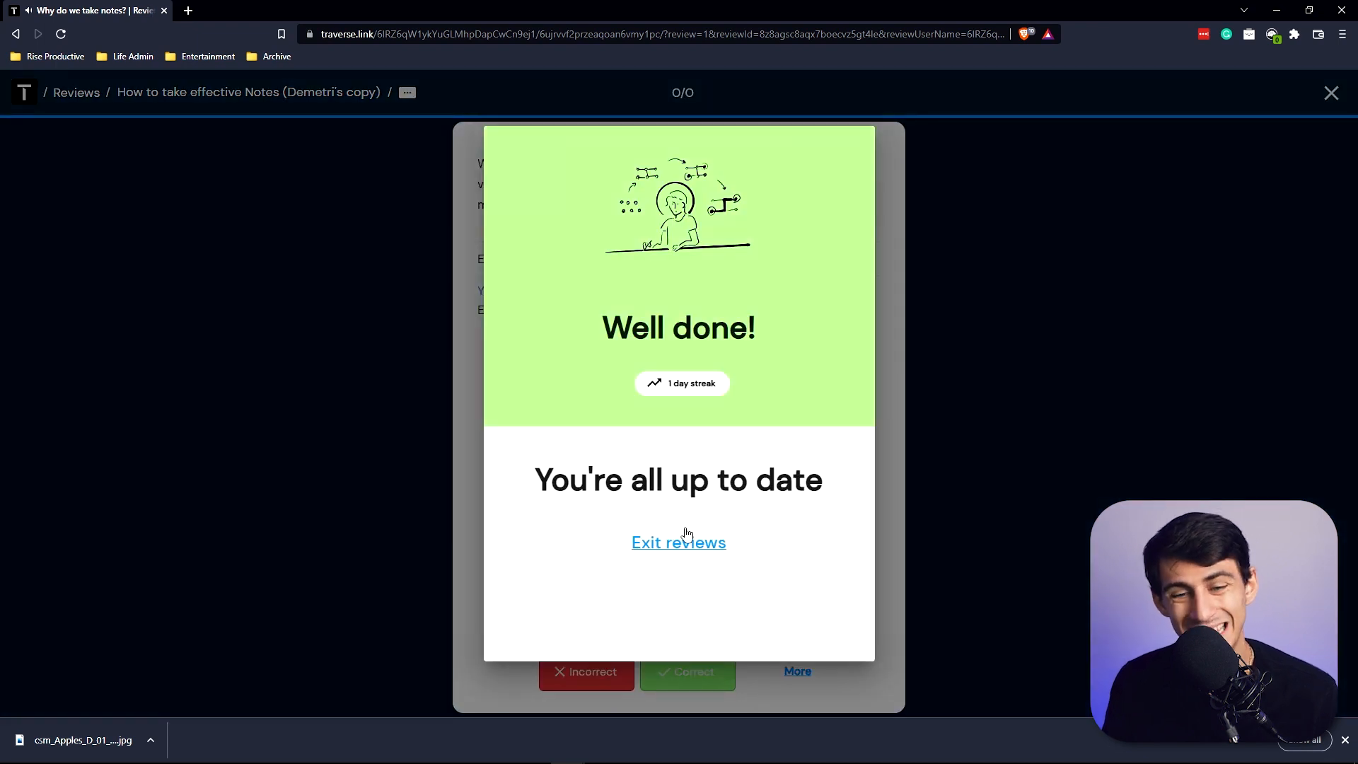
left_click(678, 541)
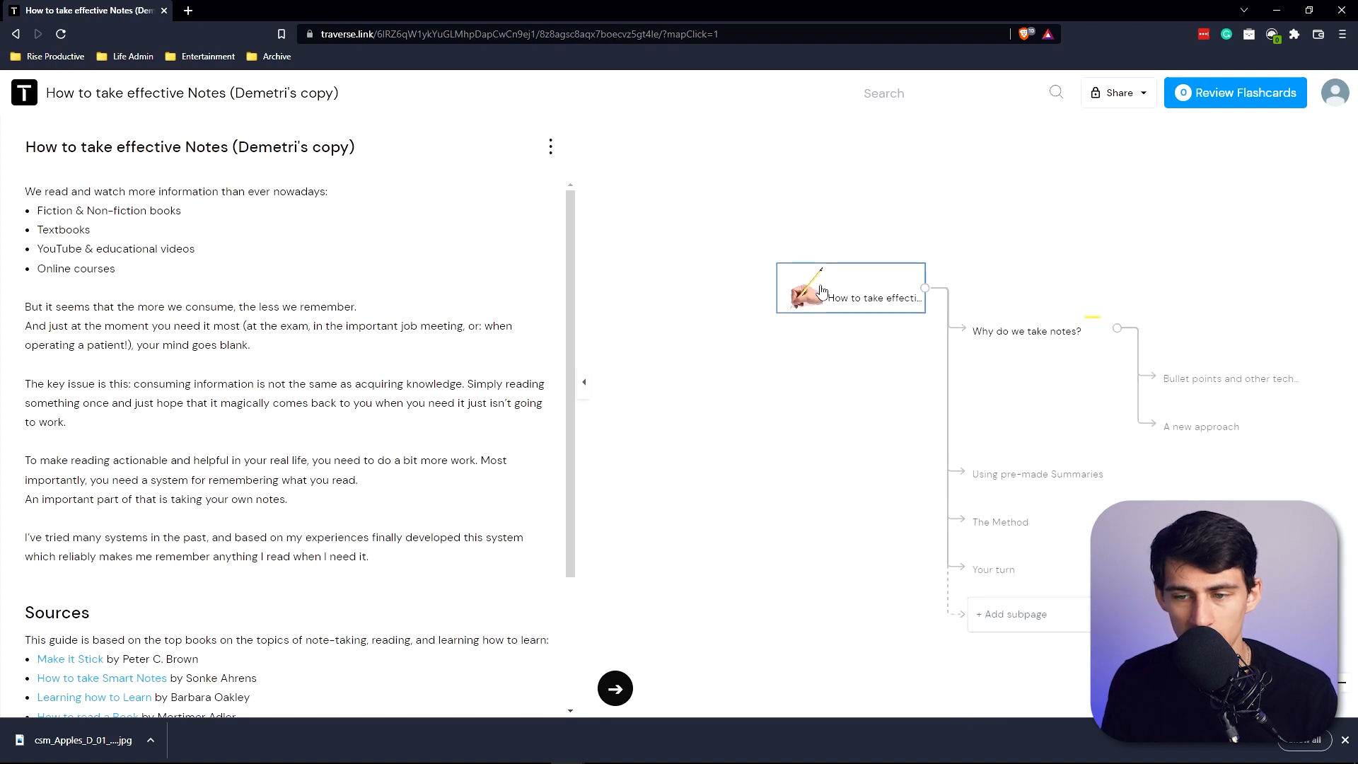
Browse the Why do we take notes?, Using pre-made Summaries, The Method and Before Reading mind-map pages.
left_click(1026, 331)
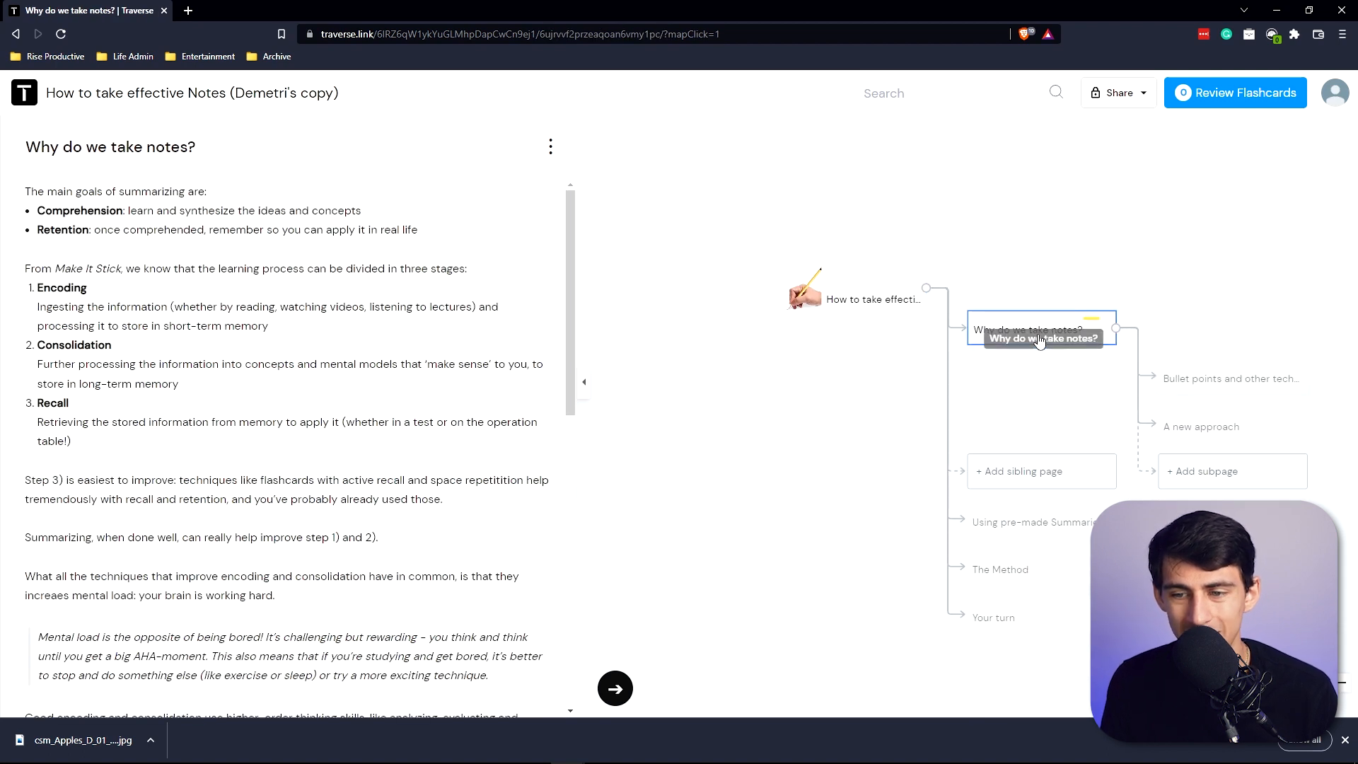
mouse_move(825, 396)
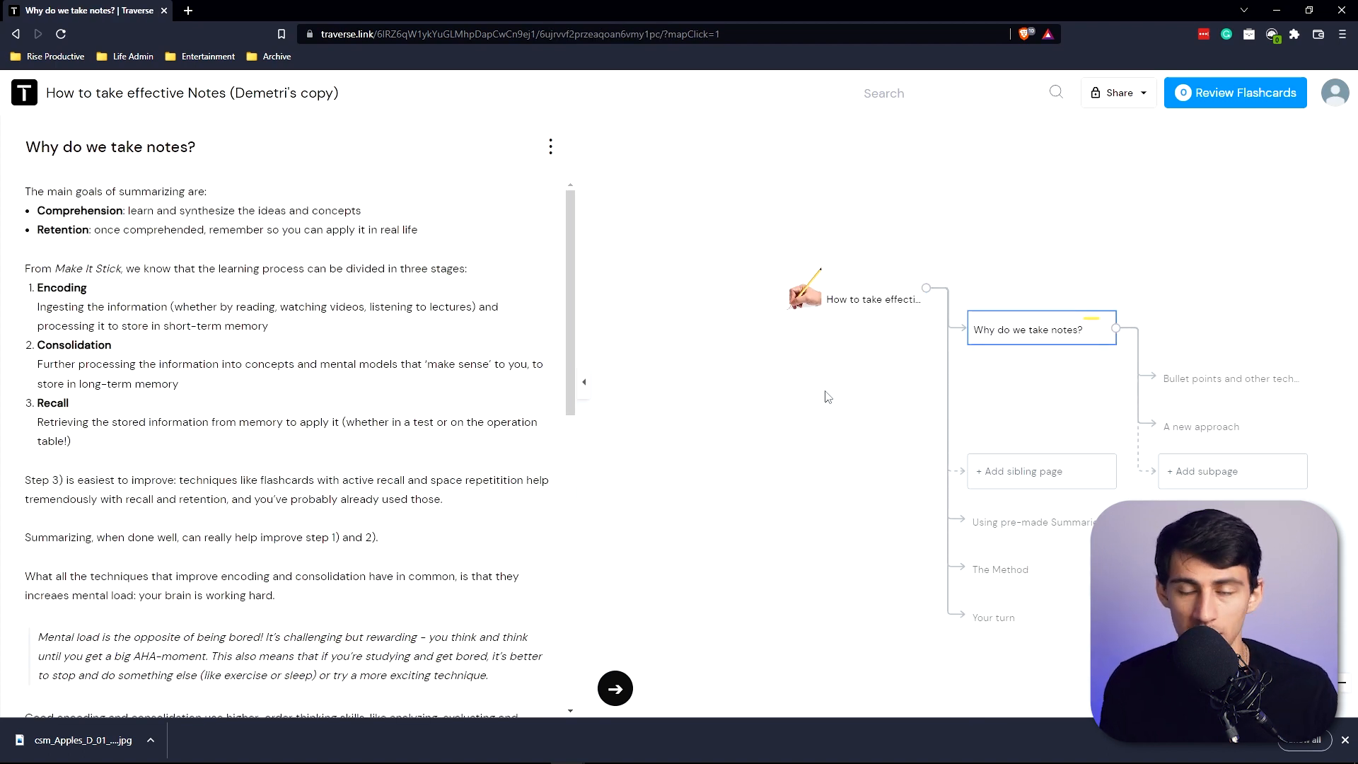
left_click(1034, 522)
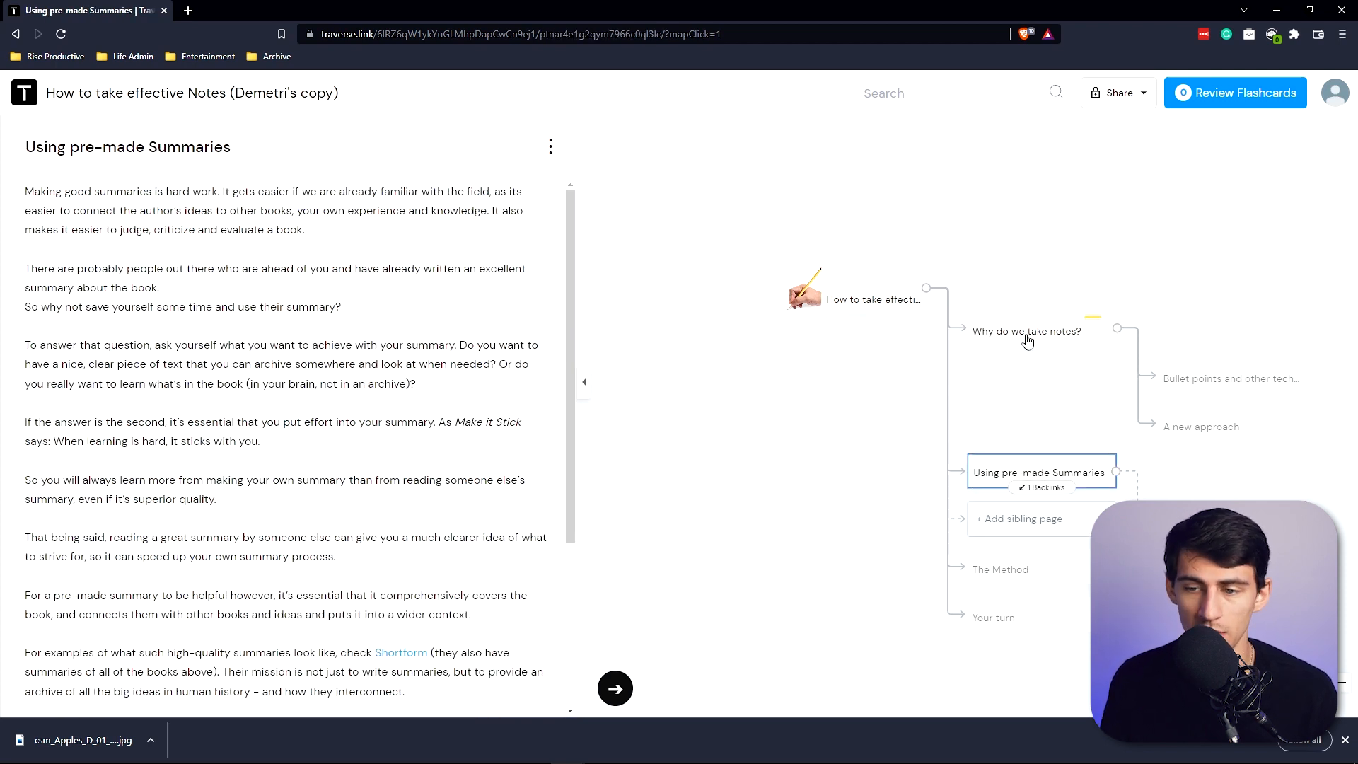
left_click(1027, 329)
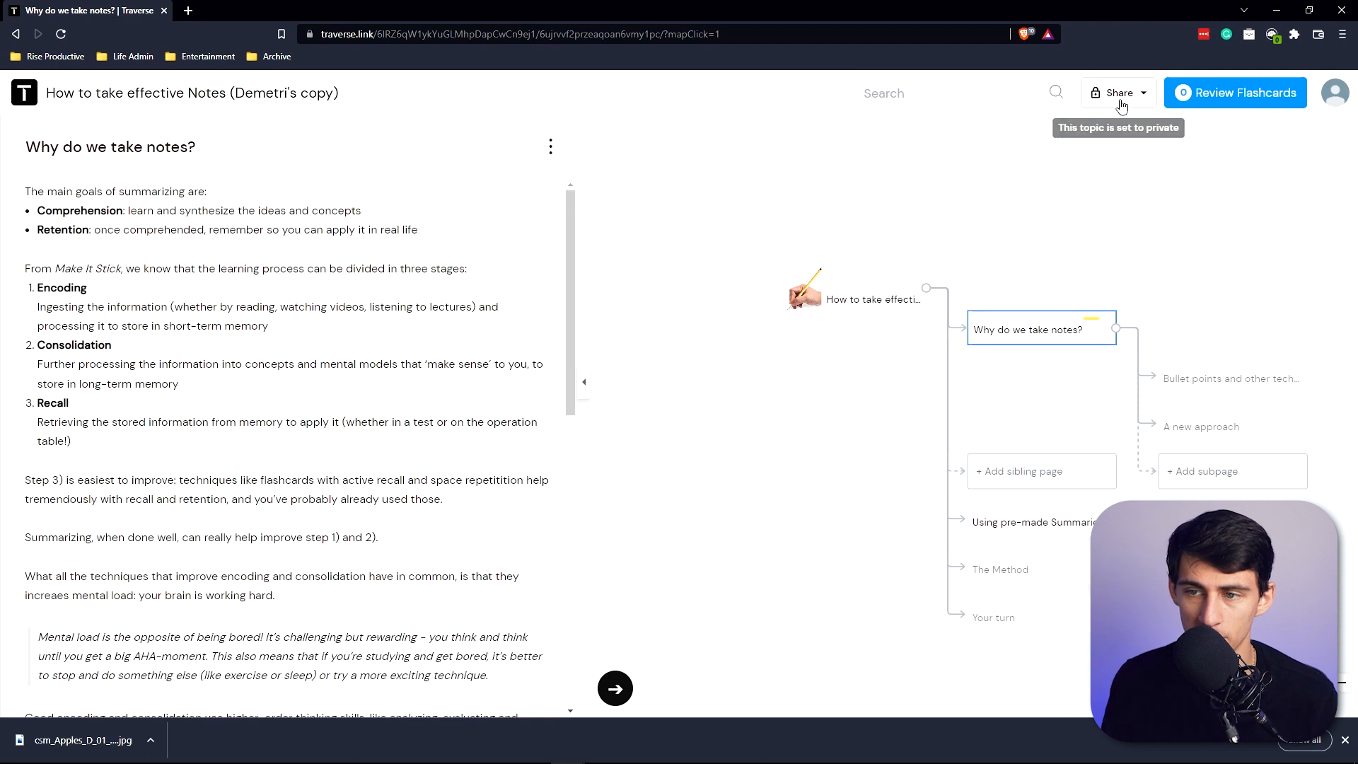
left_click(998, 569)
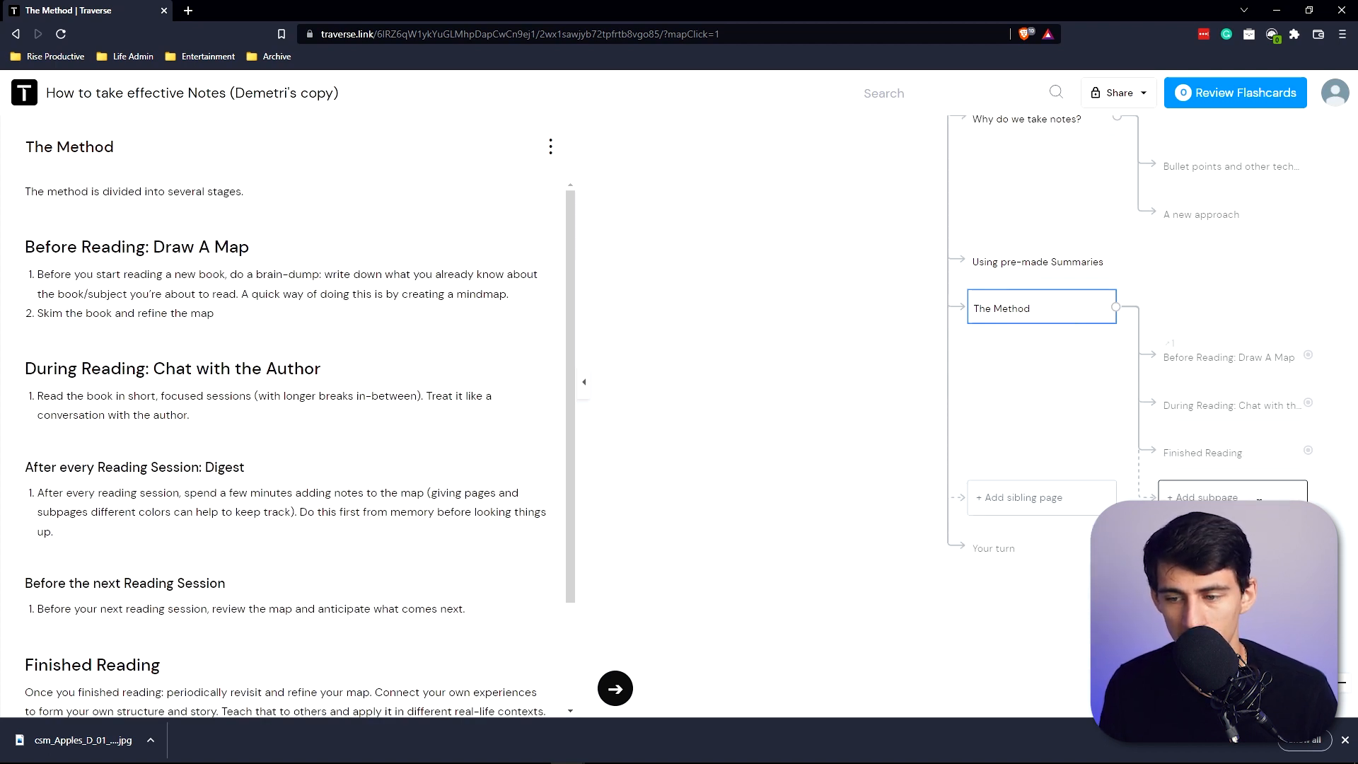
mouse_move(1245, 356)
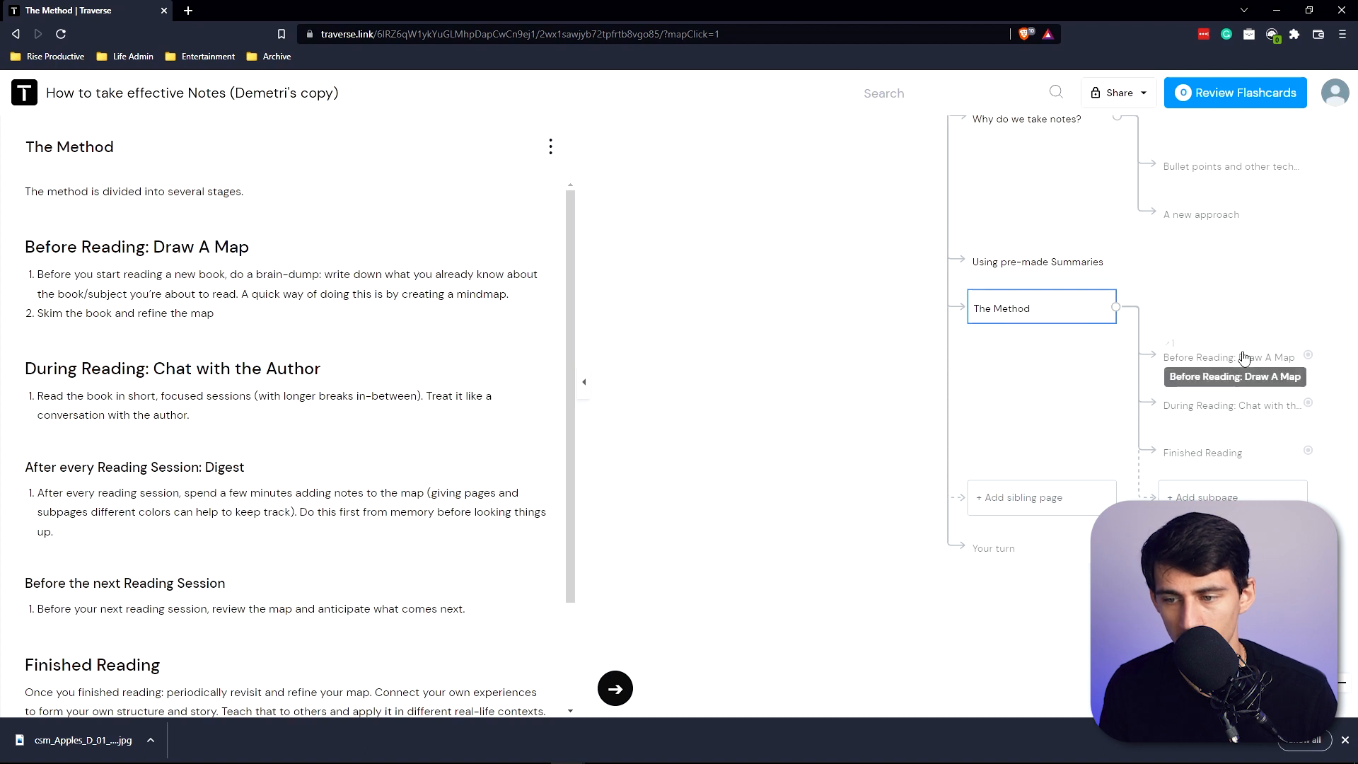
left_click(1230, 357)
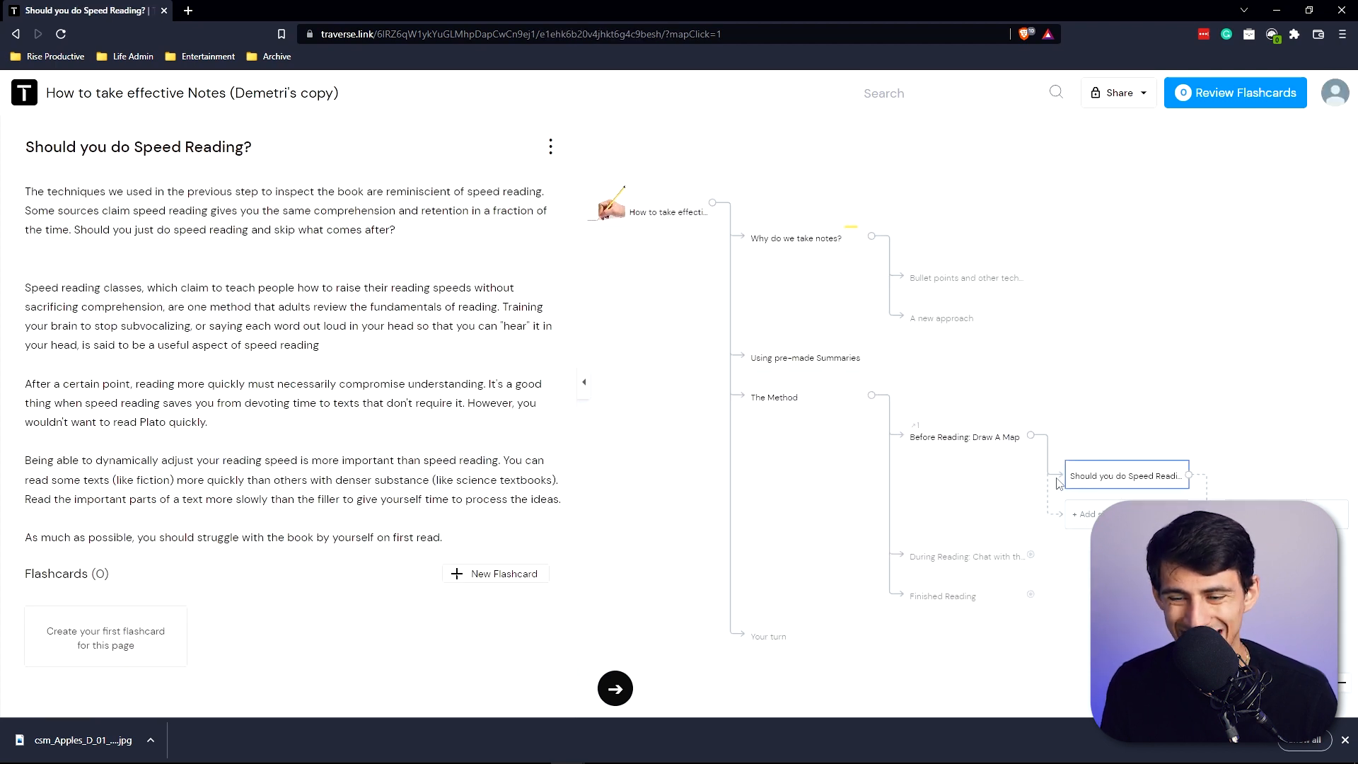
left_click(805, 357)
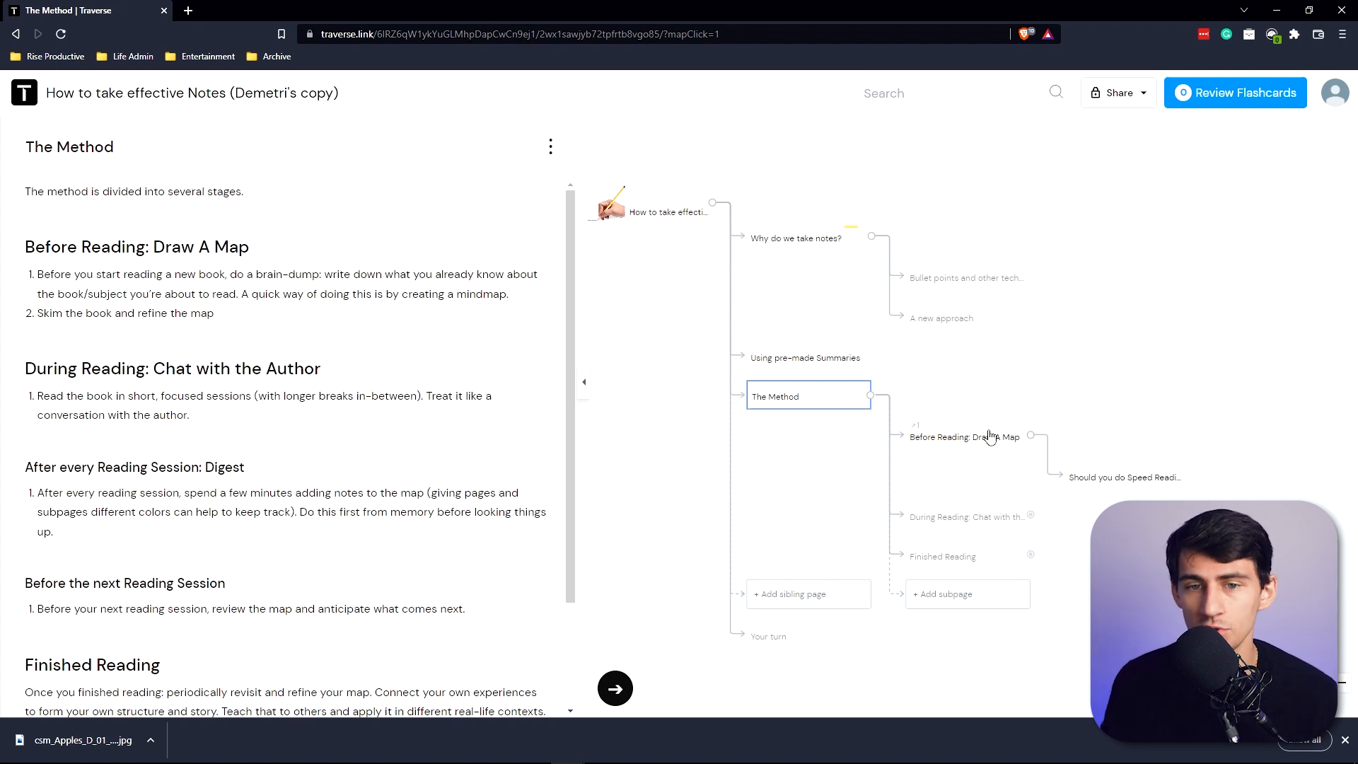
Navigate from the topic's main page through The Method and Finished Reading to the After every Reading Session: Digest page.
left_click(649, 203)
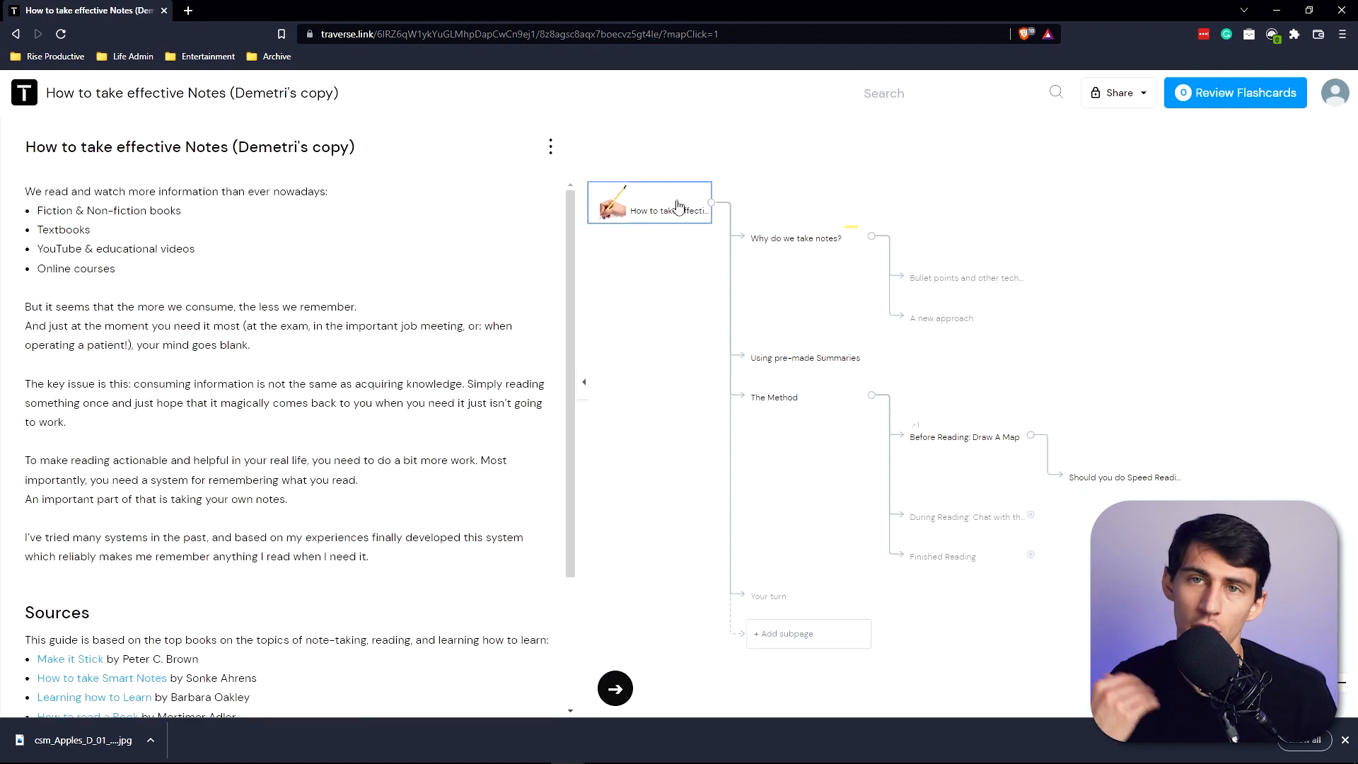
mouse_move(470, 280)
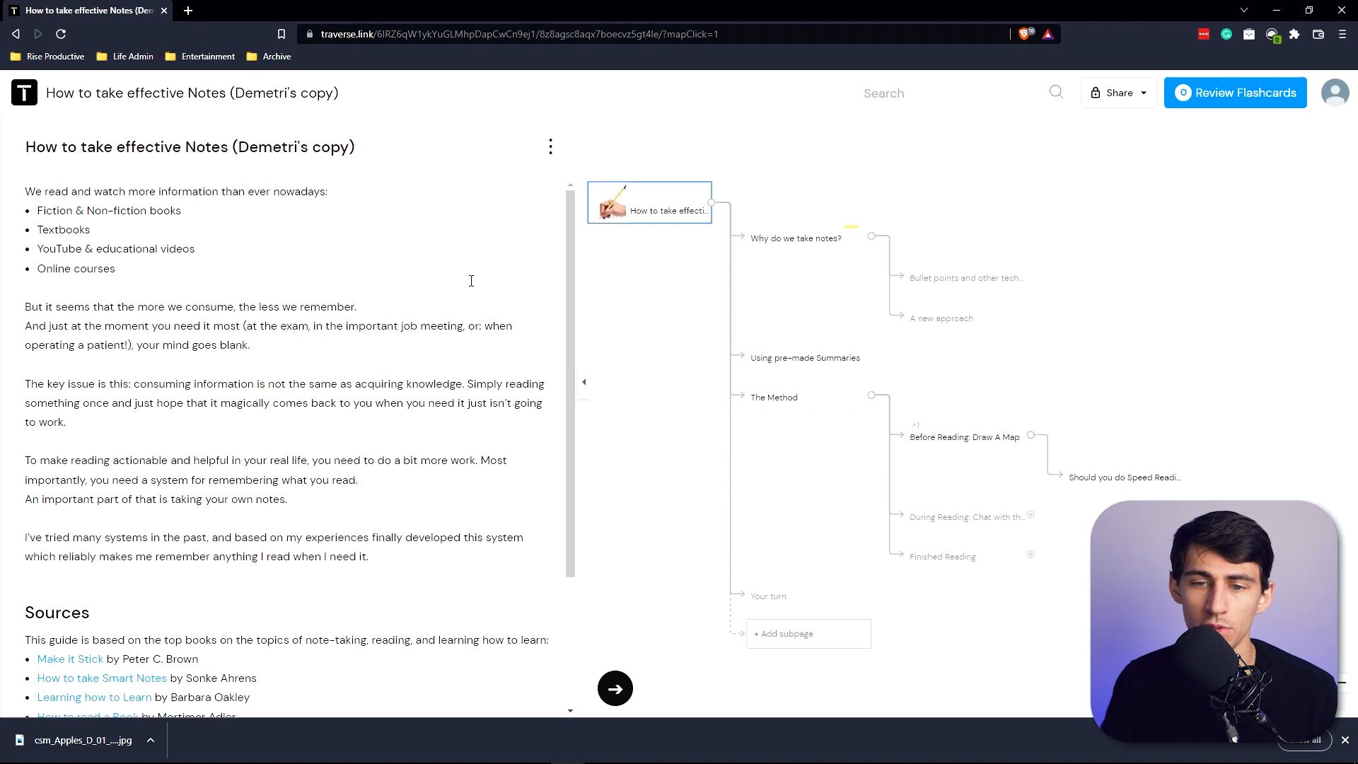
left_click(793, 237)
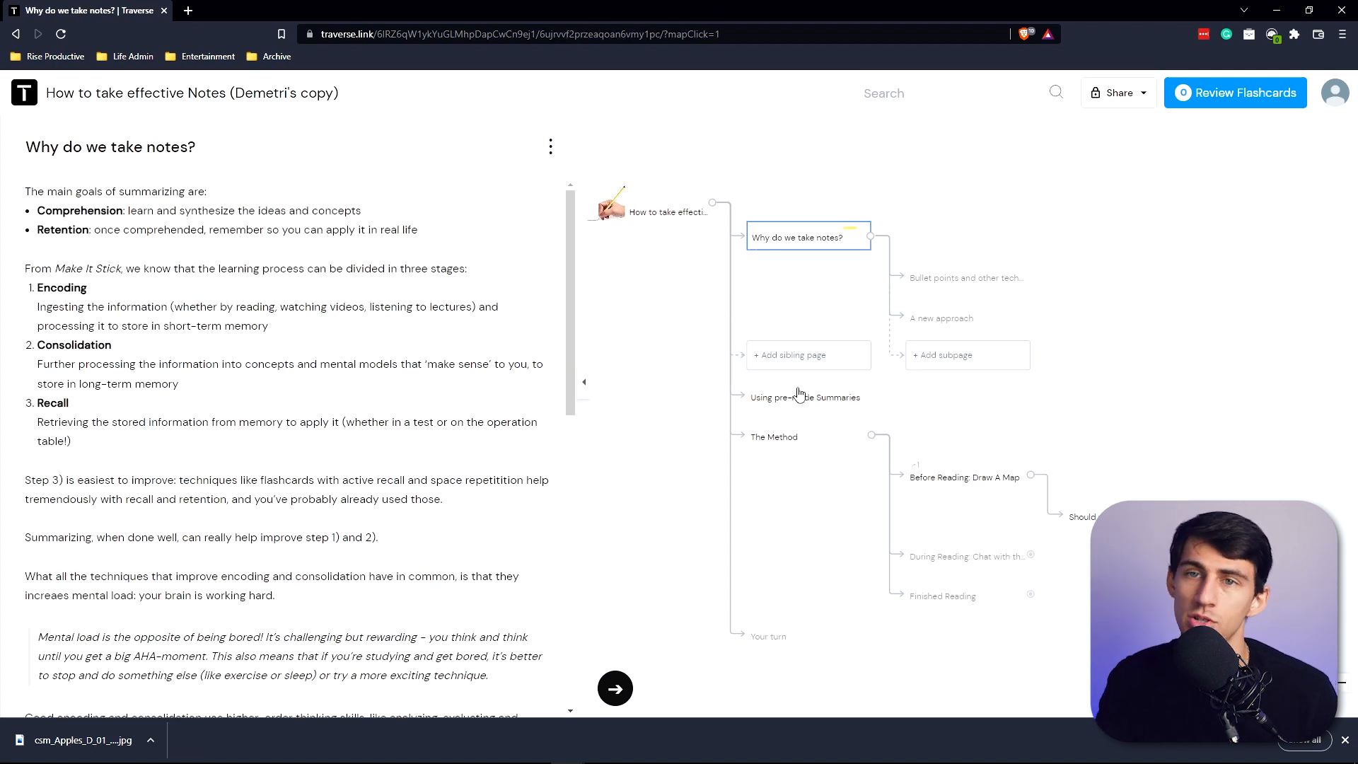
mouse_move(883, 360)
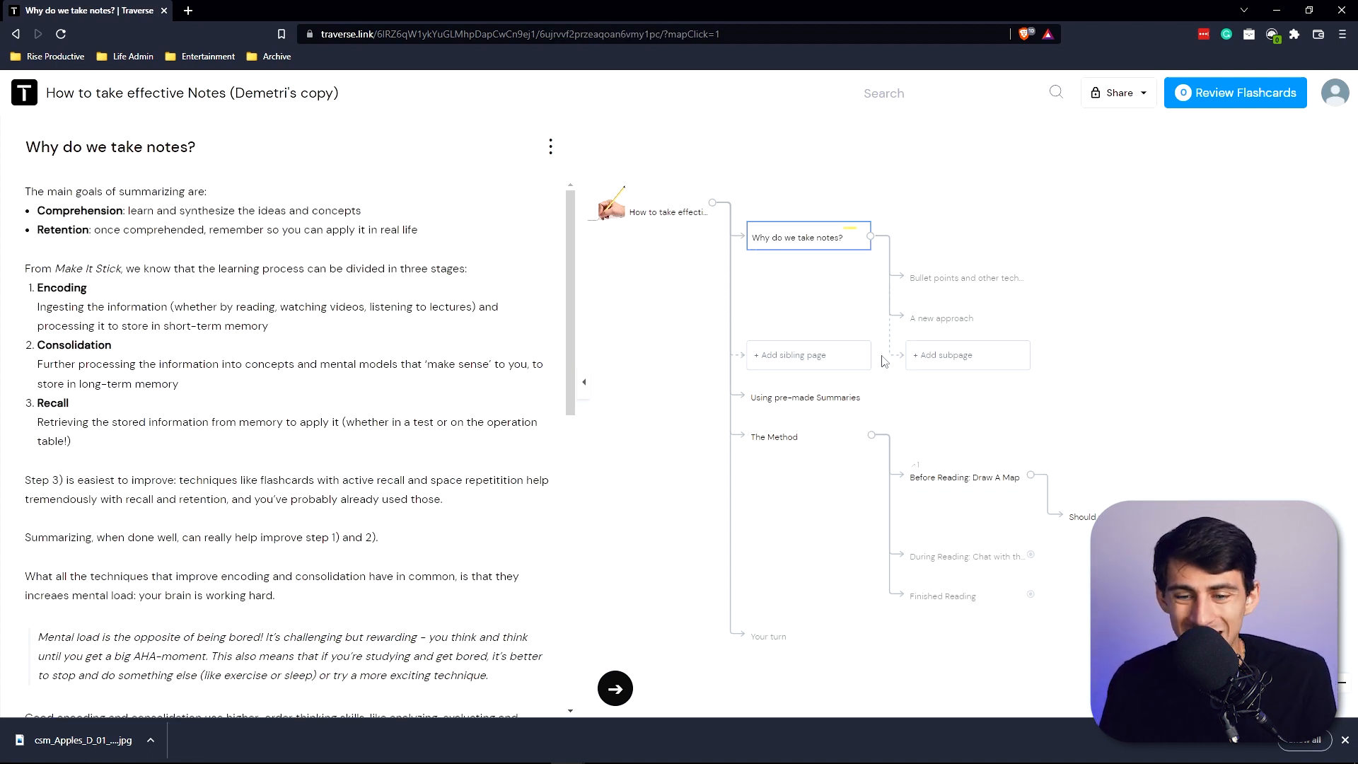
left_click(774, 438)
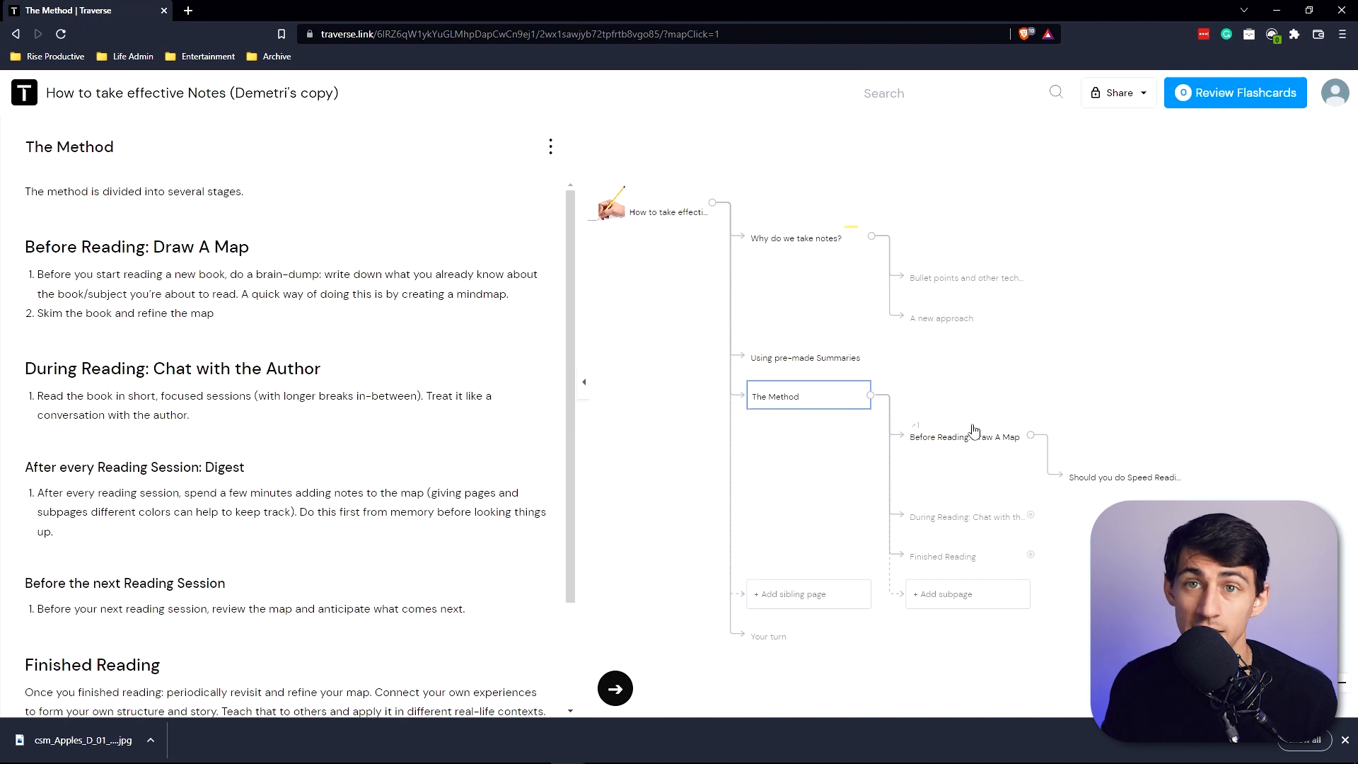
left_click(968, 517)
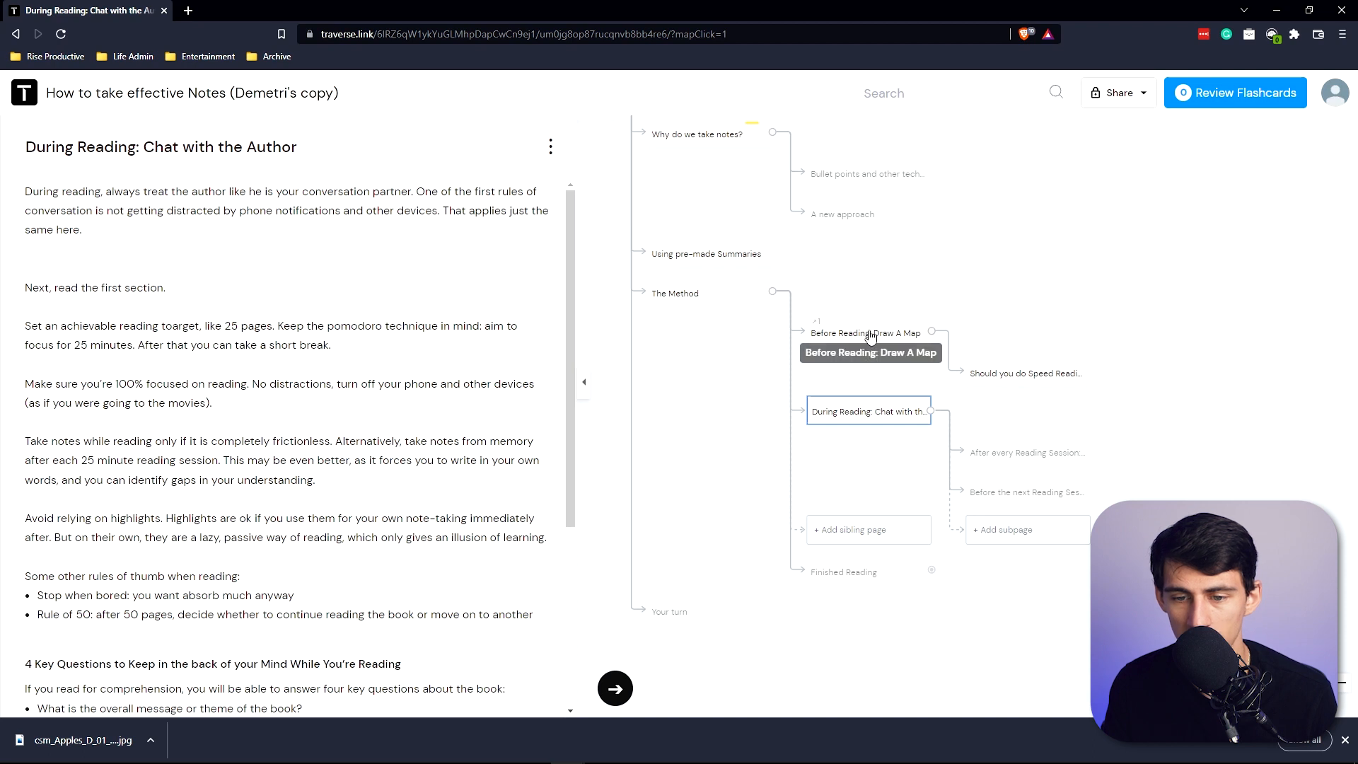
left_click(842, 570)
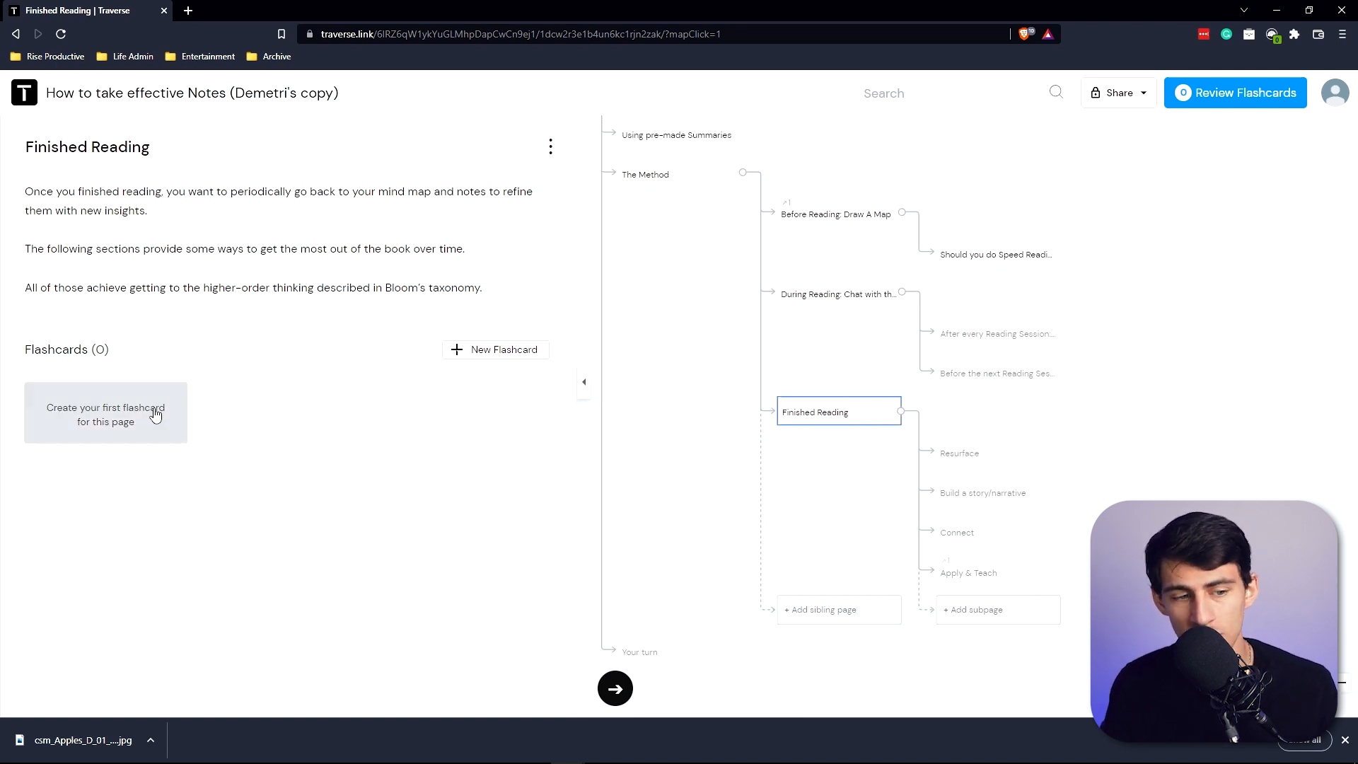
mouse_move(1131, 249)
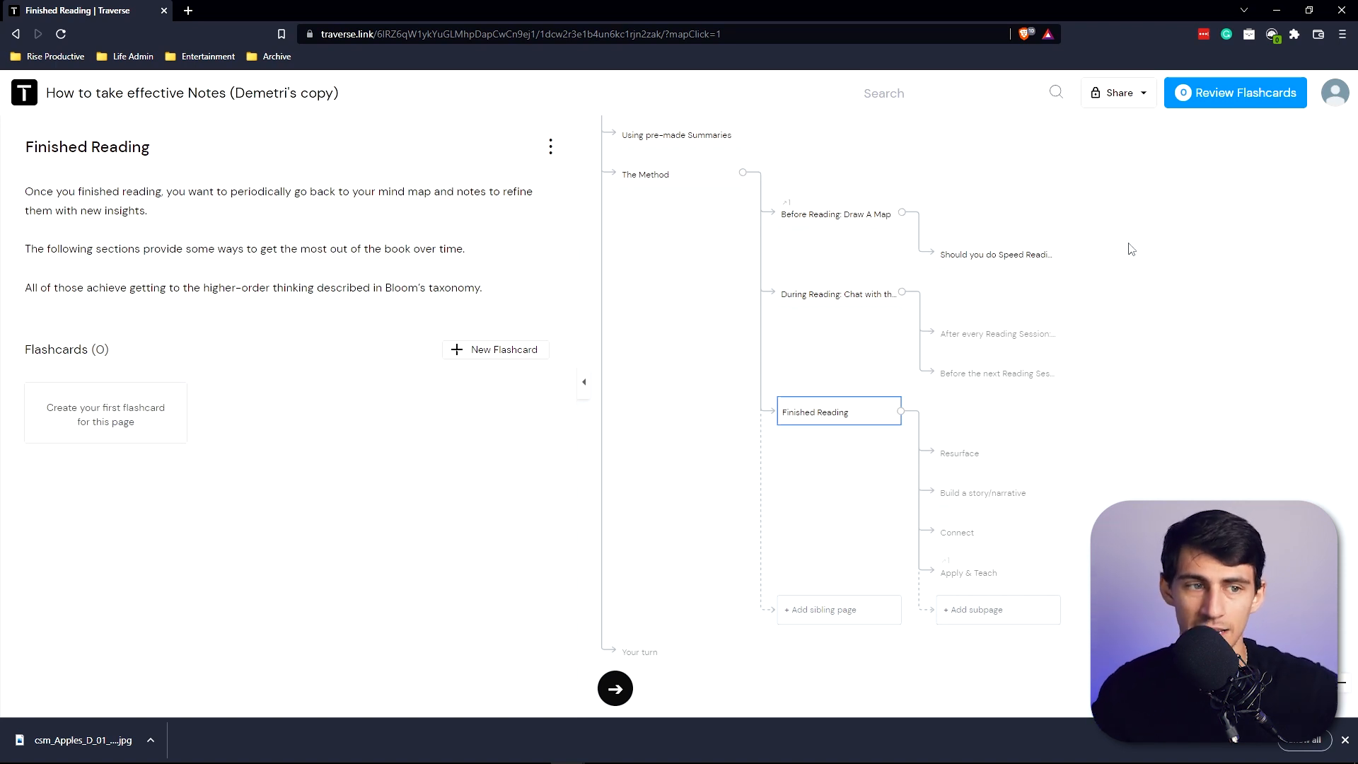
left_click(996, 334)
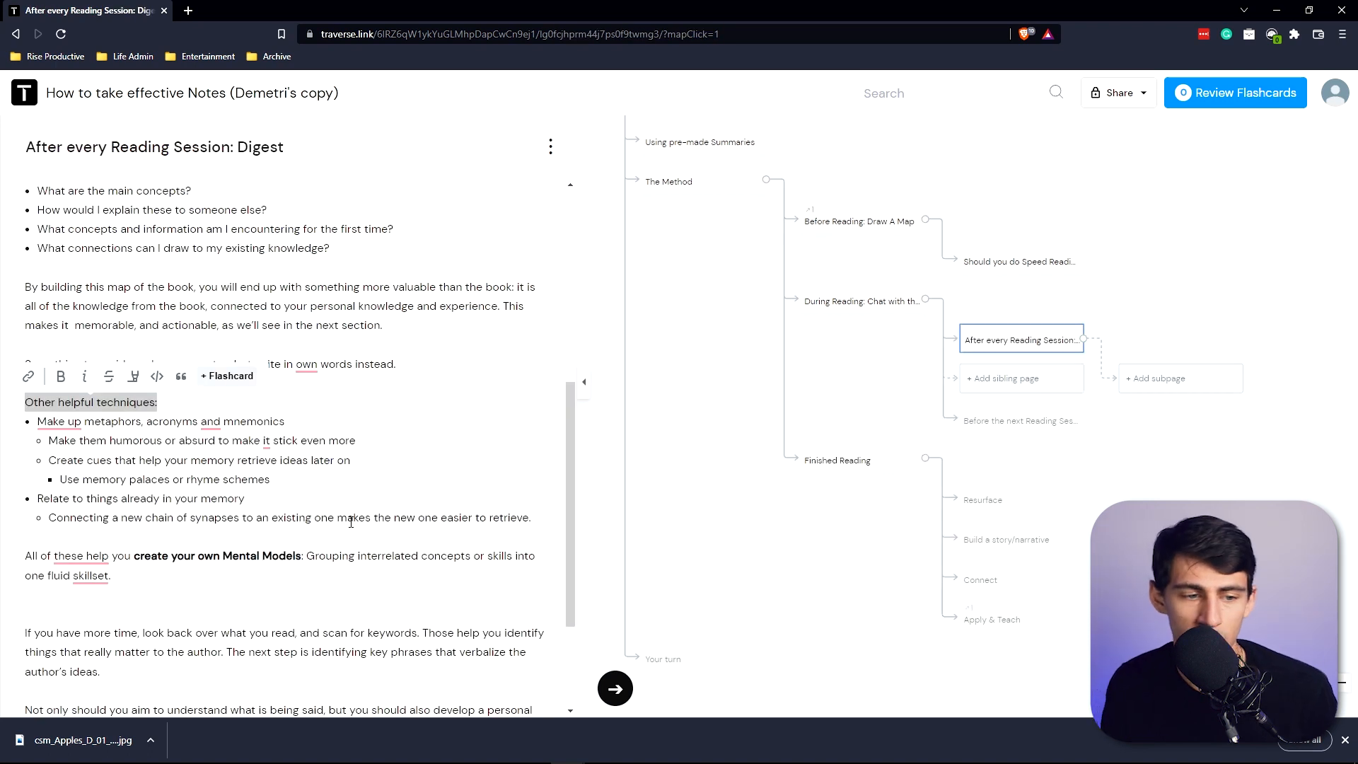
Create a Digest flashcard 'What are some helpful techniques for digesting?' with answer starting 'Make up me'.
left_click(226, 375)
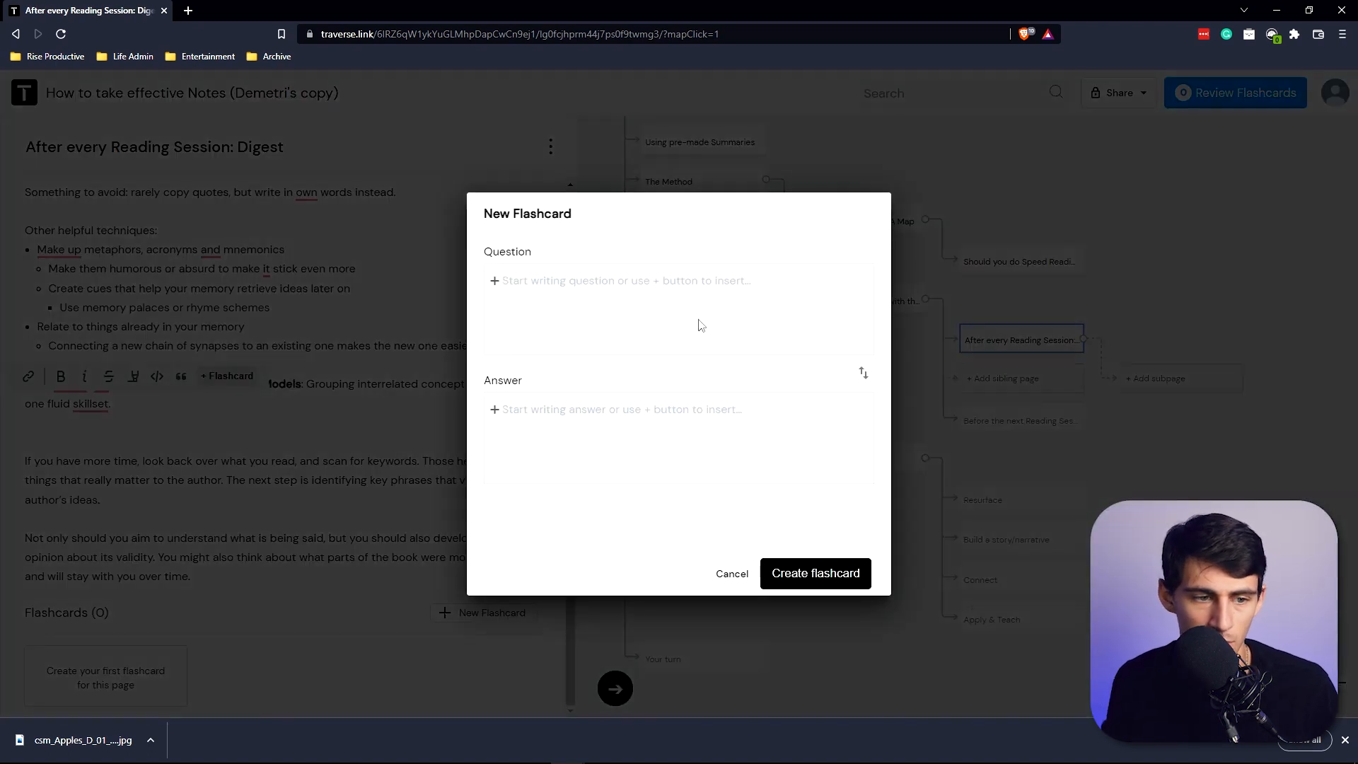
type("What are some help")
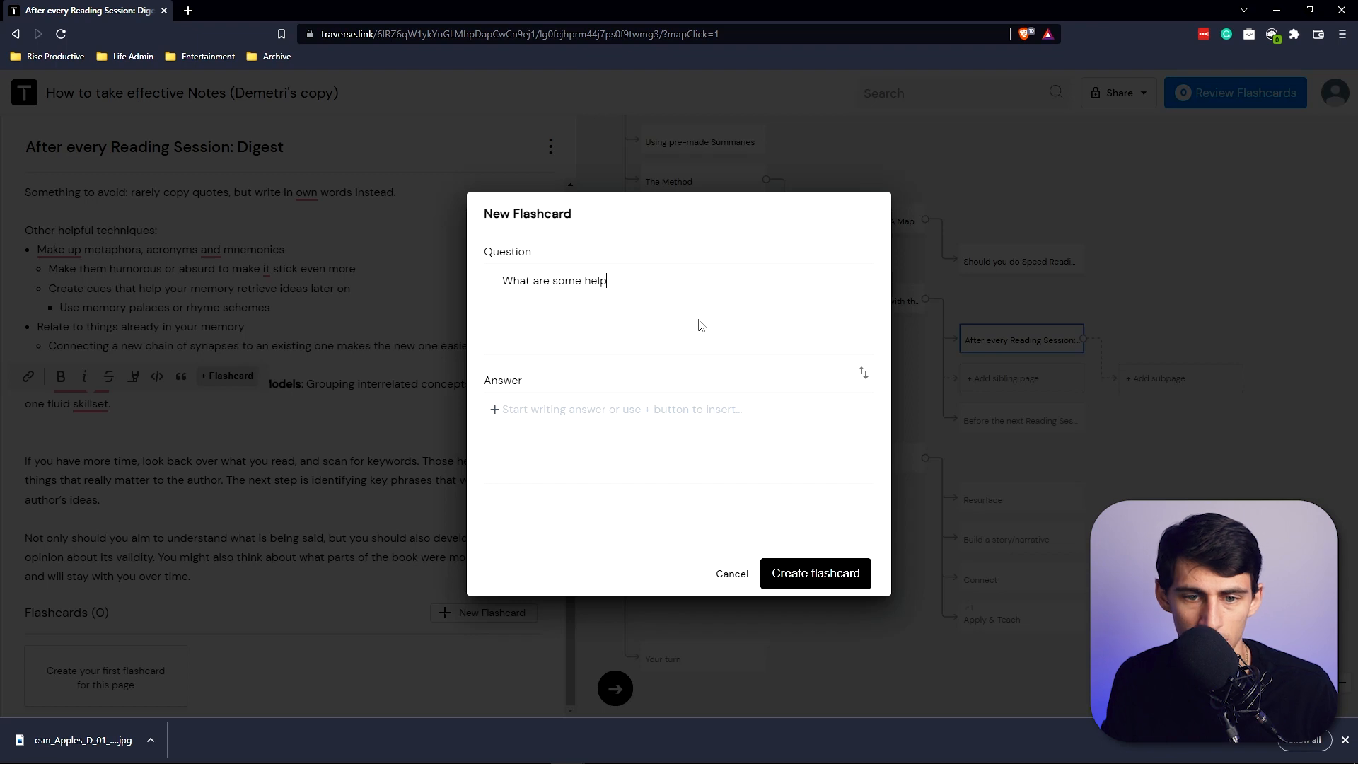
type("ful techniques for digesting?")
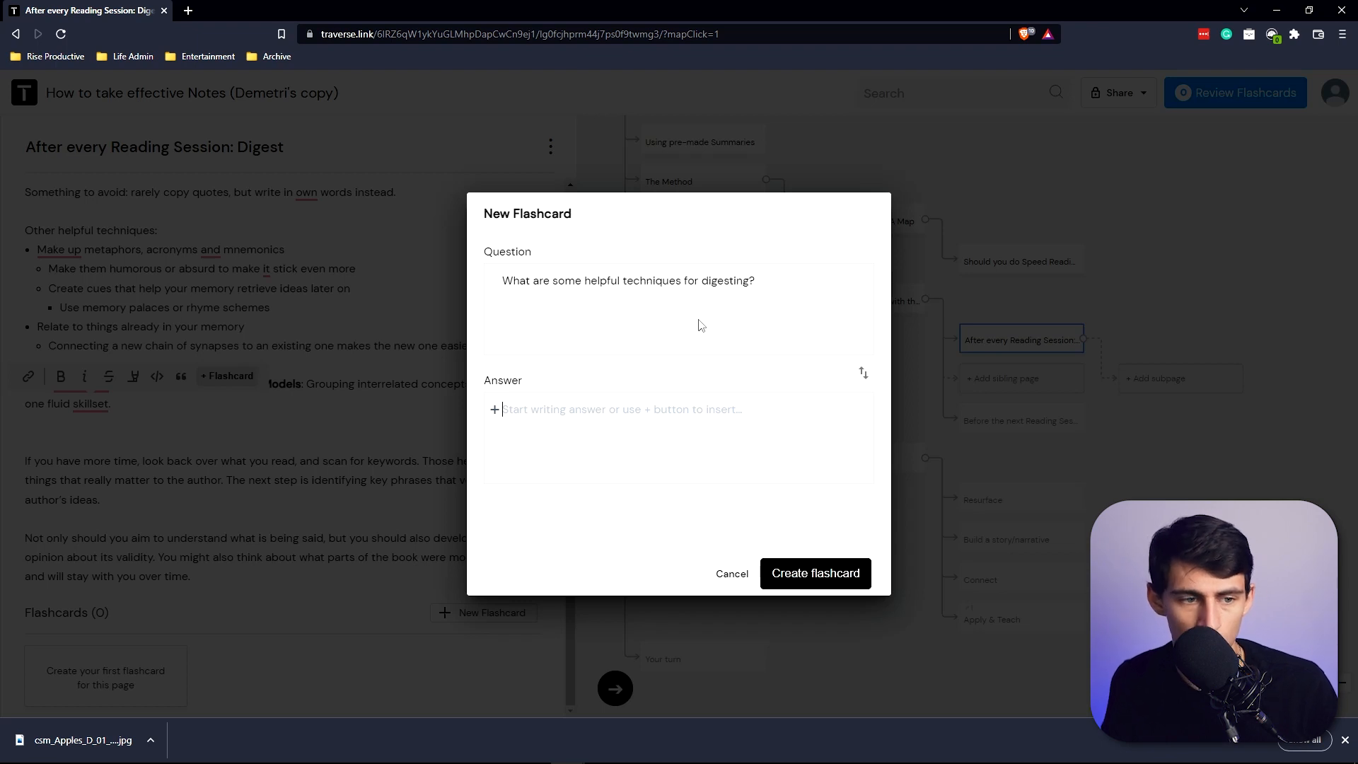
type("Make up metaphors")
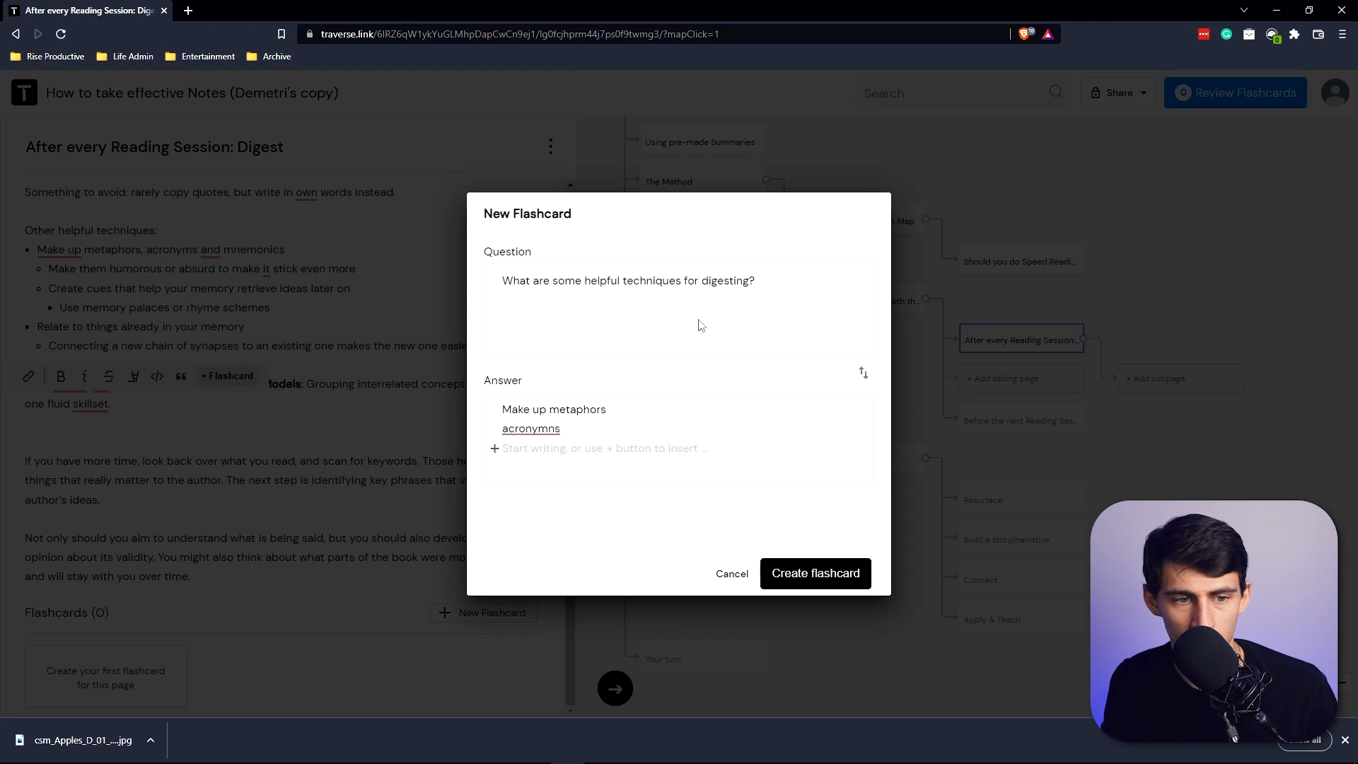
left_click(813, 573)
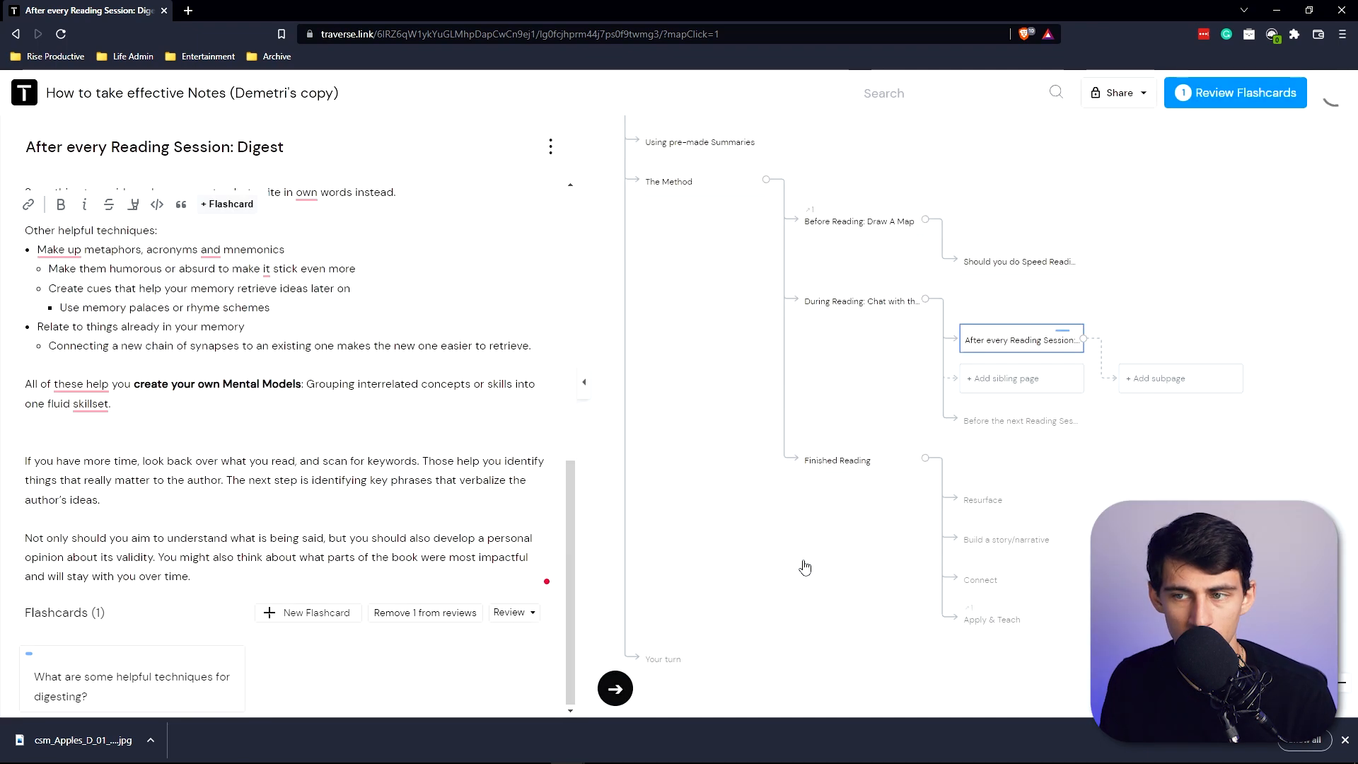
Create a 'What is?' flashcard from the rereading passage on the Resurface page and return to the main page.
left_click(698, 141)
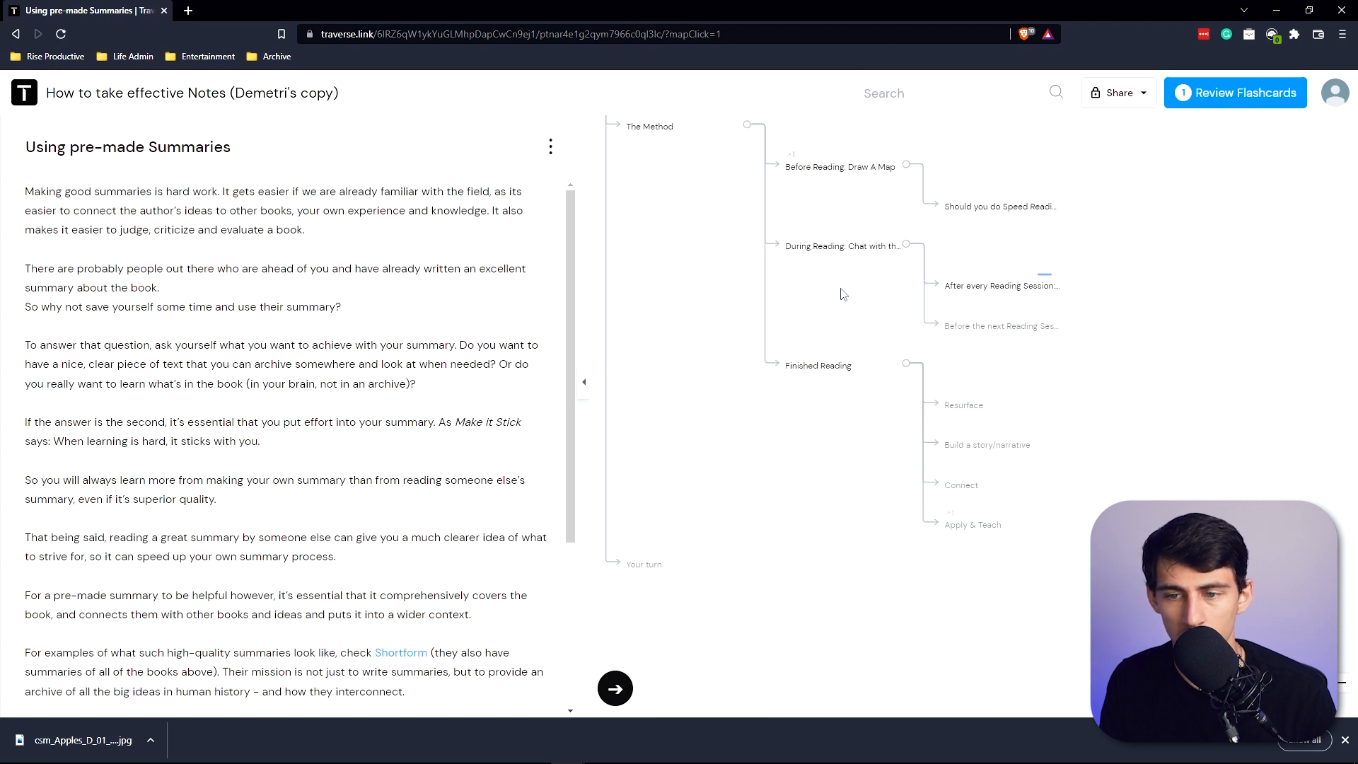
left_click(963, 404)
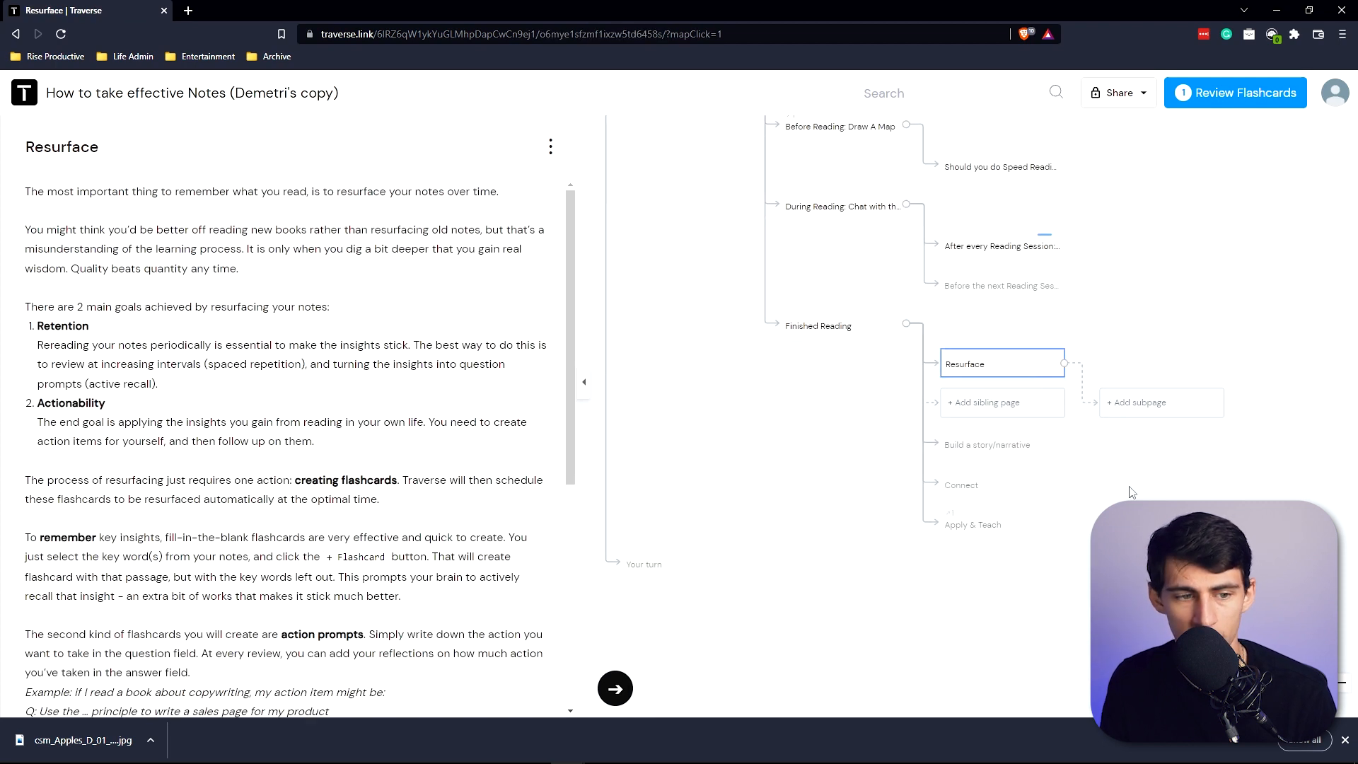
left_click(203, 318)
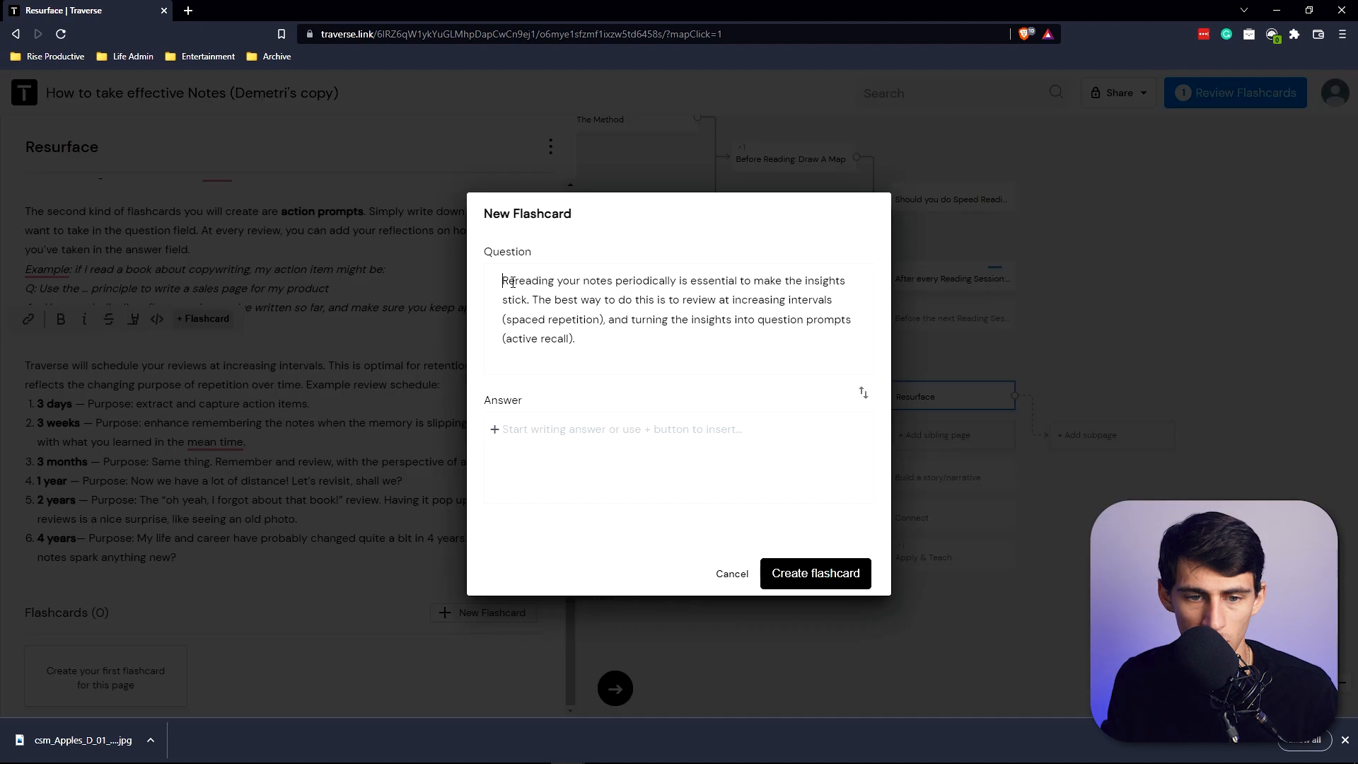
type("What is?")
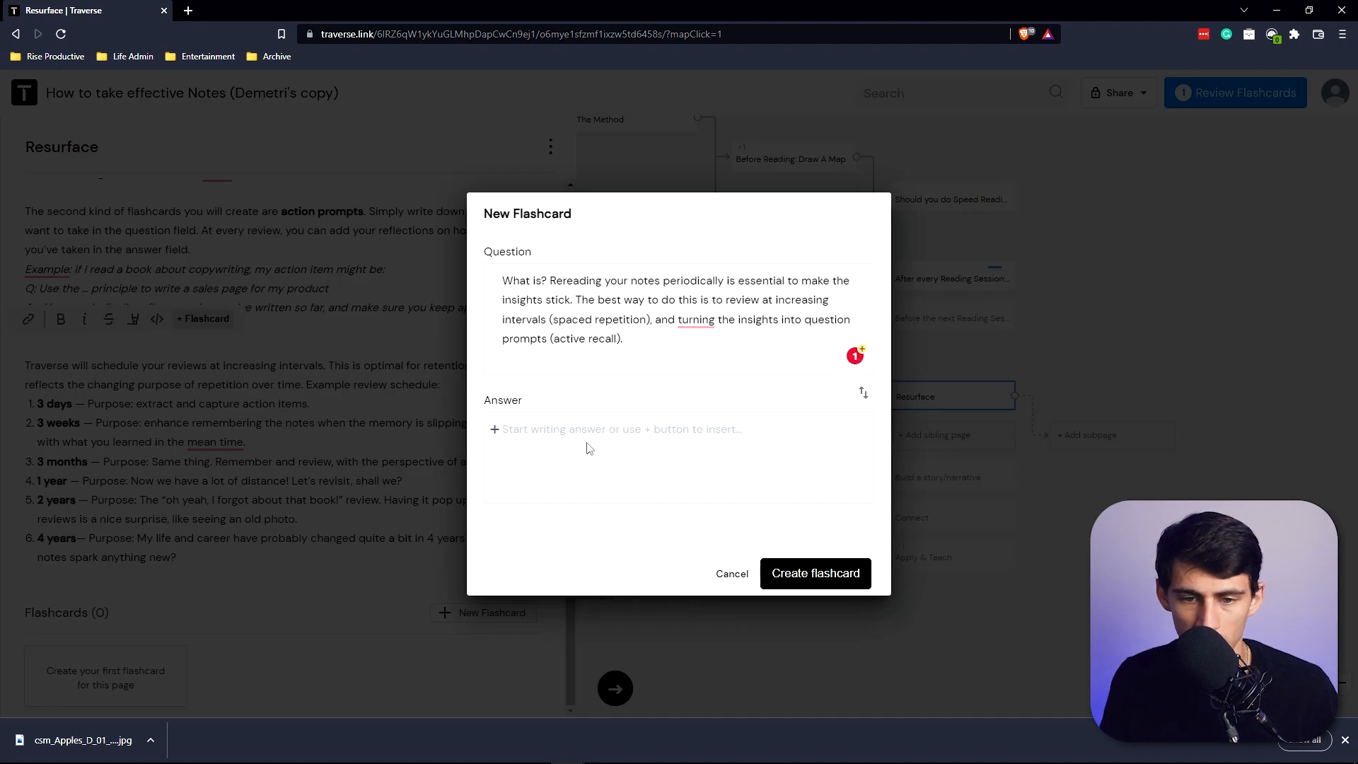
left_click(814, 573)
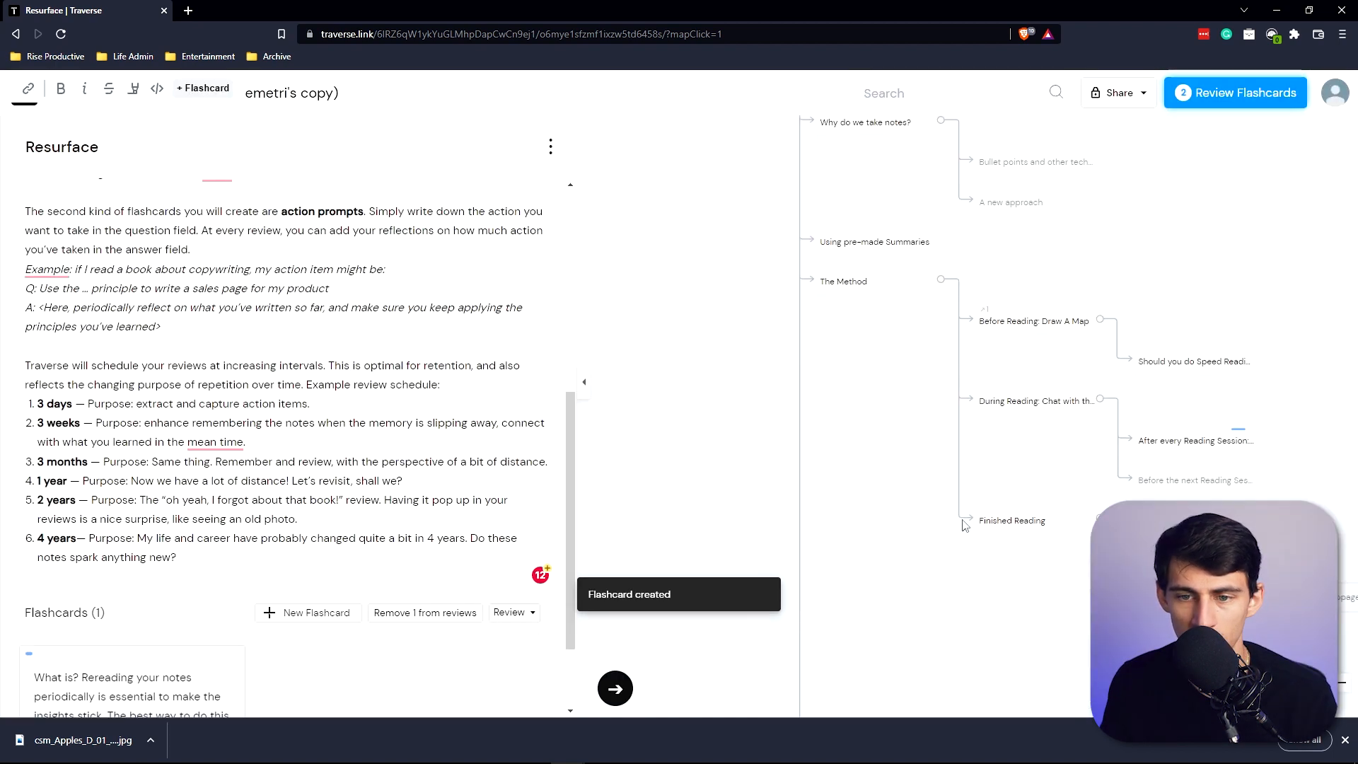
left_click(840, 486)
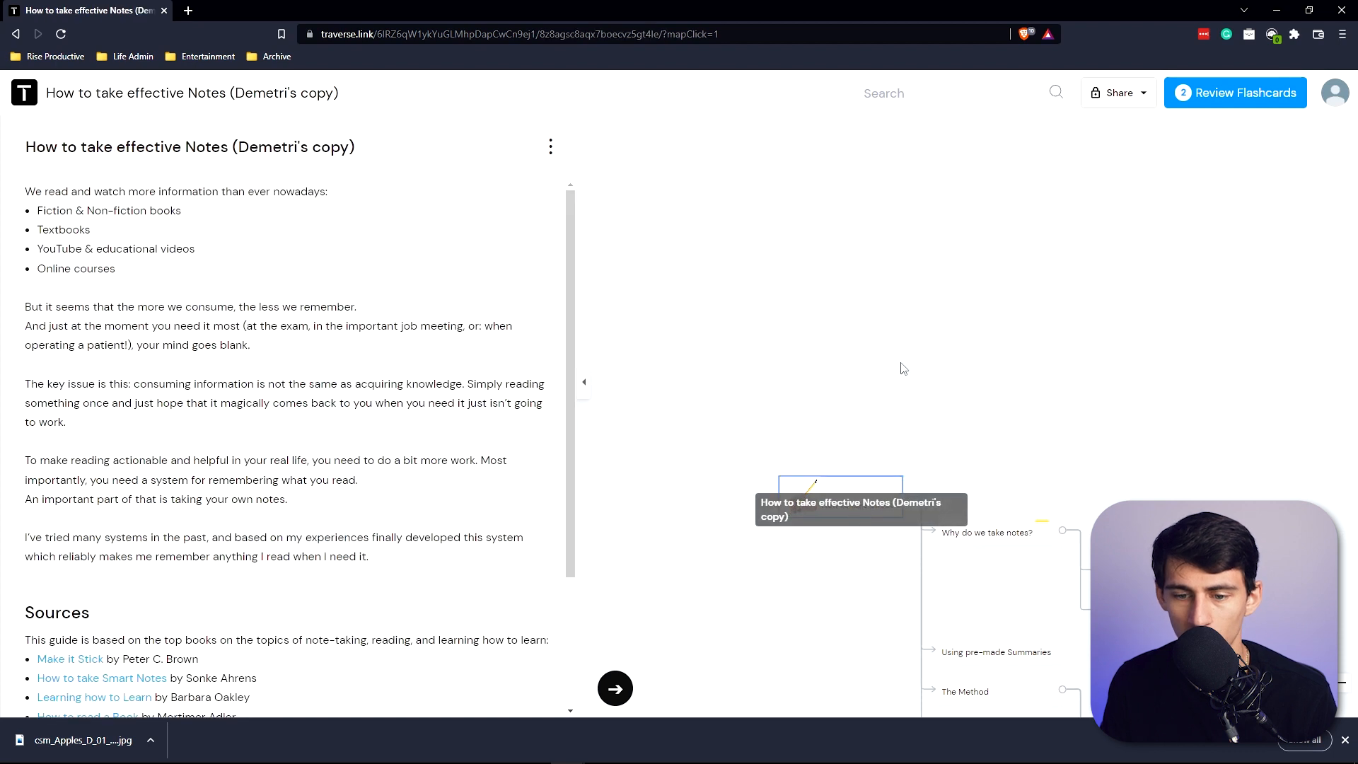
mouse_move(1245, 111)
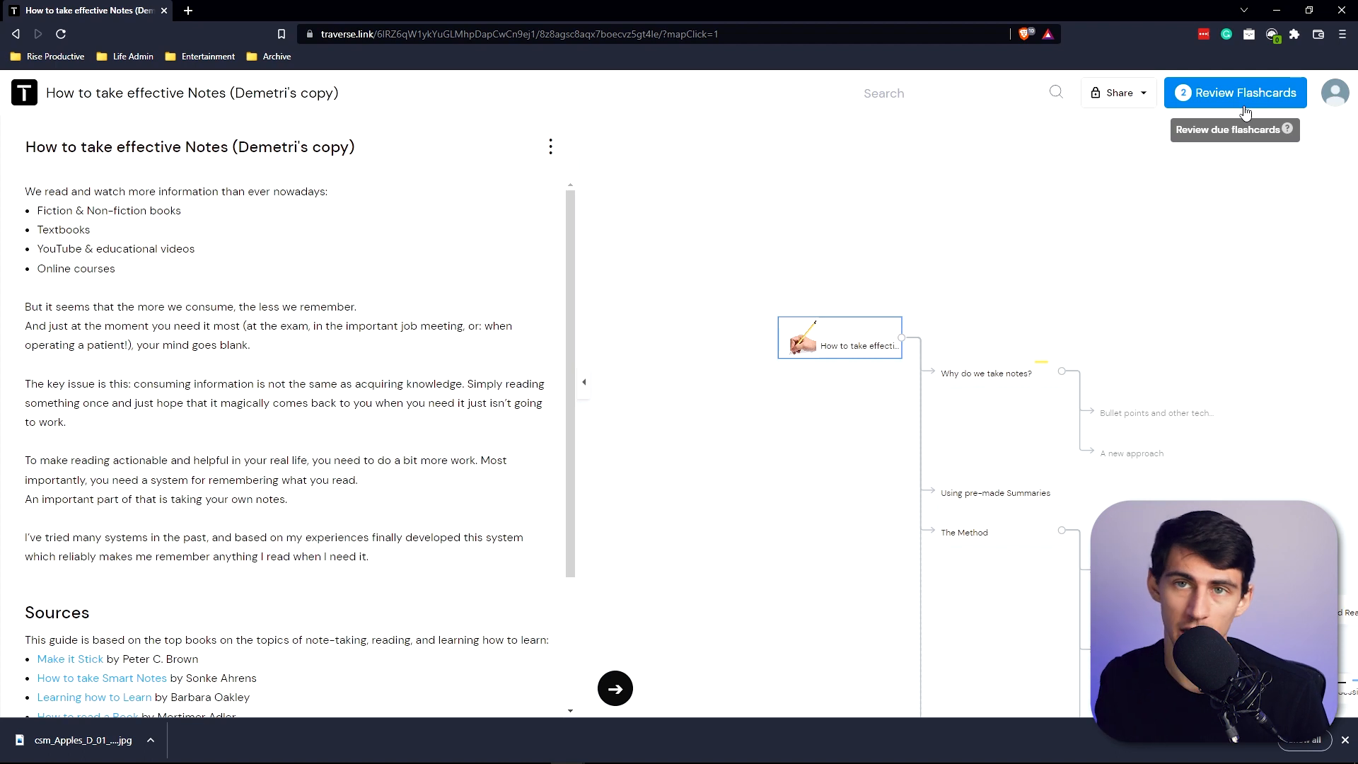
Review the due Resurface card, answer 'Ret', mark it correct and exit to the topic.
left_click(1235, 94)
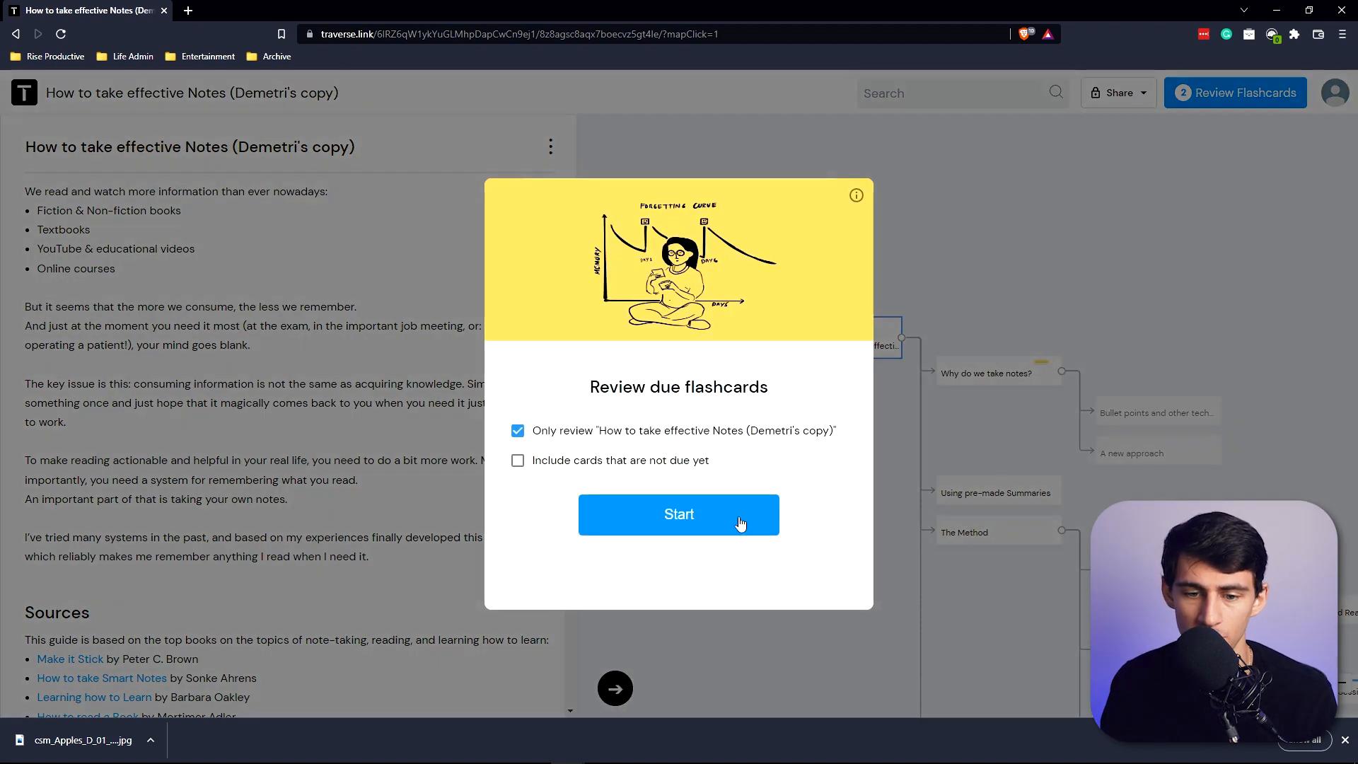
left_click(678, 514)
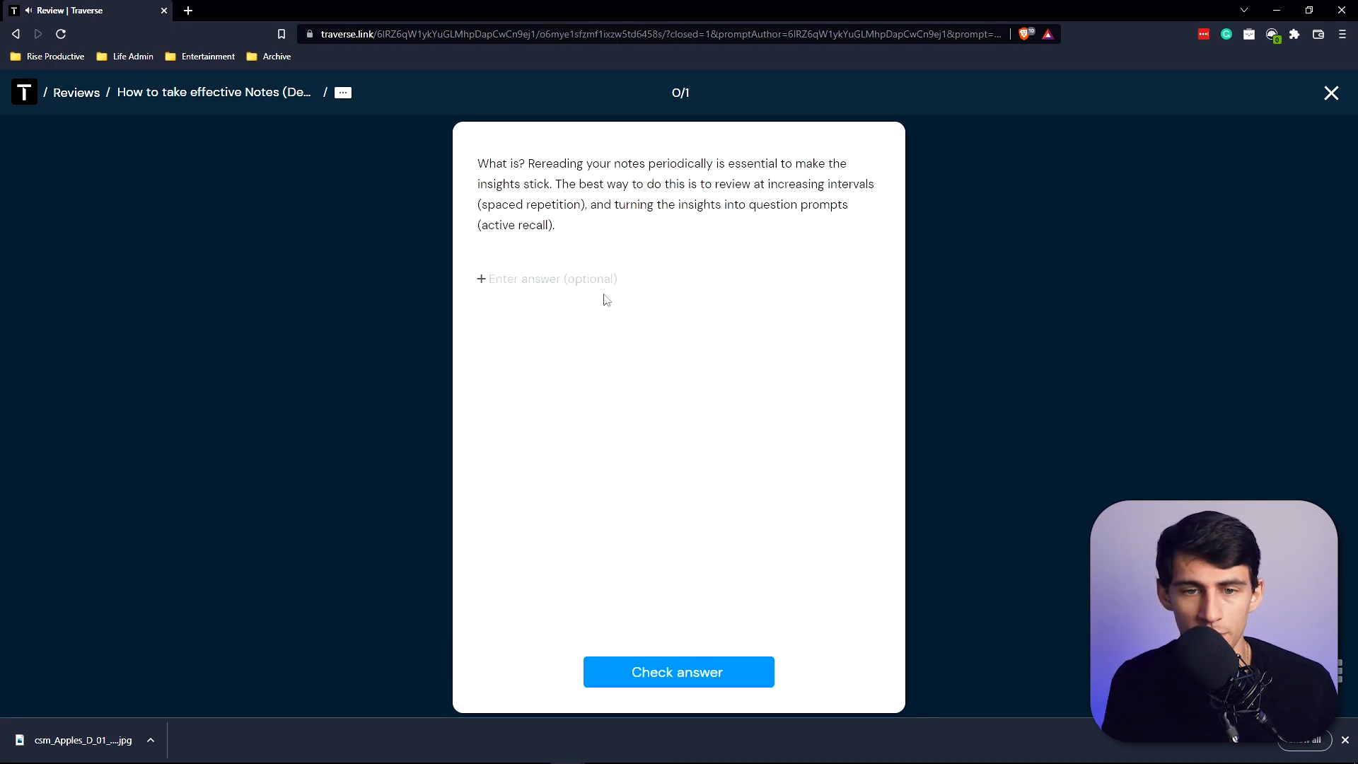
type("Ret")
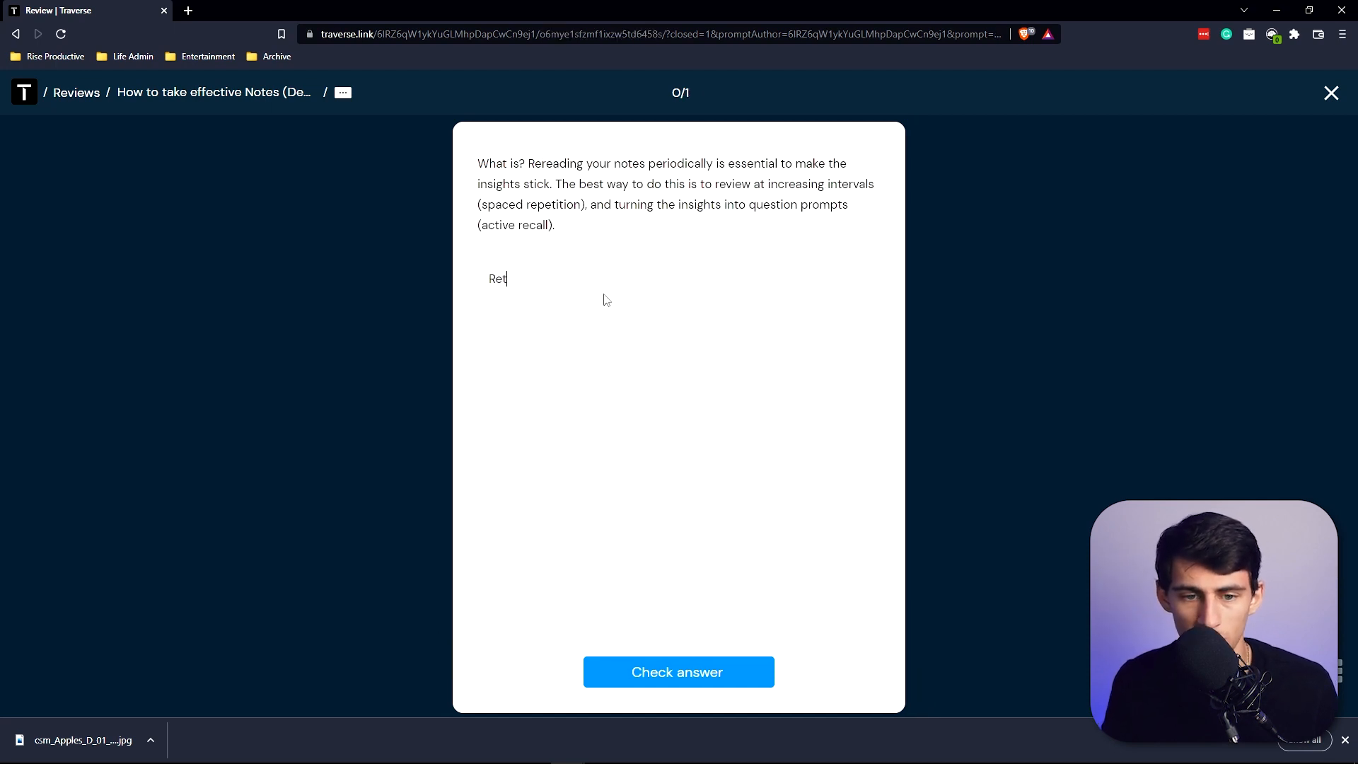
left_click(687, 670)
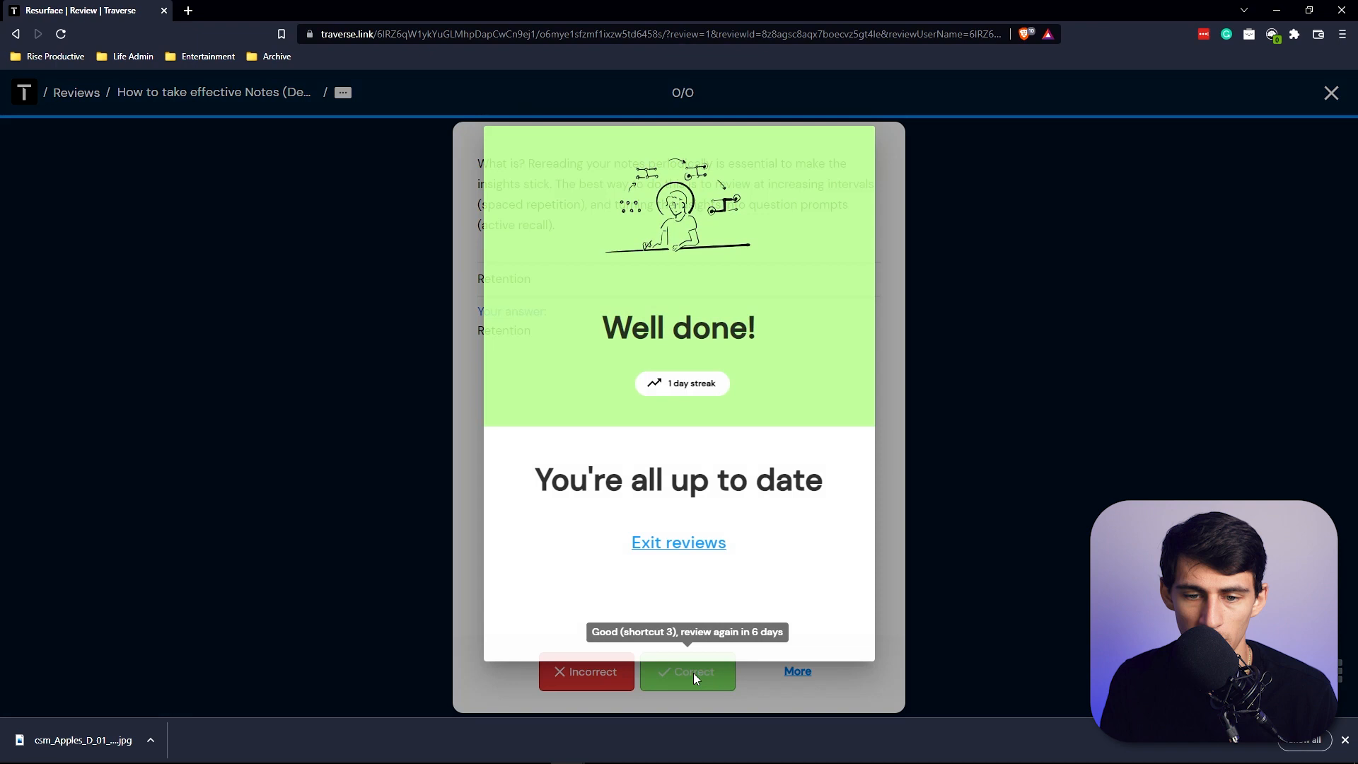
left_click(677, 542)
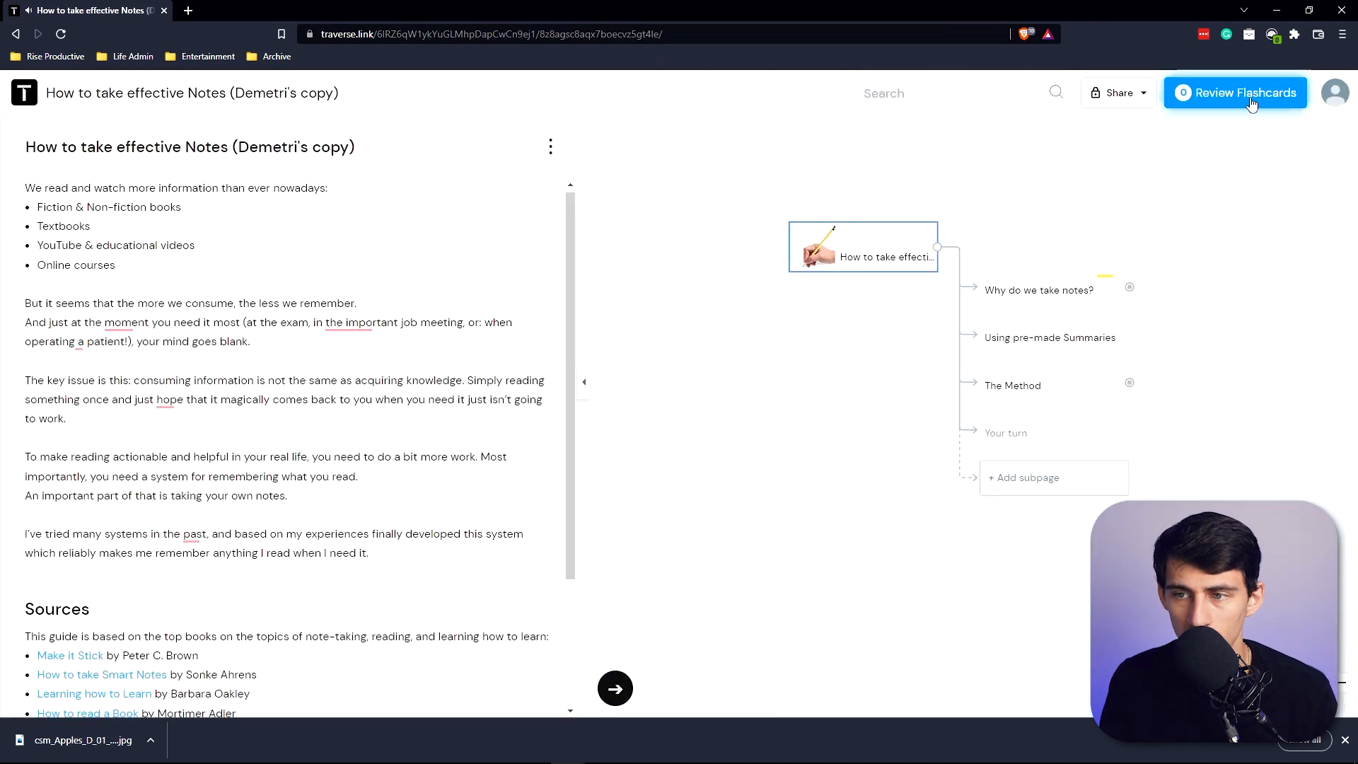
Start a flashcard review including not-yet-due cards, then exit to the home dashboard.
left_click(1234, 93)
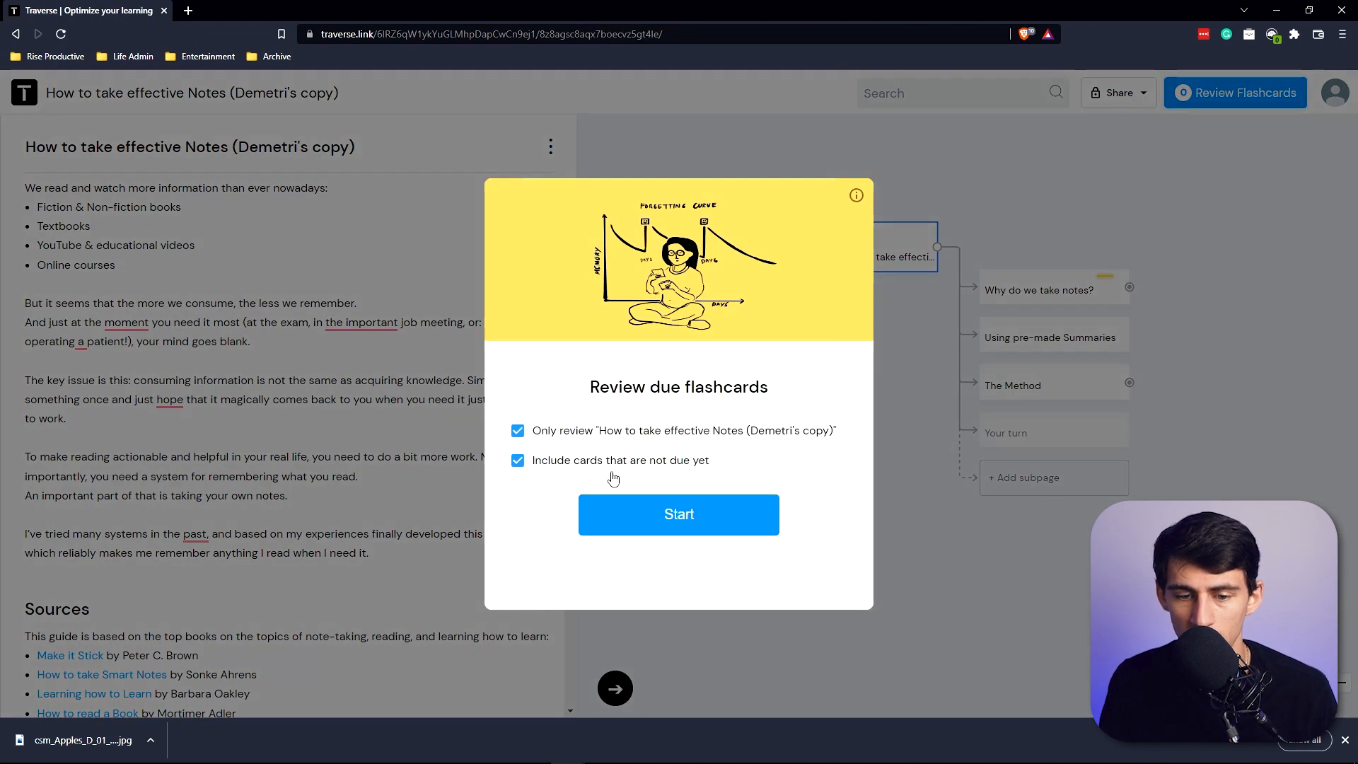
left_click(678, 514)
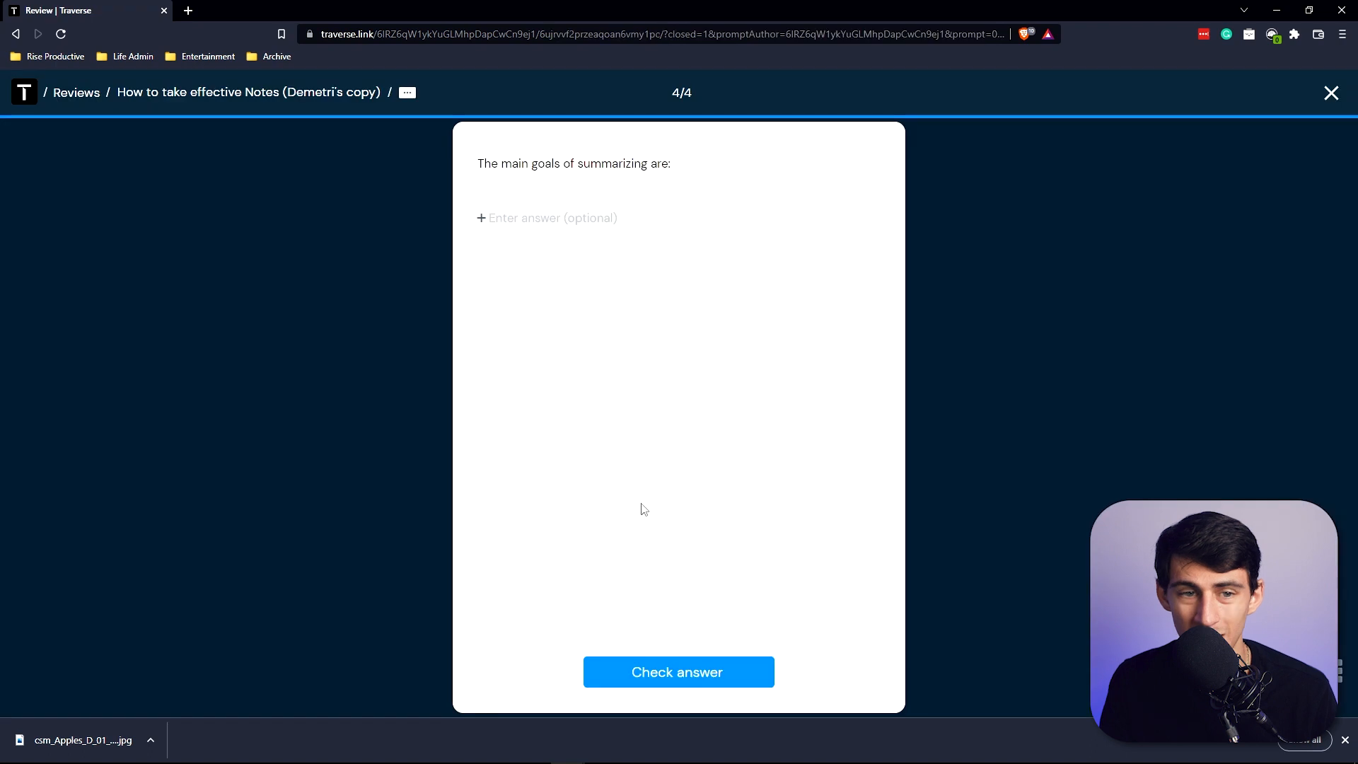
mouse_move(1082, 22)
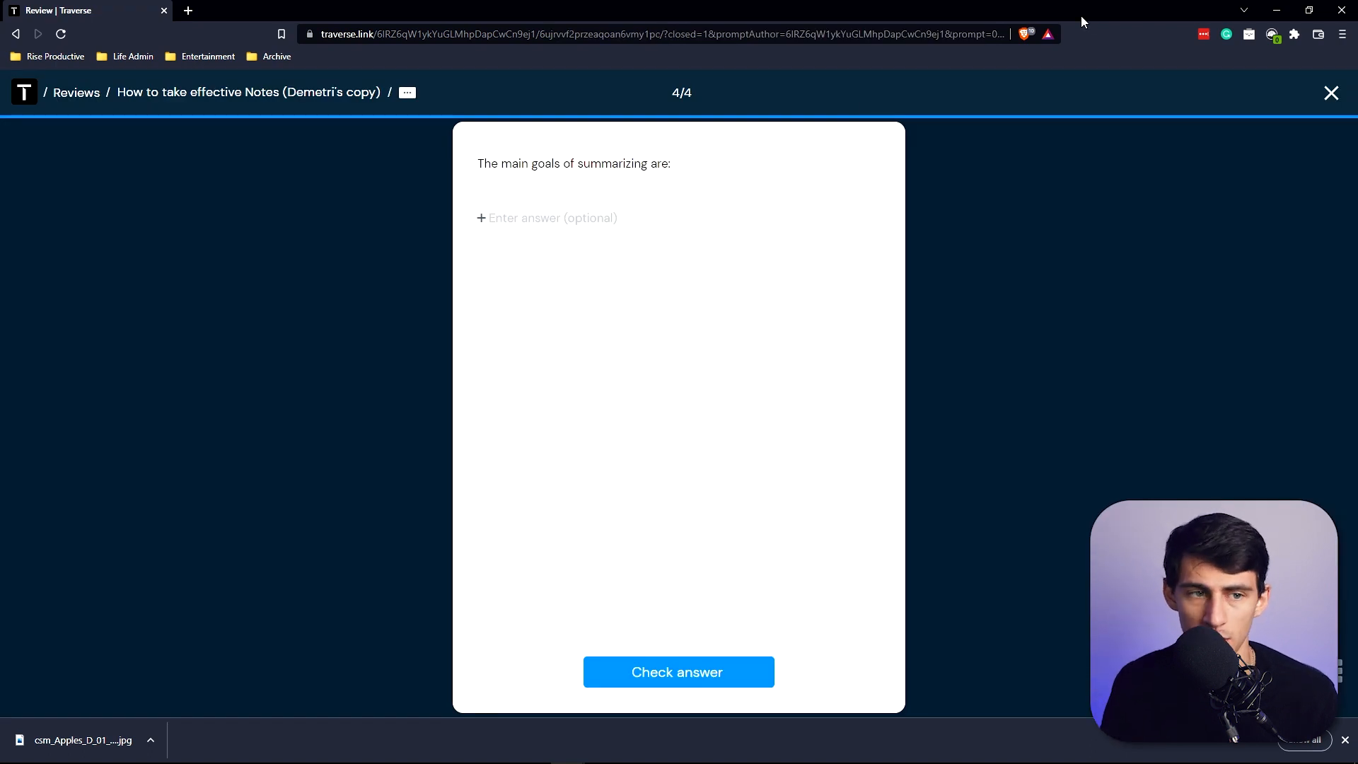
mouse_move(1331, 94)
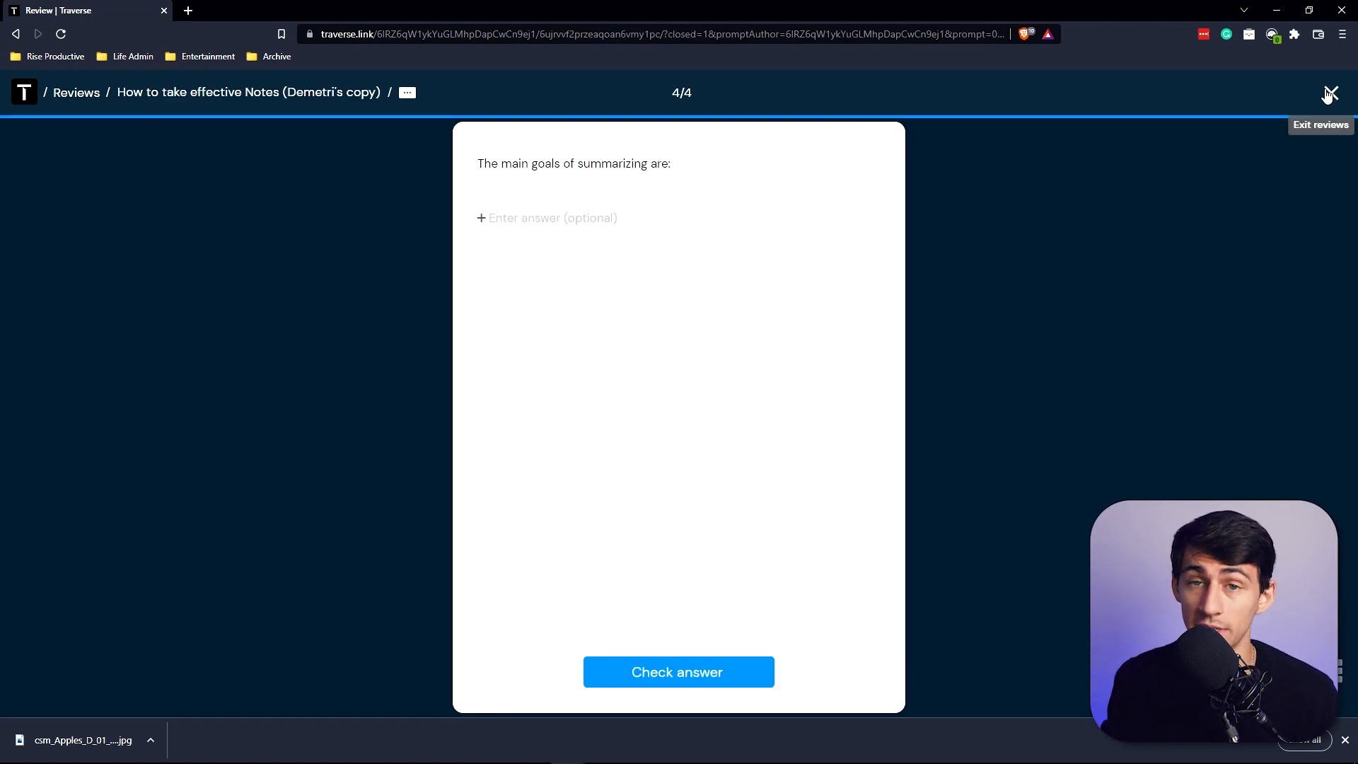
left_click(1331, 94)
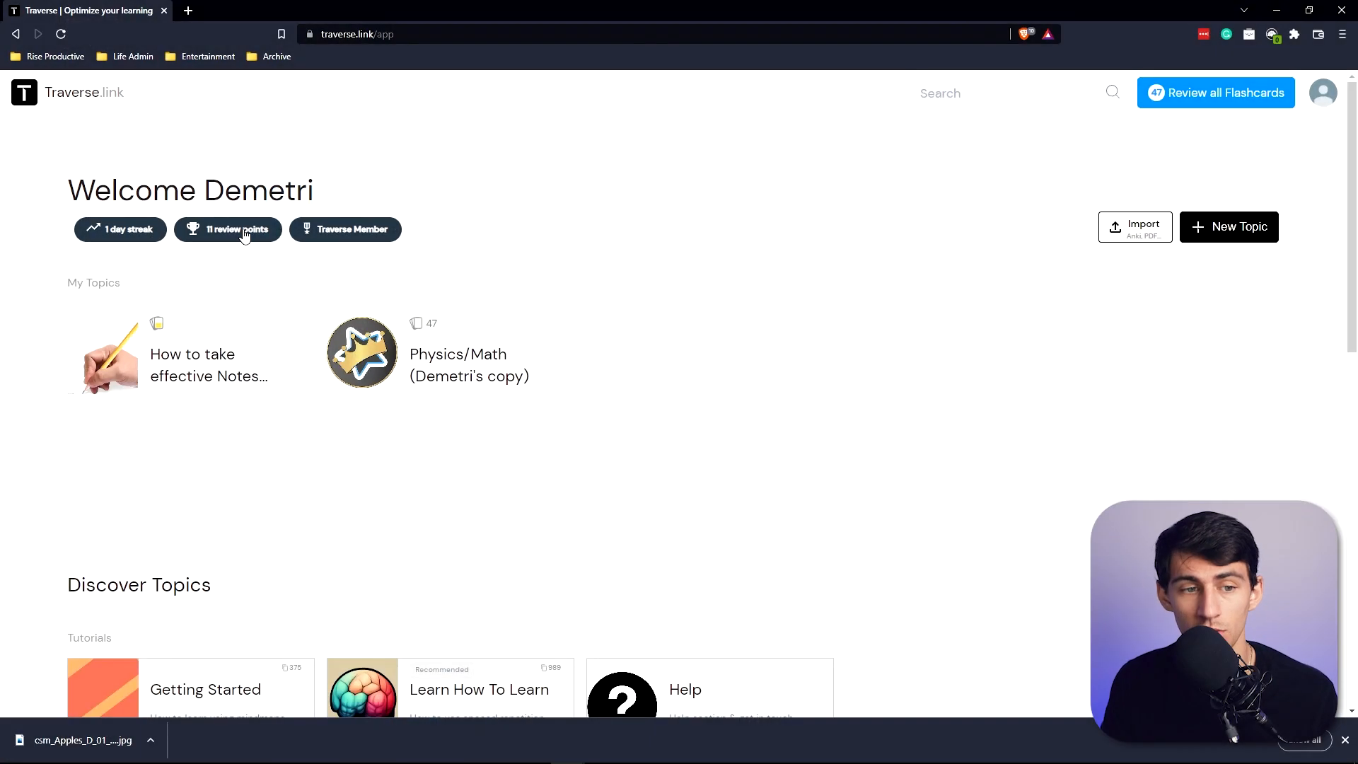
mouse_move(1134, 227)
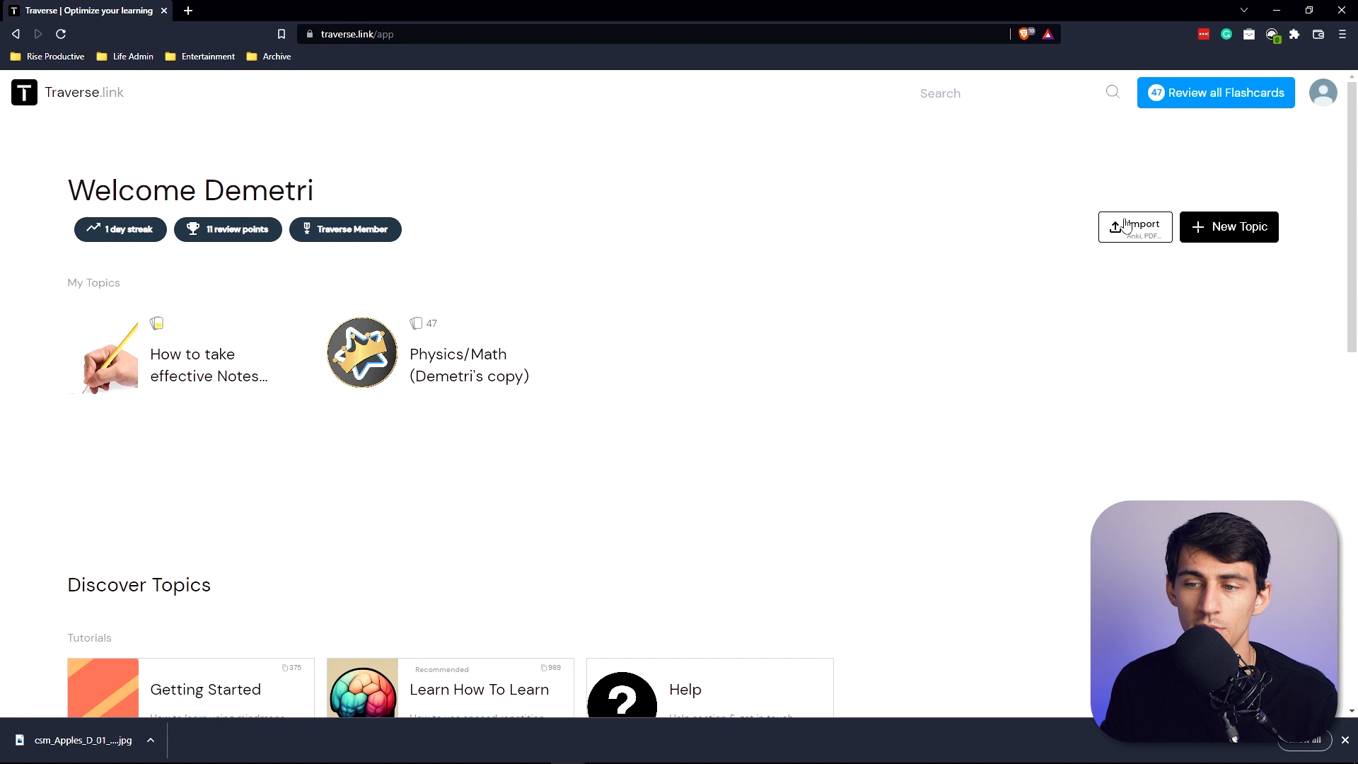
Check the Import/Export page, return home and open the note-taking topic's sharing settings.
left_click(1136, 226)
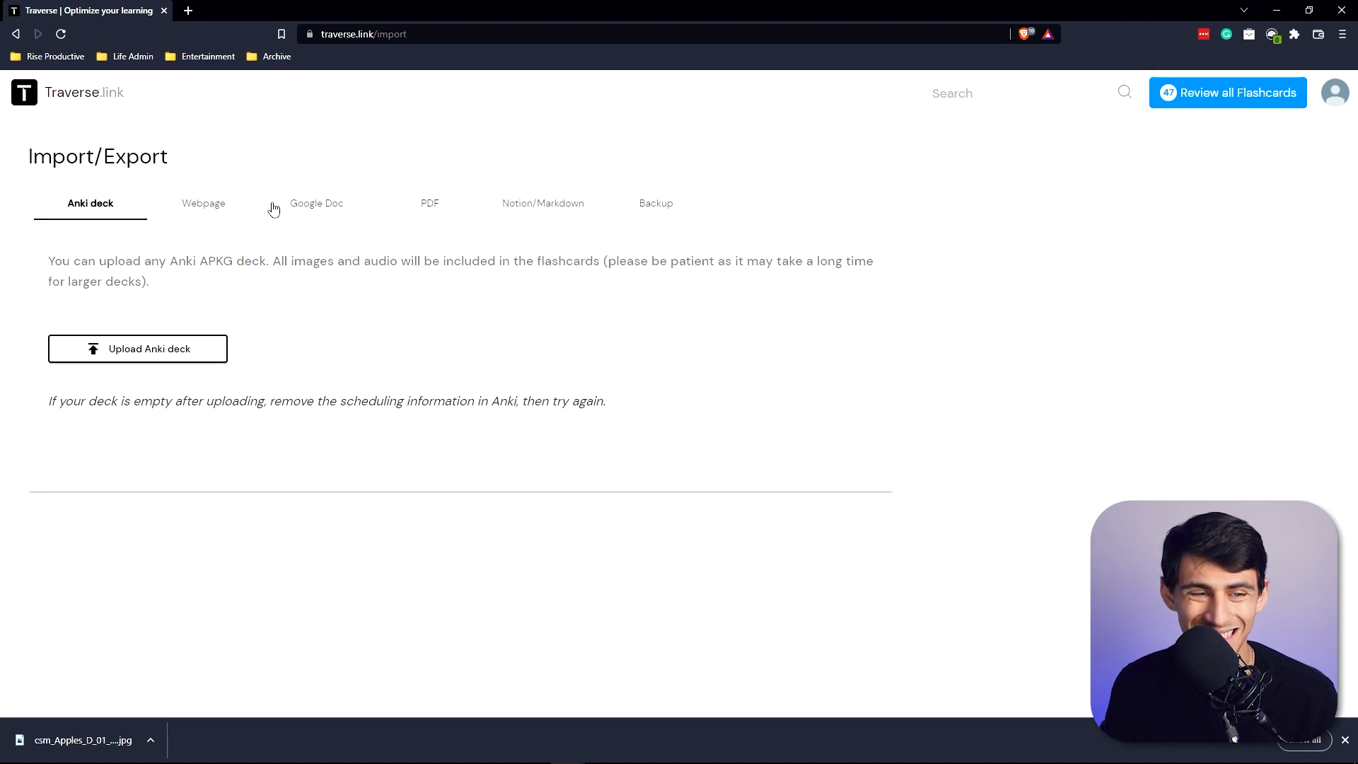
left_click(430, 203)
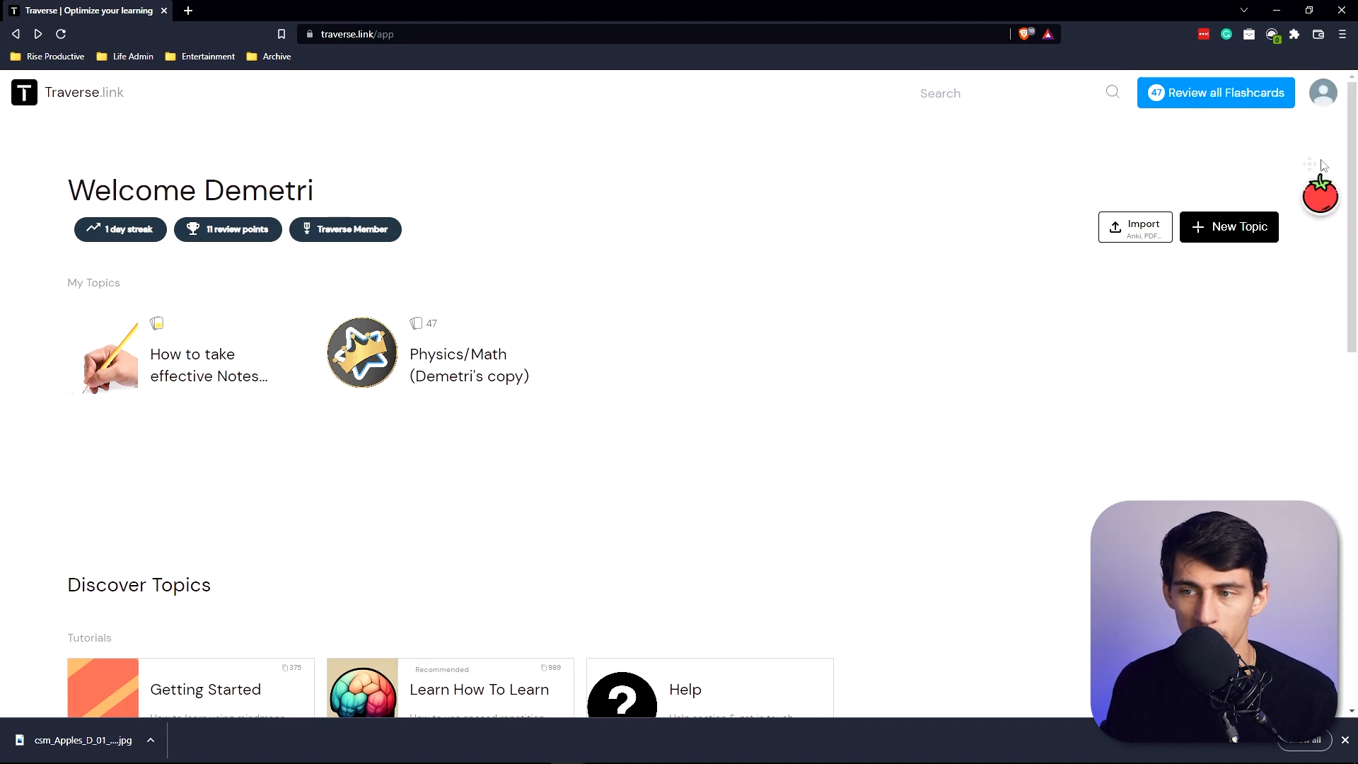
left_click(1320, 192)
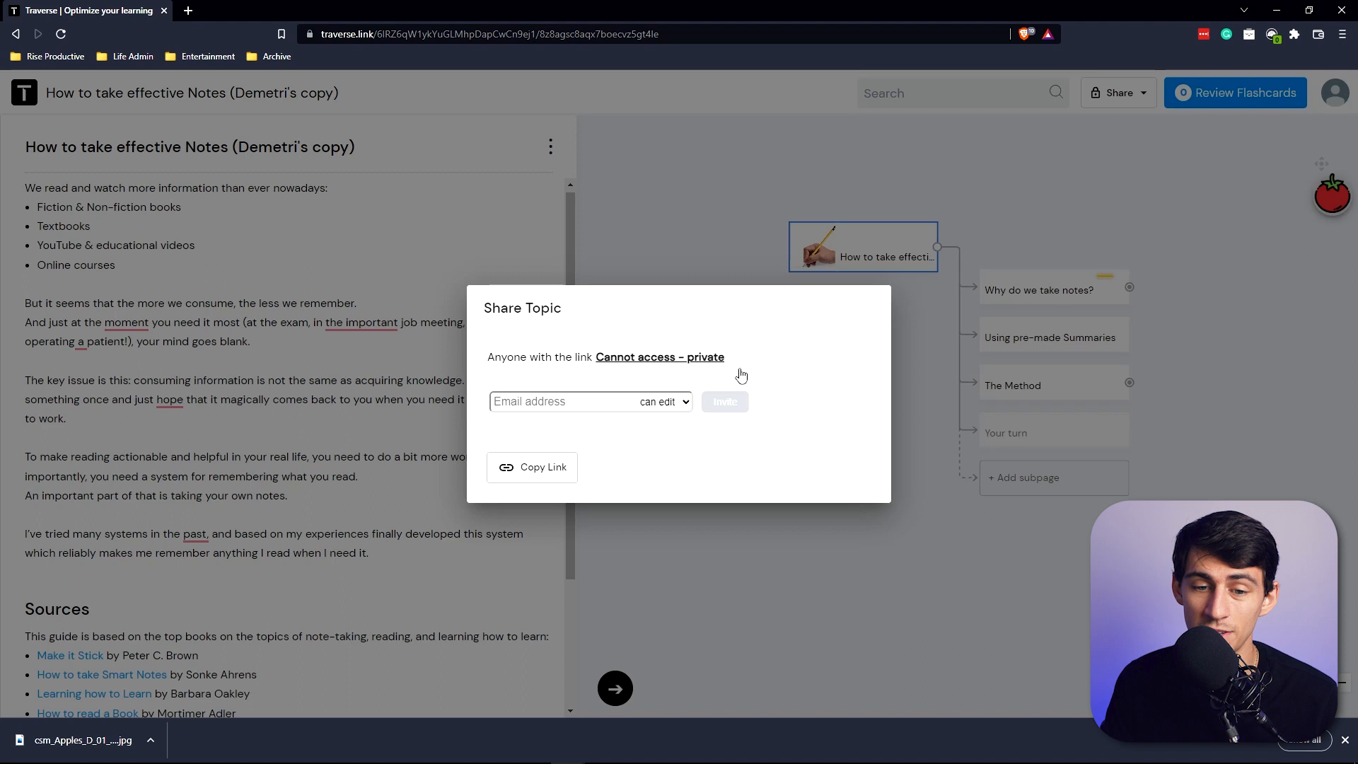
Go back to the home dashboard and scroll through the Discover Topics collection.
left_click(663, 400)
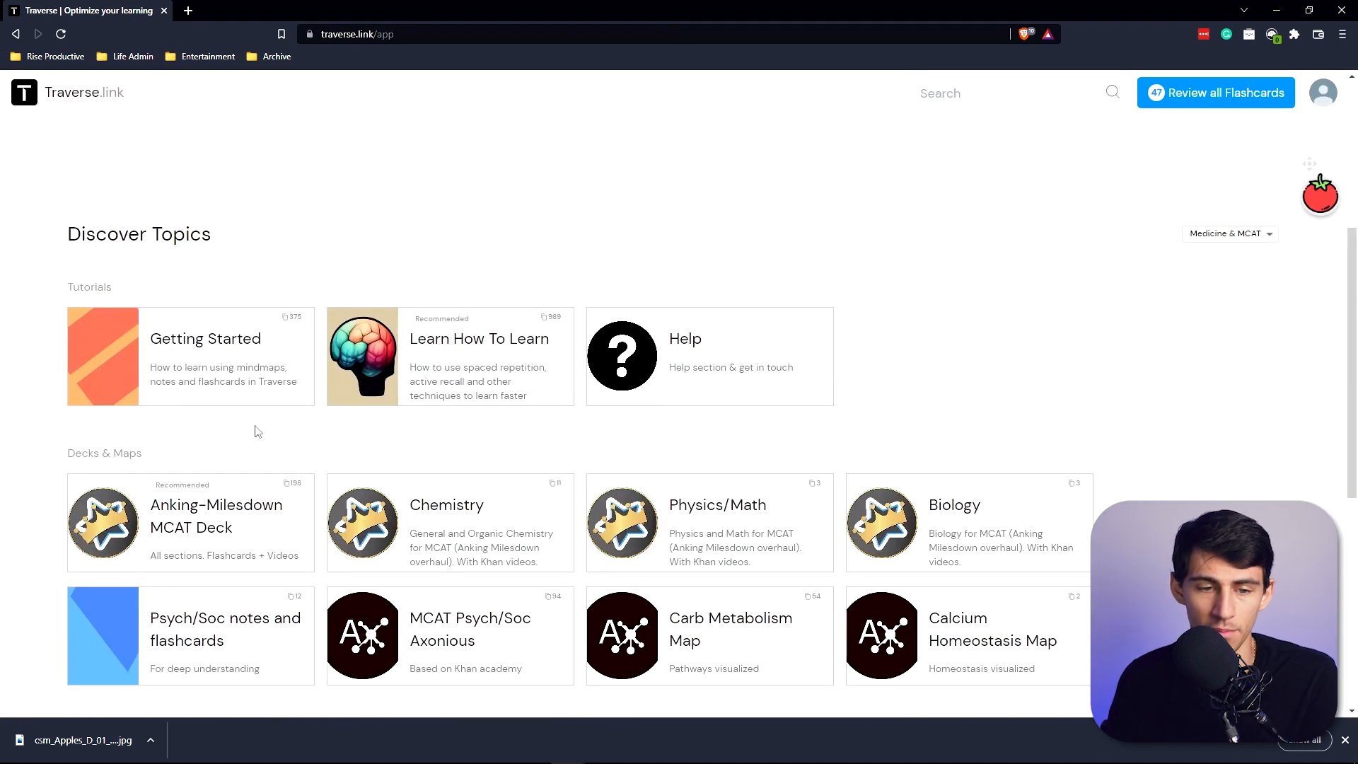
scroll("down", 3)
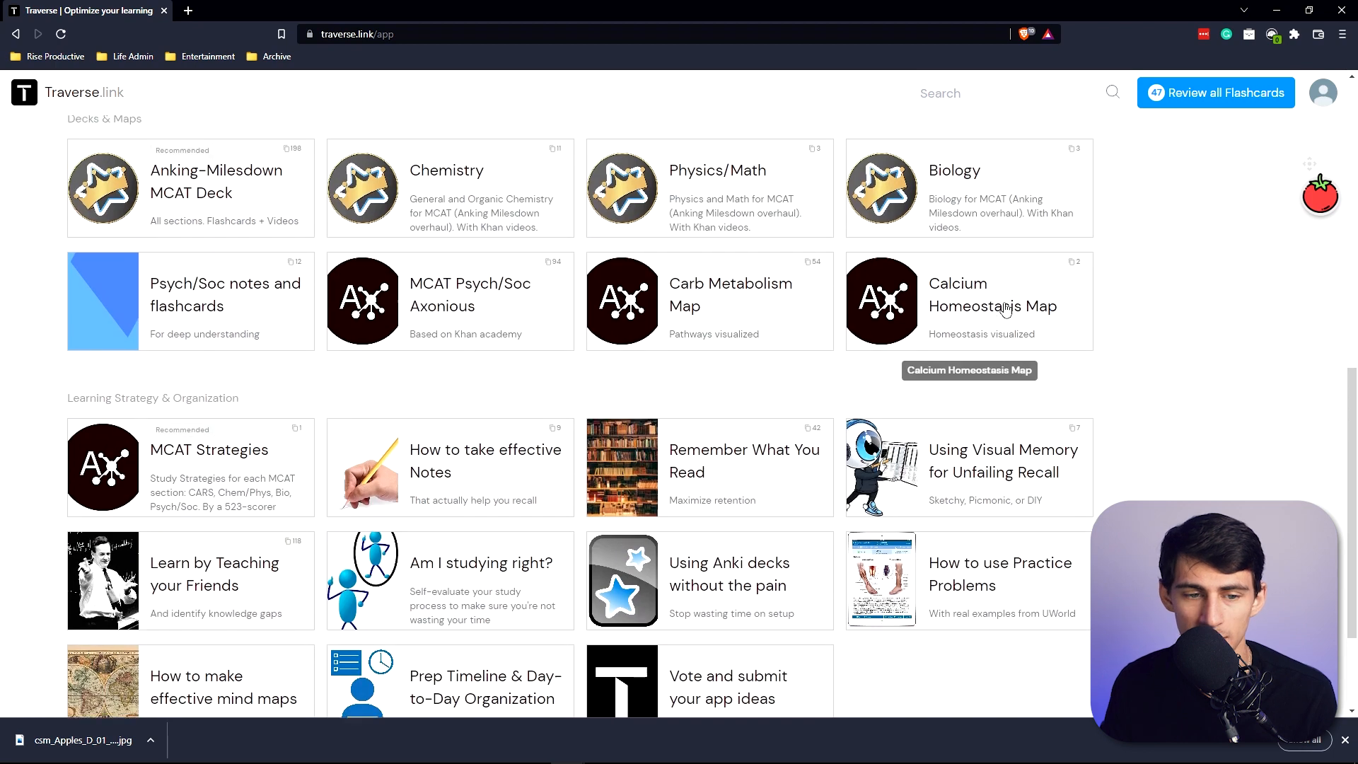